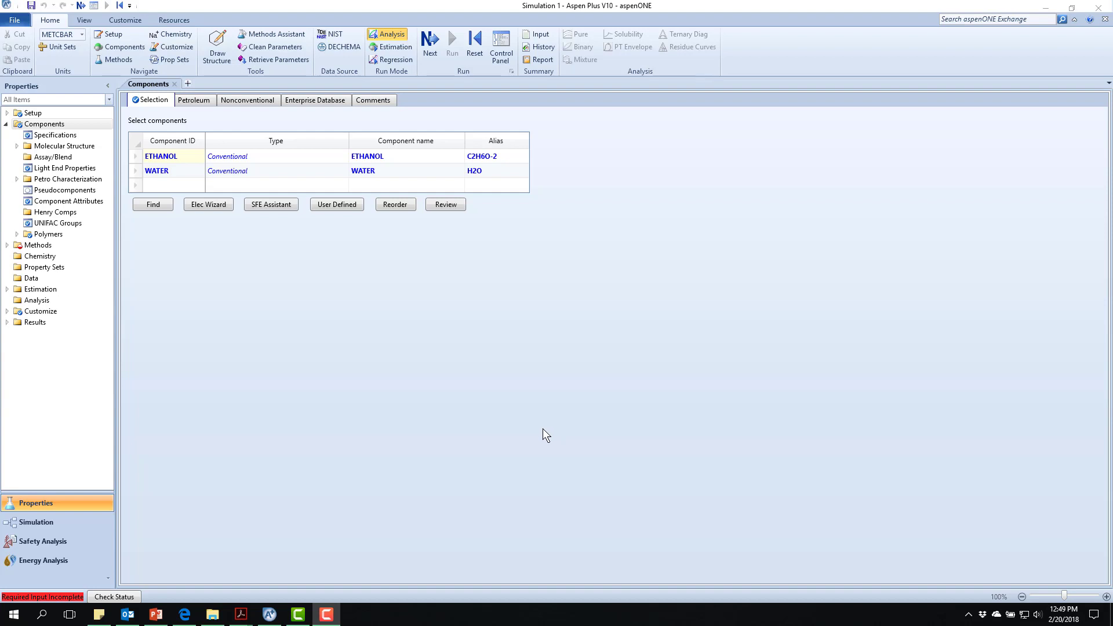
mouse_move(534, 424)
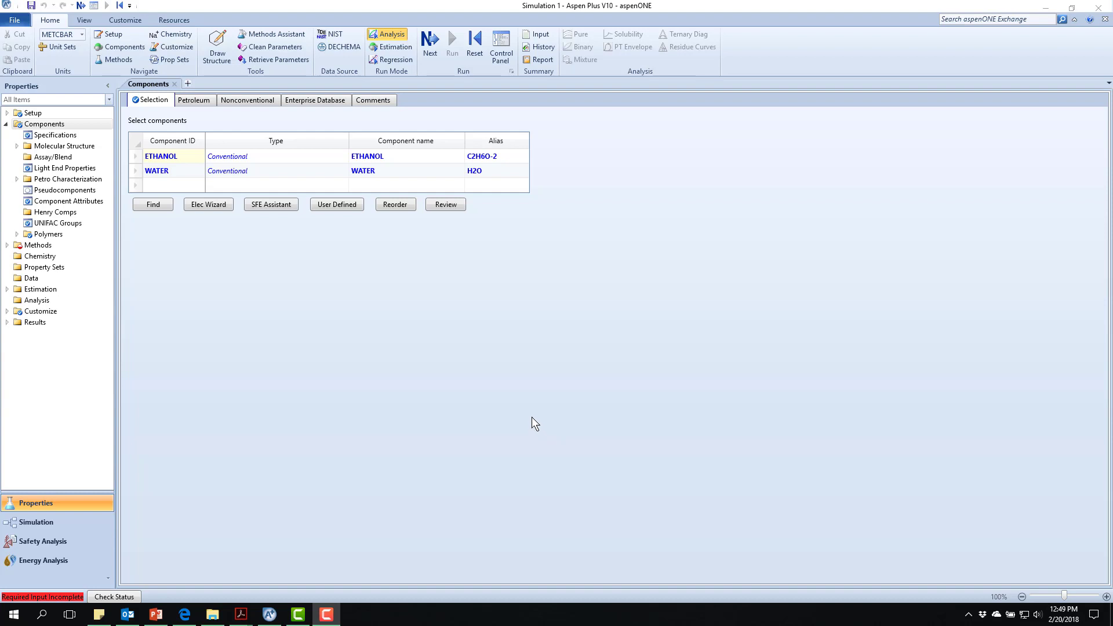
mouse_move(261, 340)
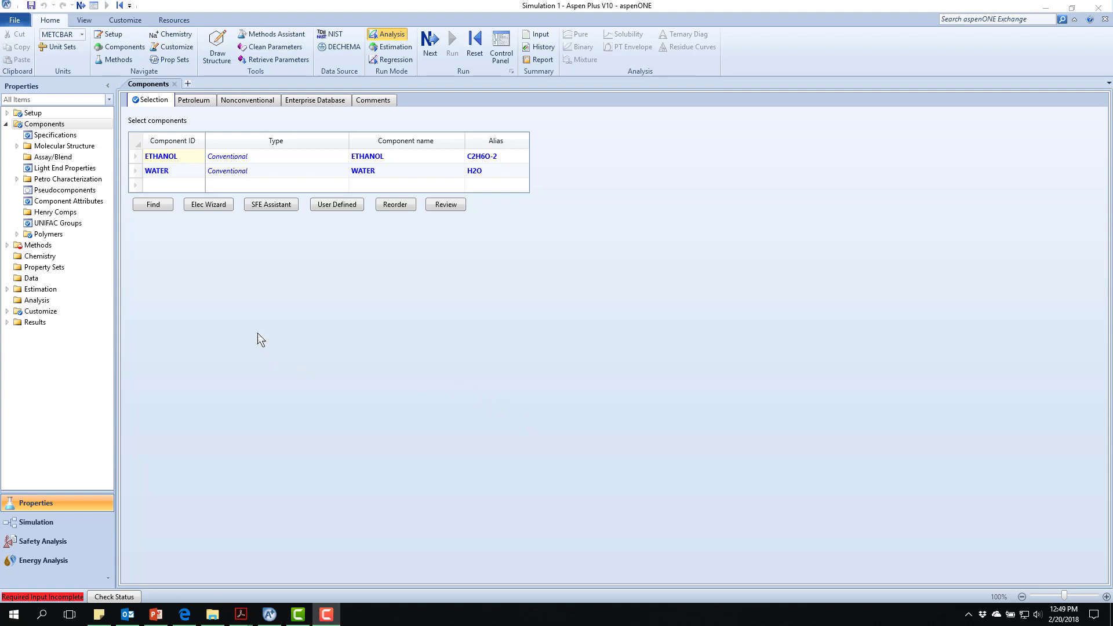
mouse_move(226, 304)
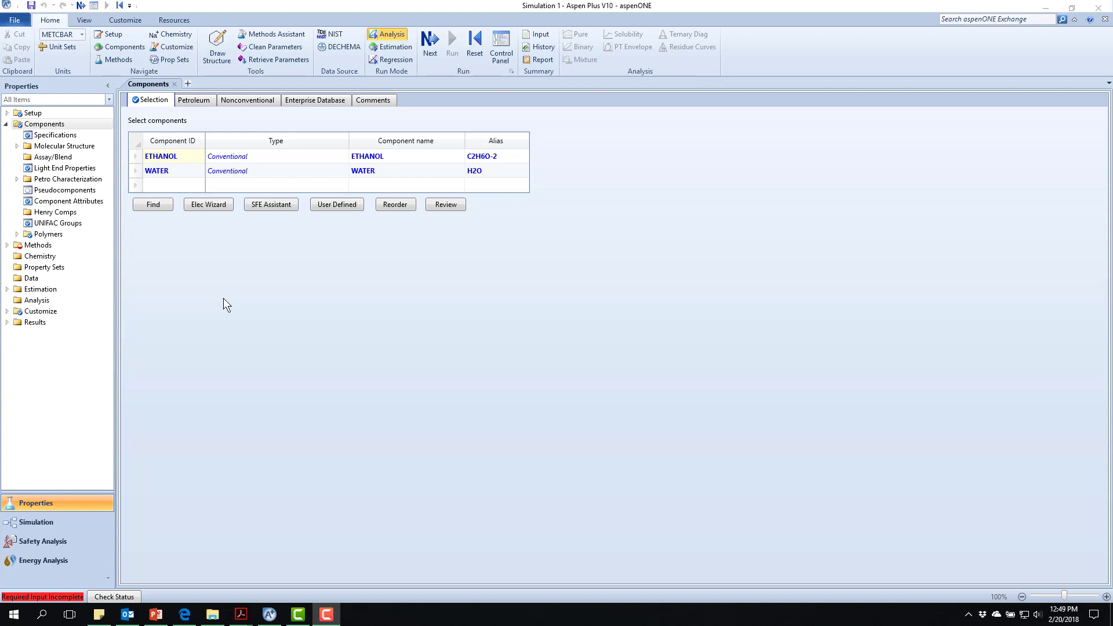
mouse_move(223, 302)
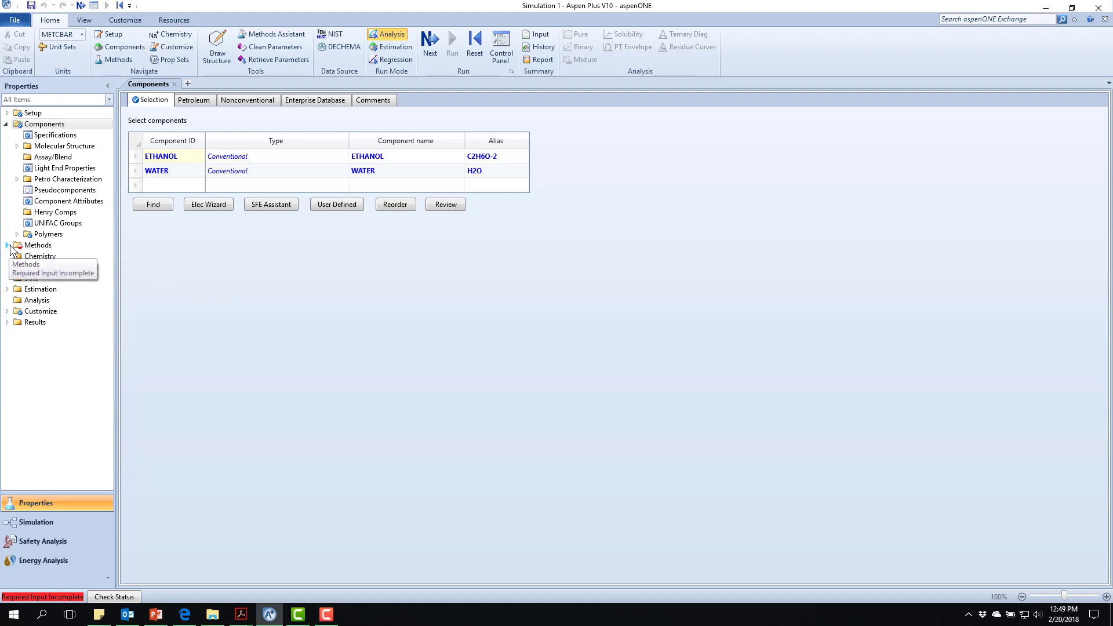
Expand Methods in the navigation pane and bring up the Specifications Global sheet
left_click(7, 244)
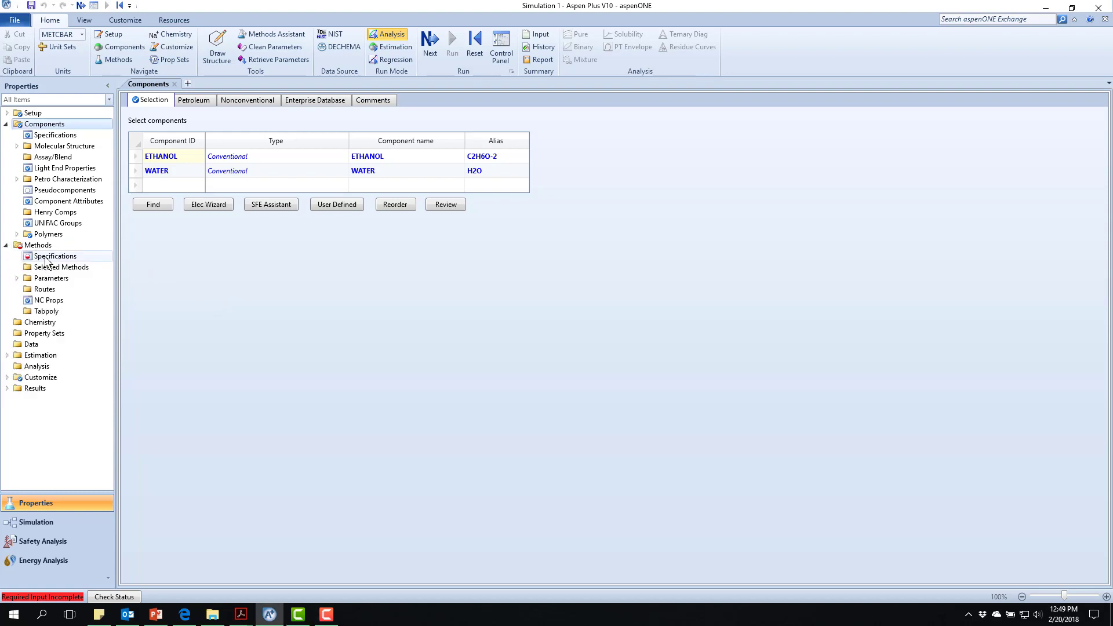
left_click(55, 256)
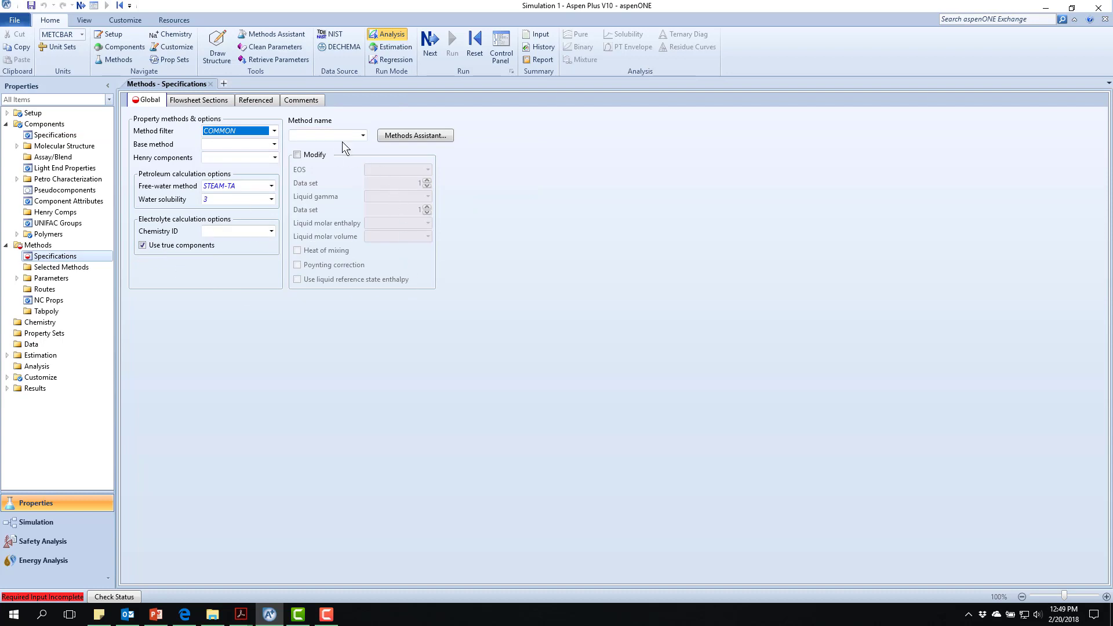
mouse_move(328, 136)
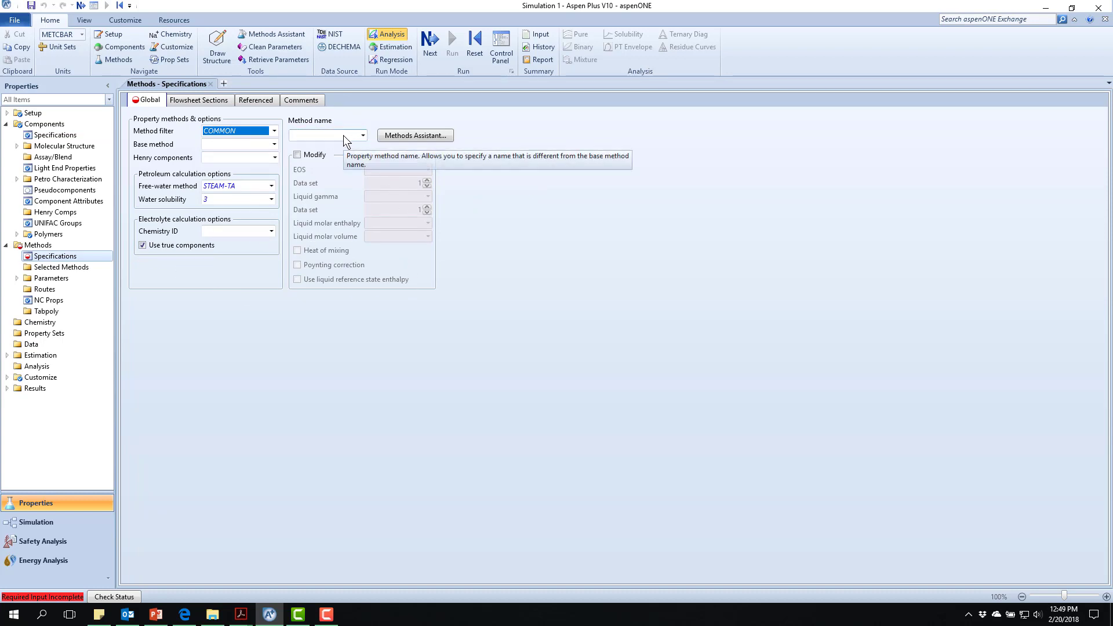
mouse_move(415, 135)
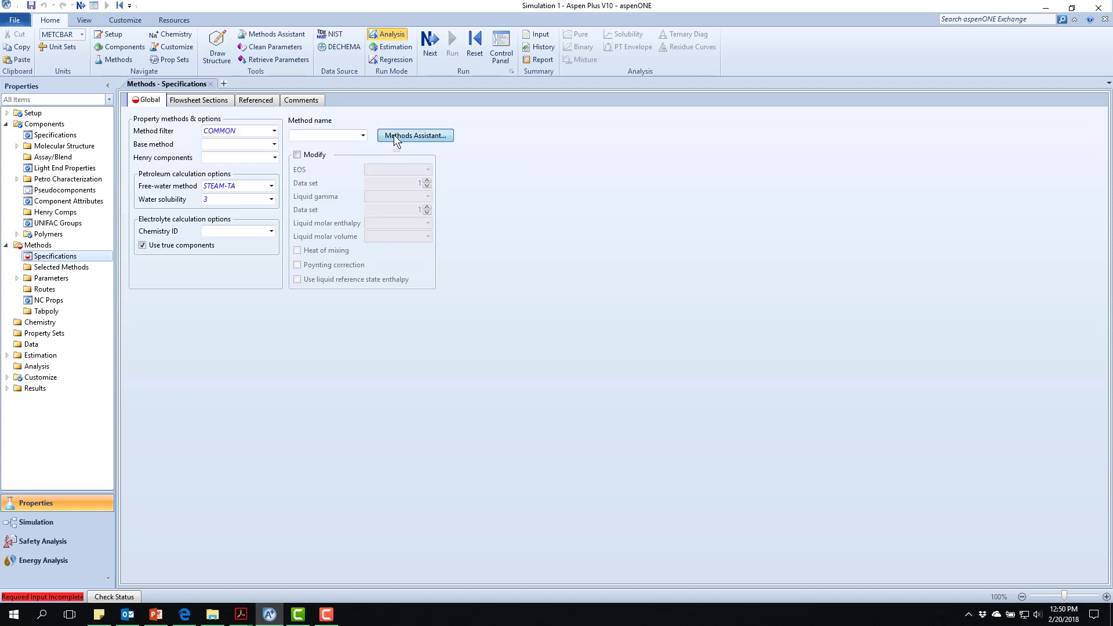
Launch the Methods Assistant and choose to start by specifying the component type
left_click(415, 136)
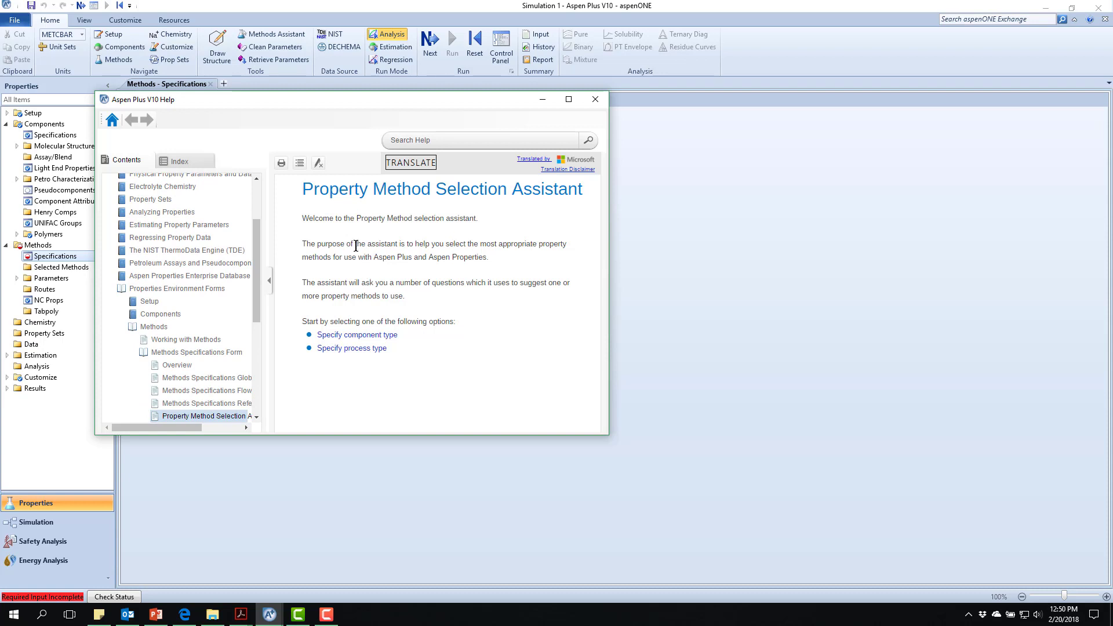
mouse_move(359, 386)
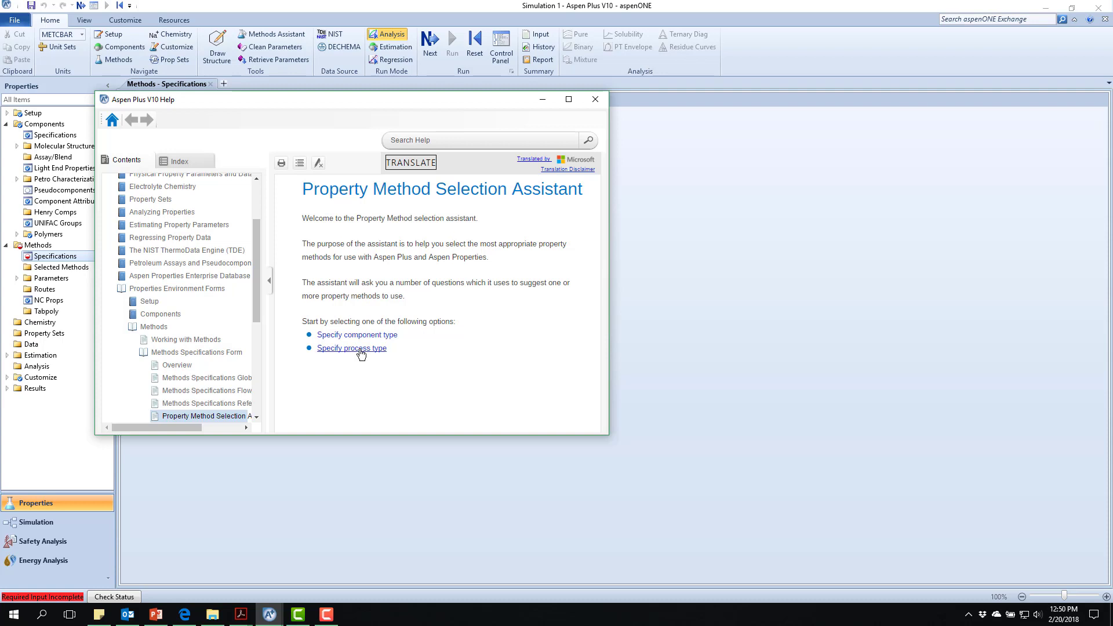
mouse_move(369, 345)
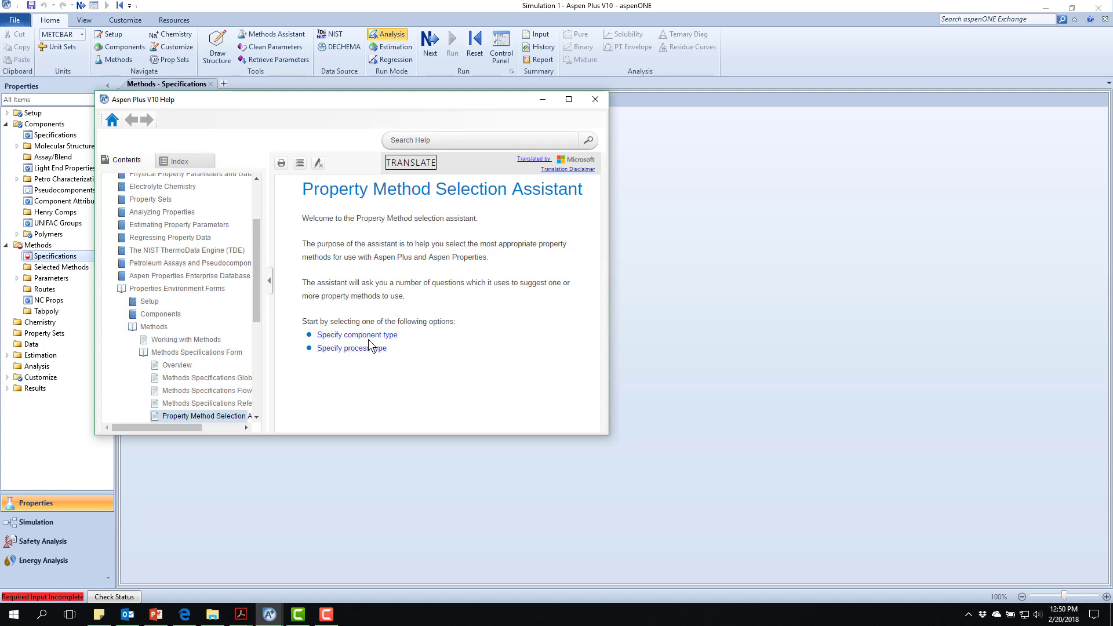
mouse_move(363, 362)
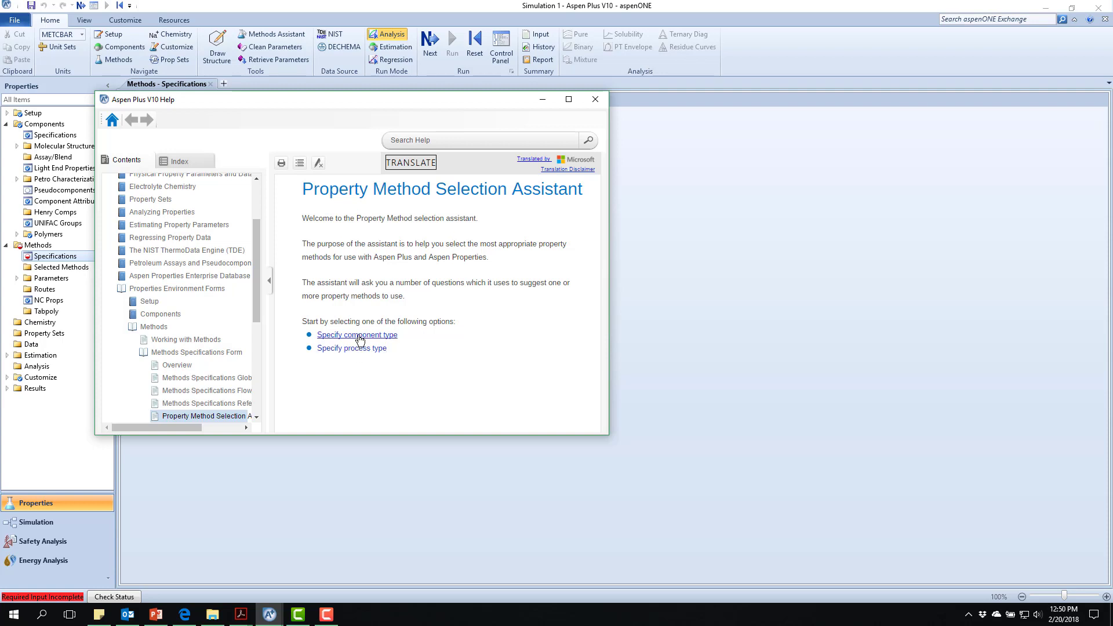
left_click(357, 333)
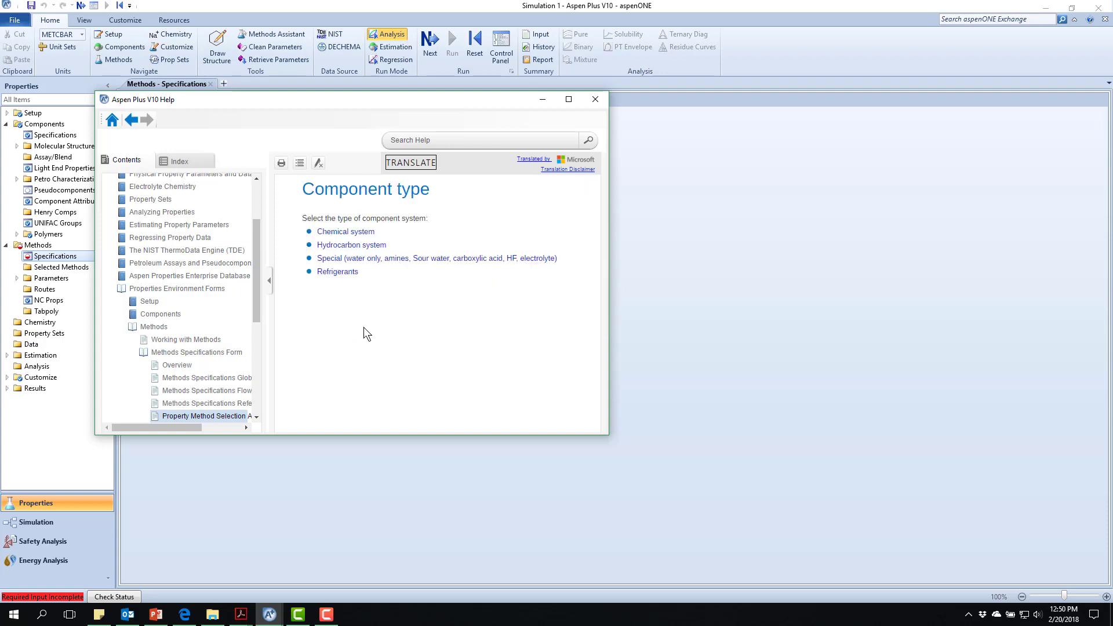
mouse_move(353, 233)
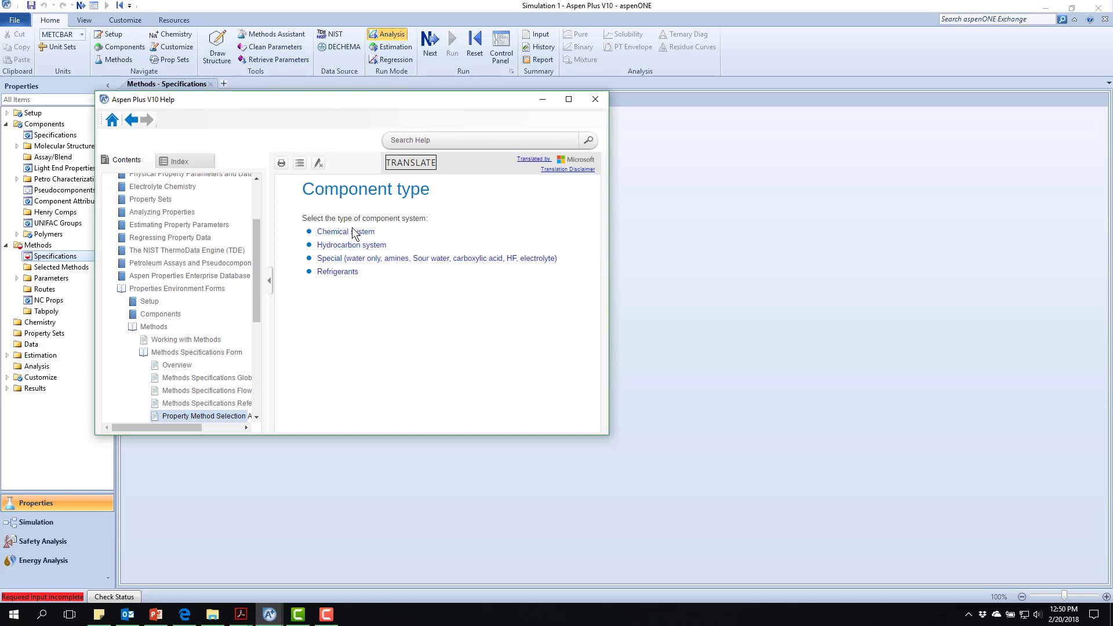
mouse_move(362, 270)
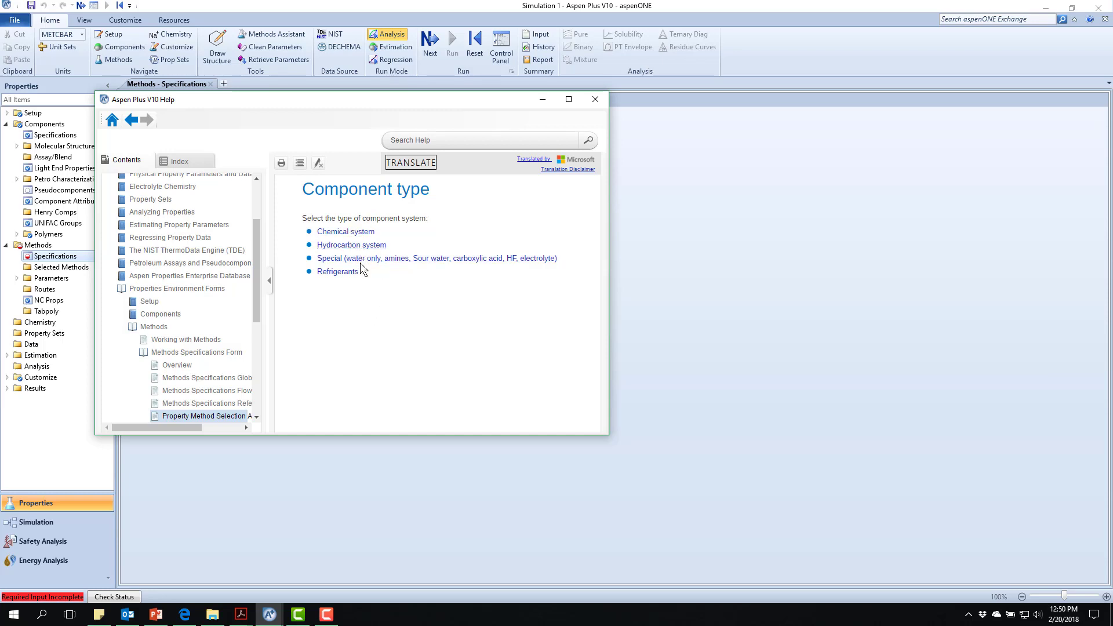
mouse_move(437, 261)
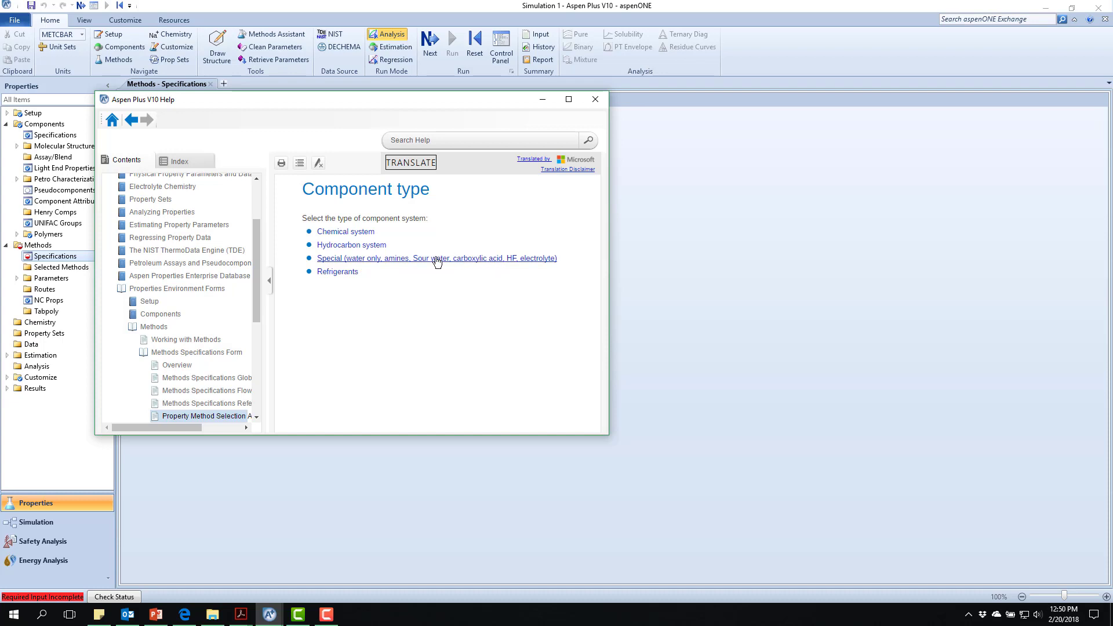
mouse_move(415, 277)
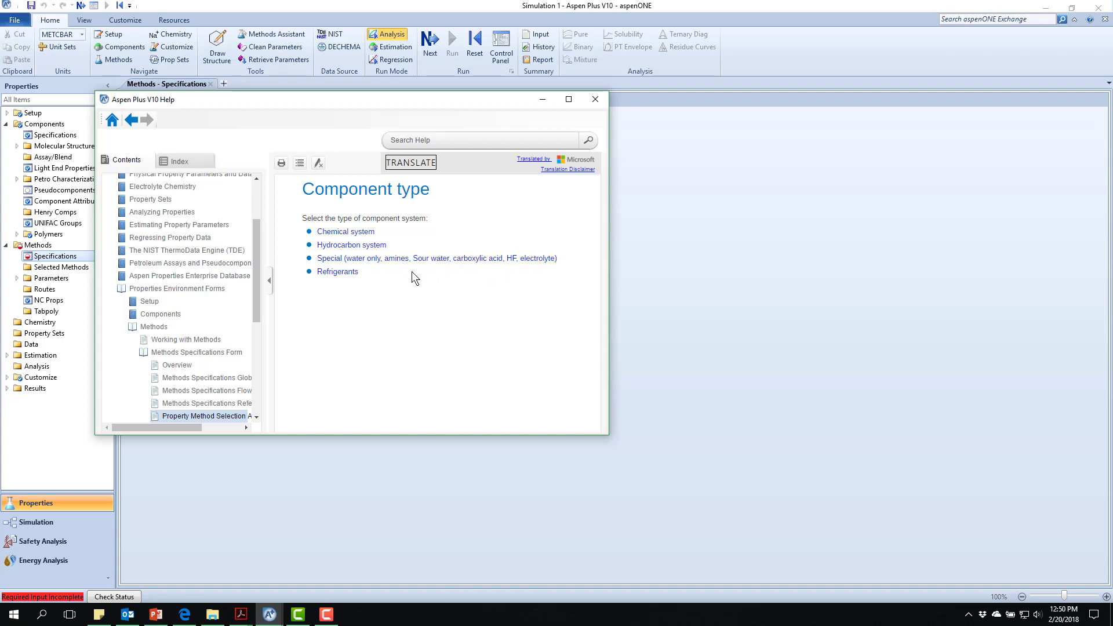
mouse_move(398, 274)
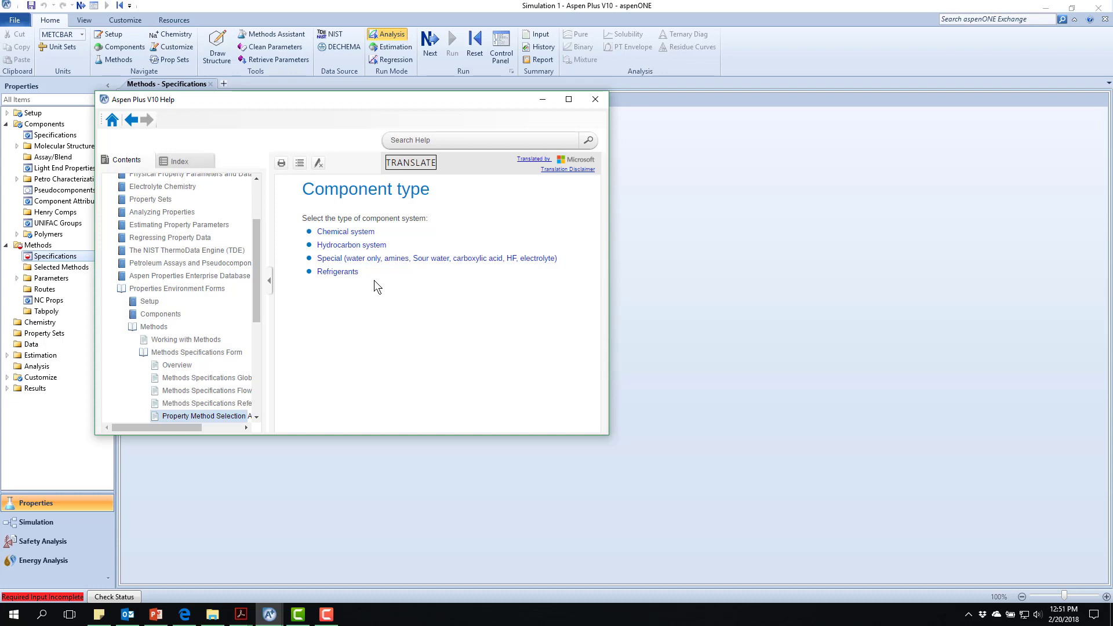
mouse_move(388, 287)
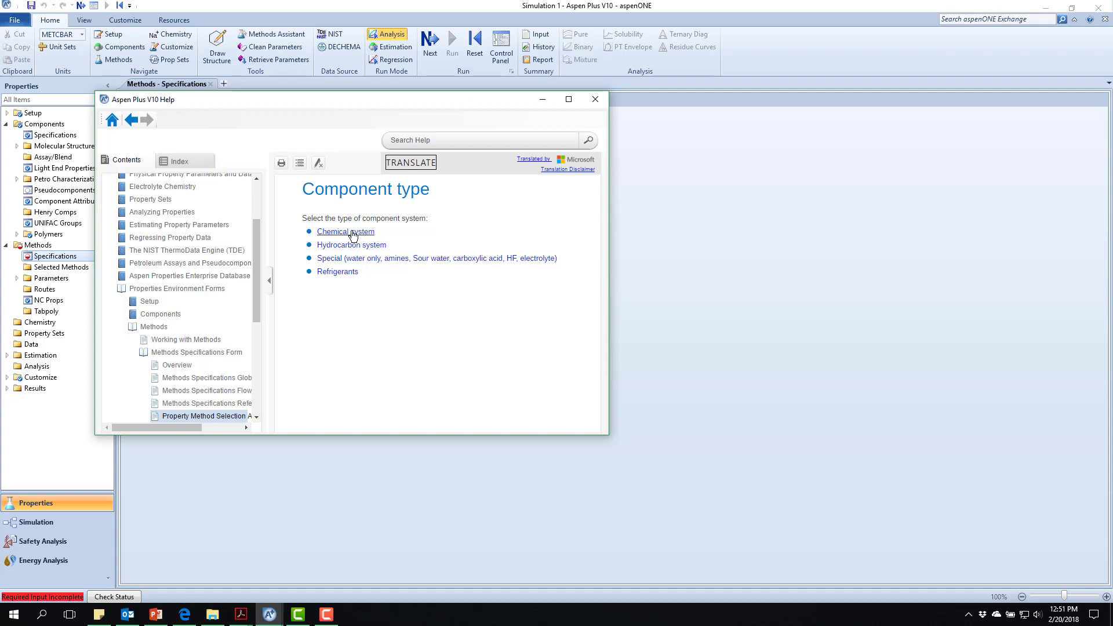
Answer chemical system, not high pressure, browse activity coefficient and UNIQUAC help, then return to Component type
left_click(346, 231)
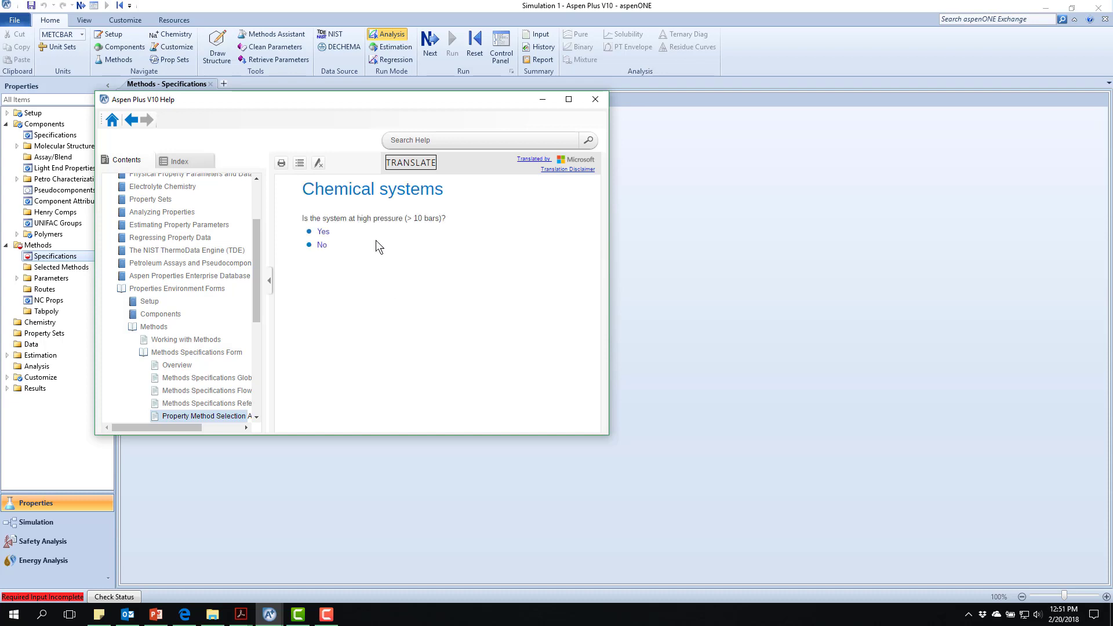
mouse_move(356, 245)
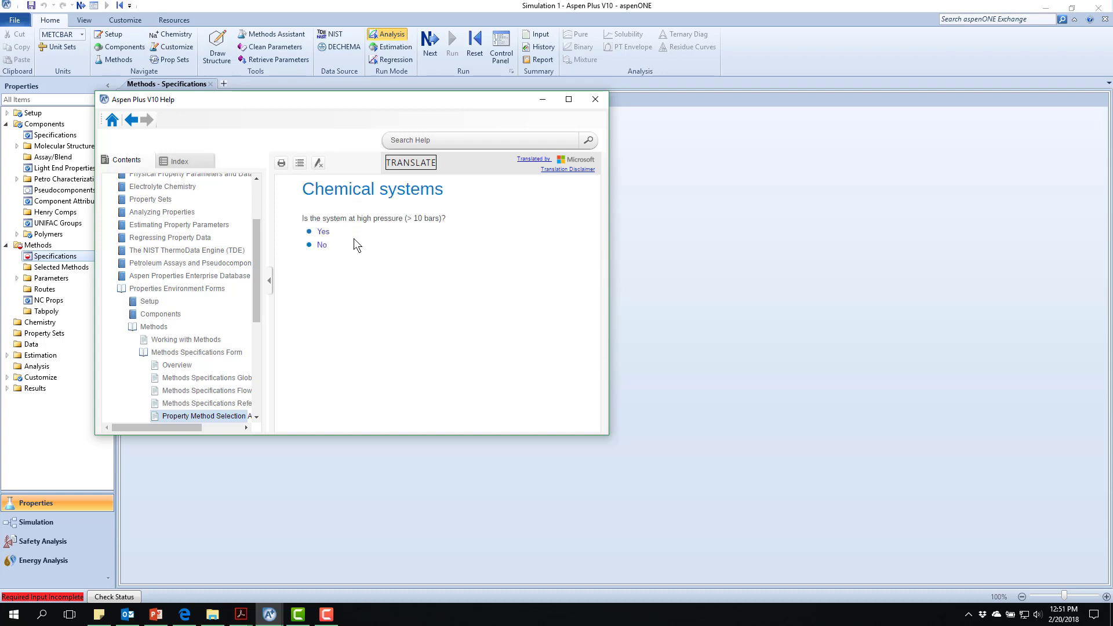
mouse_move(357, 248)
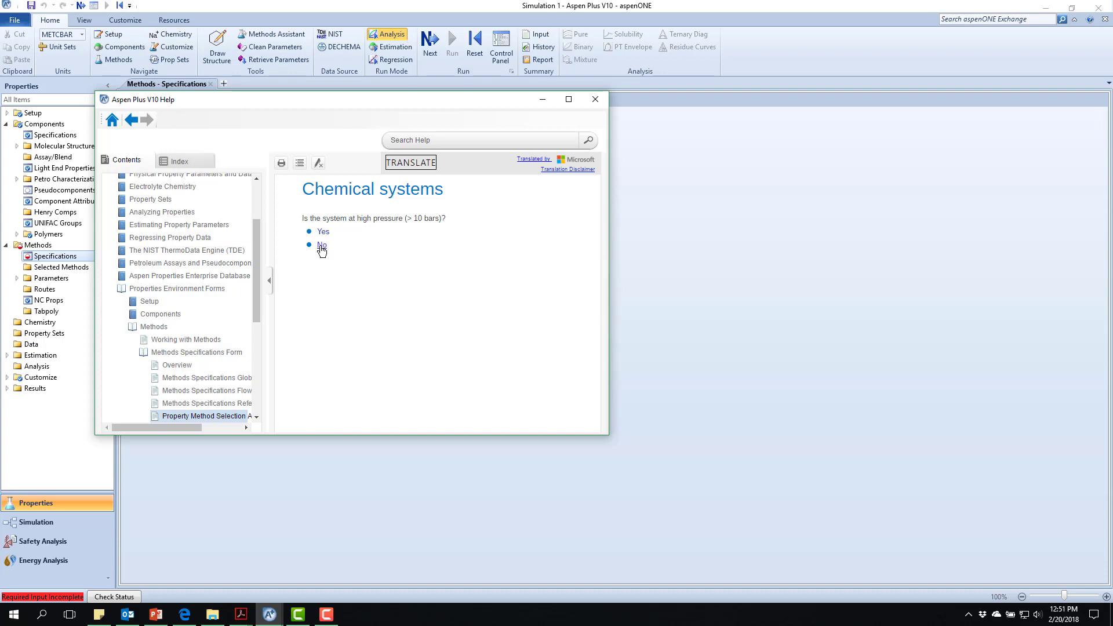
left_click(321, 245)
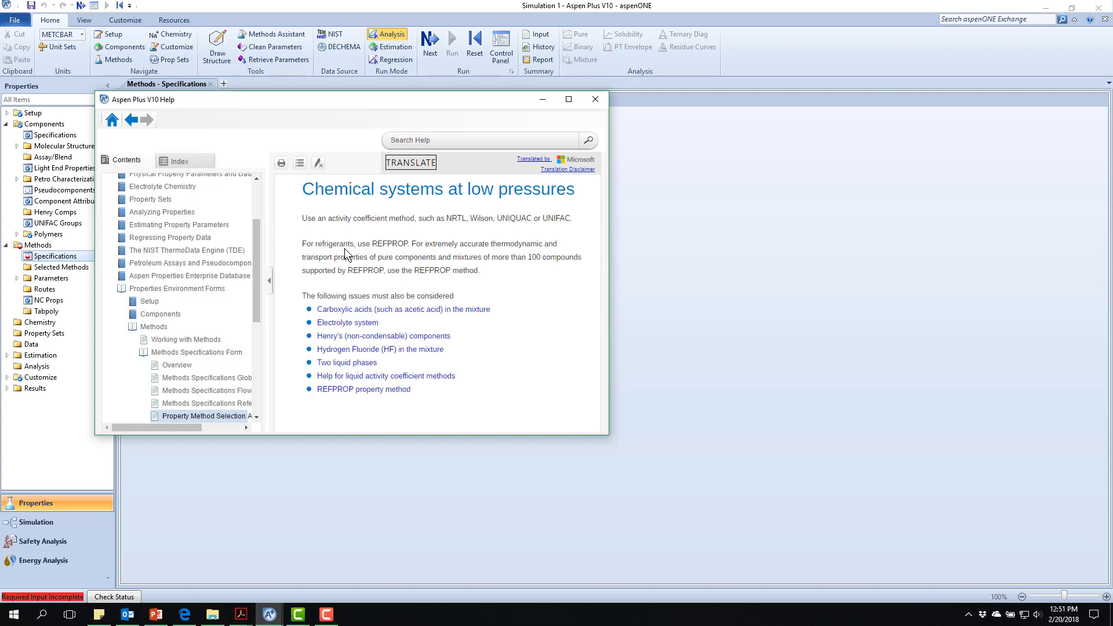
mouse_move(362, 274)
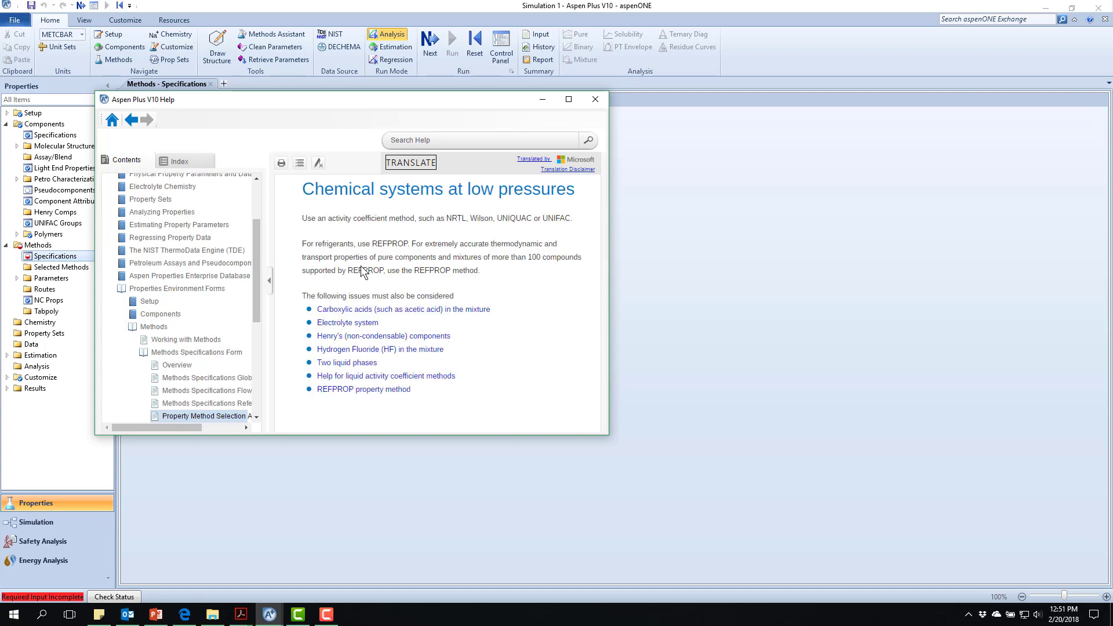
mouse_move(347, 322)
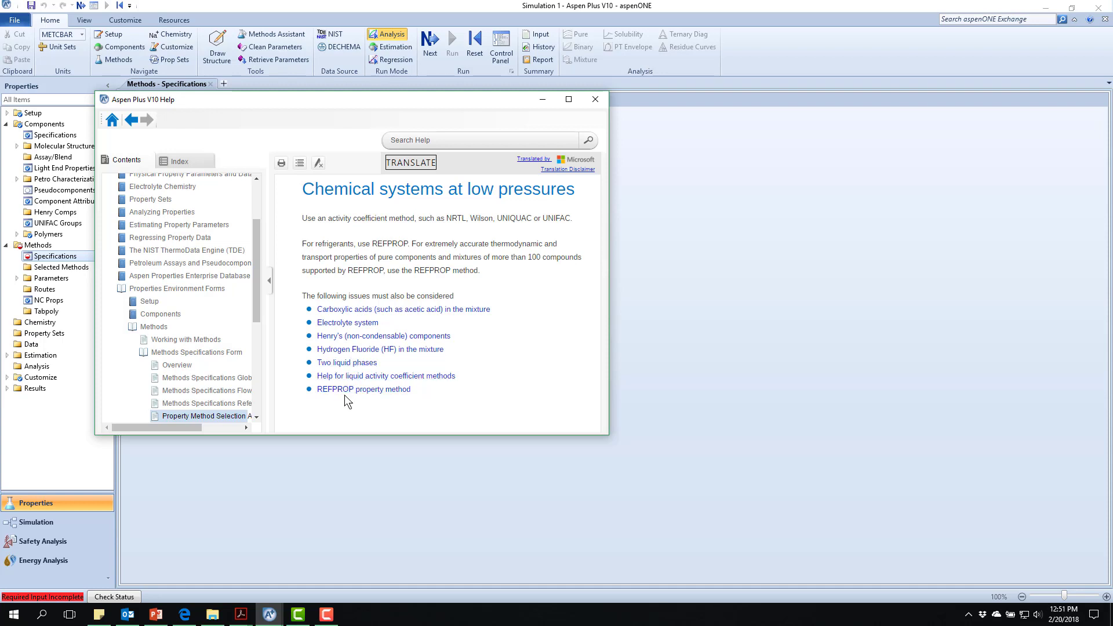
mouse_move(347, 321)
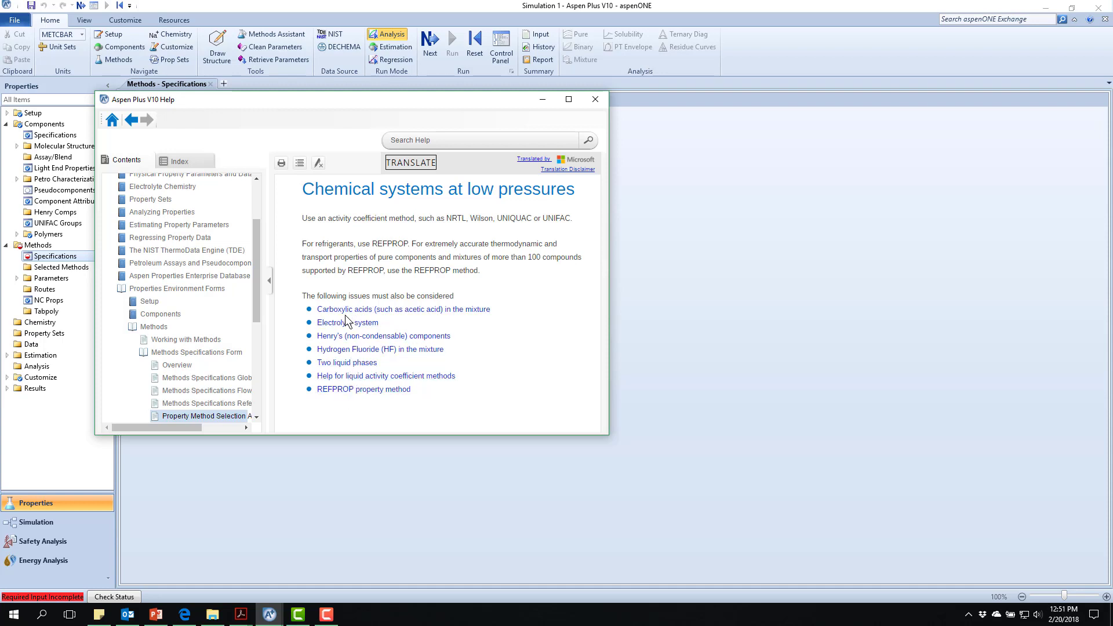
mouse_move(335, 353)
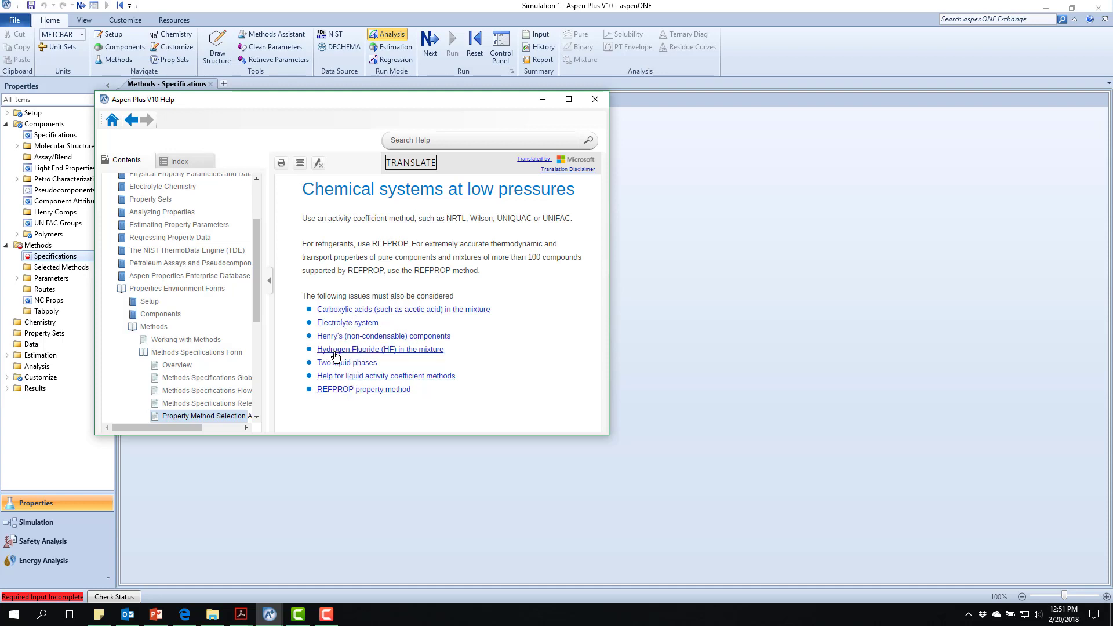
mouse_move(343, 387)
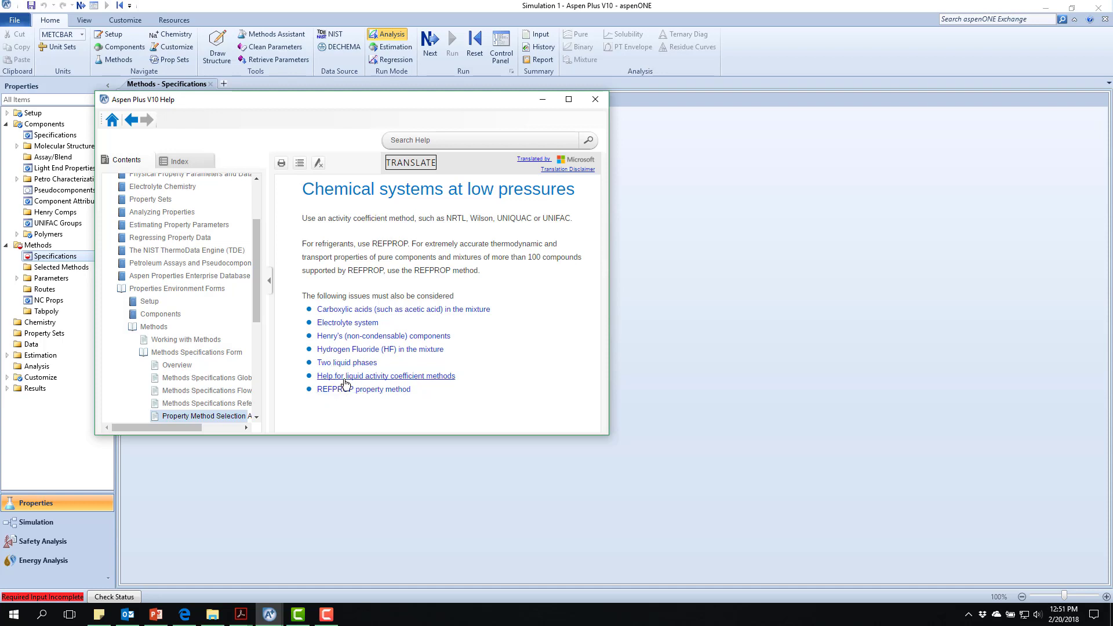
left_click(386, 375)
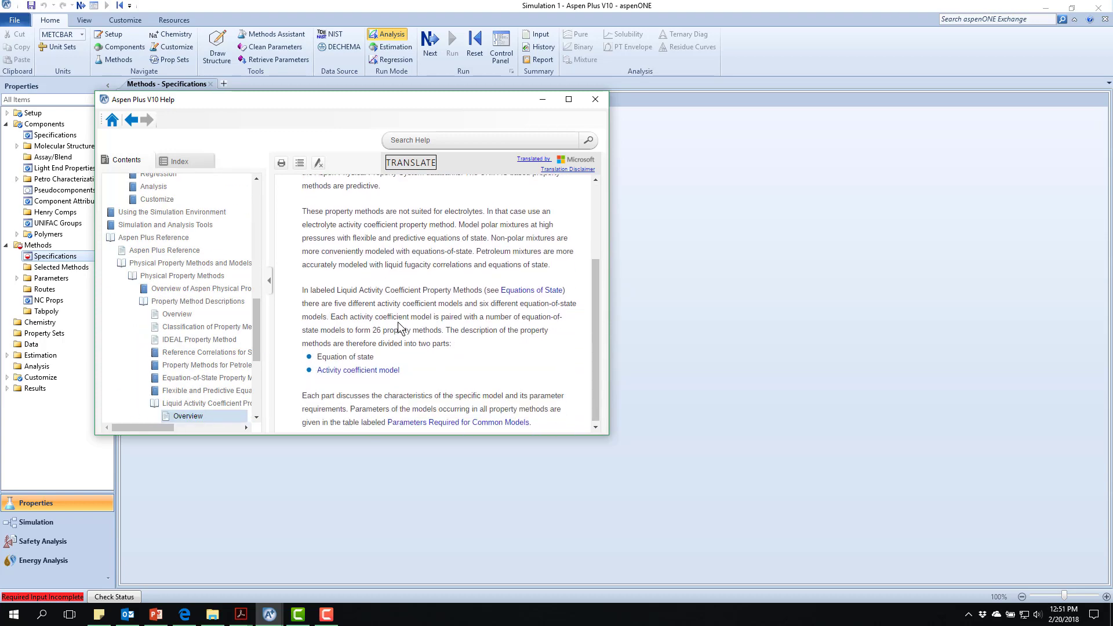
left_click(357, 370)
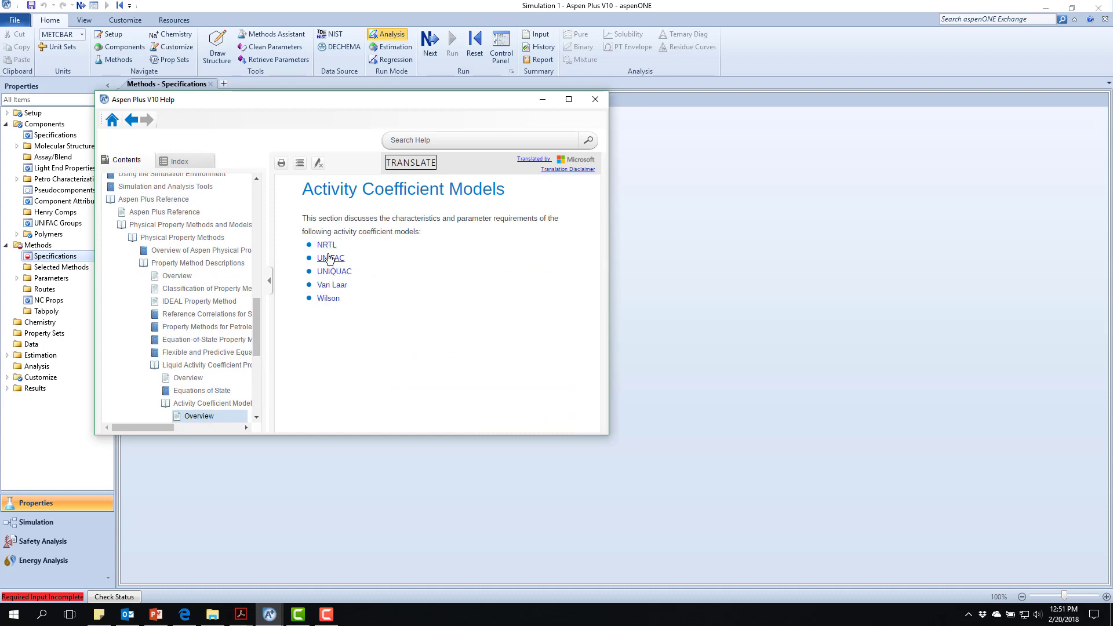
left_click(330, 257)
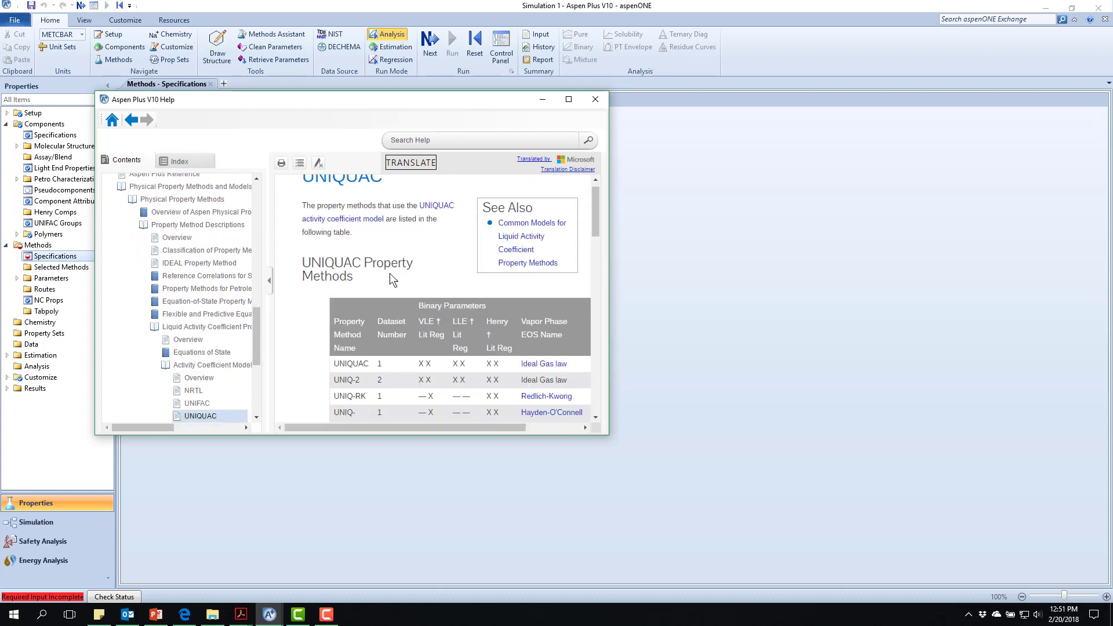
scroll("down", 3)
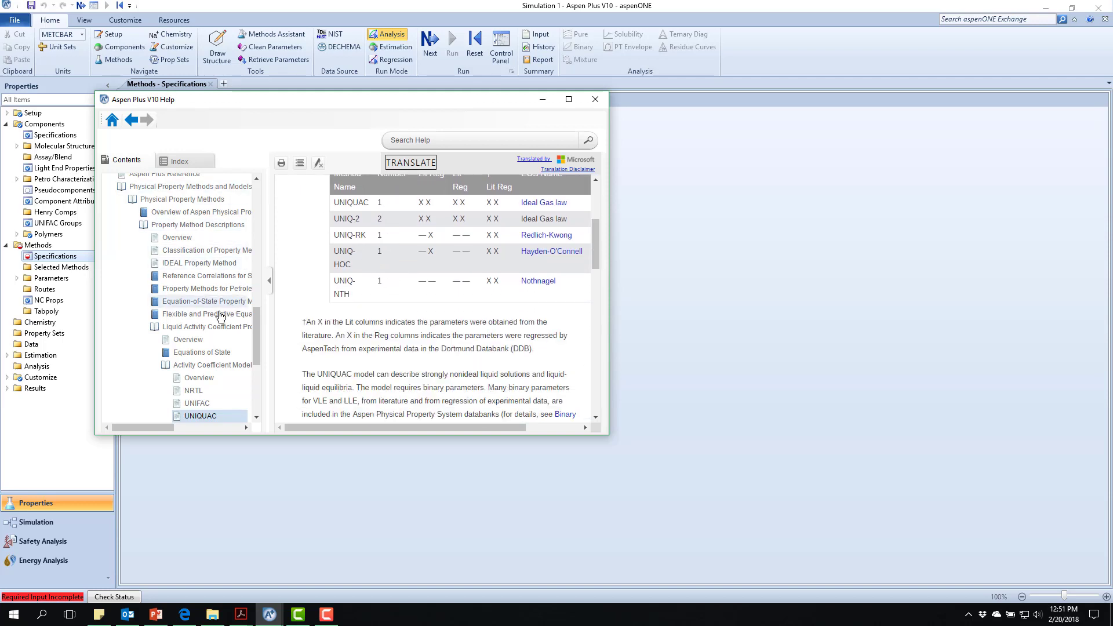
left_click(131, 120)
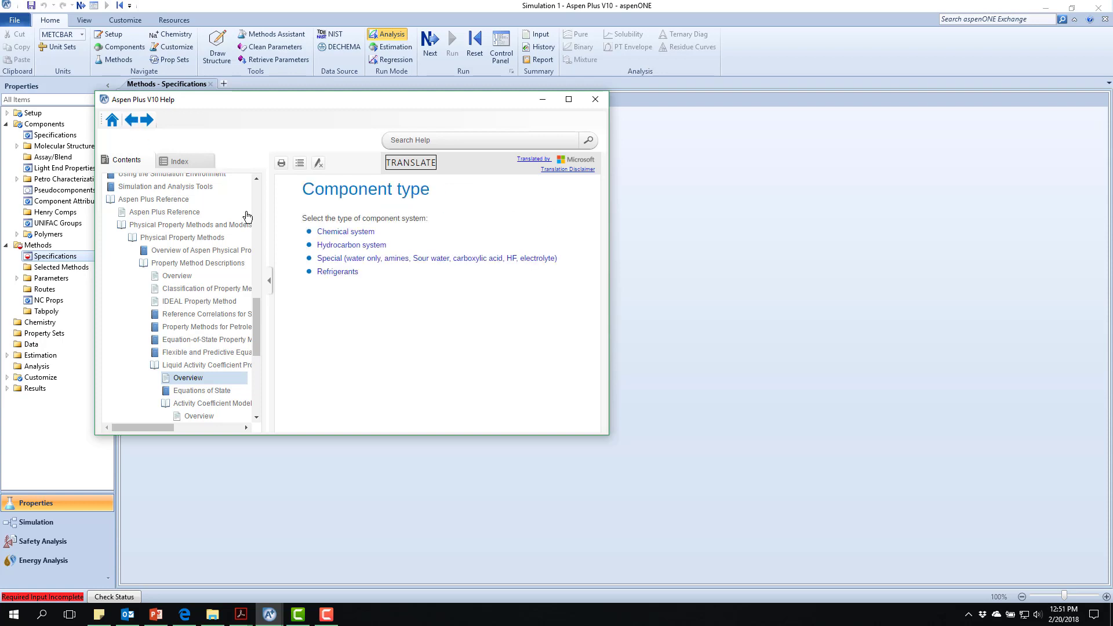
Choose Hydrocarbon system as the component type
left_click(350, 245)
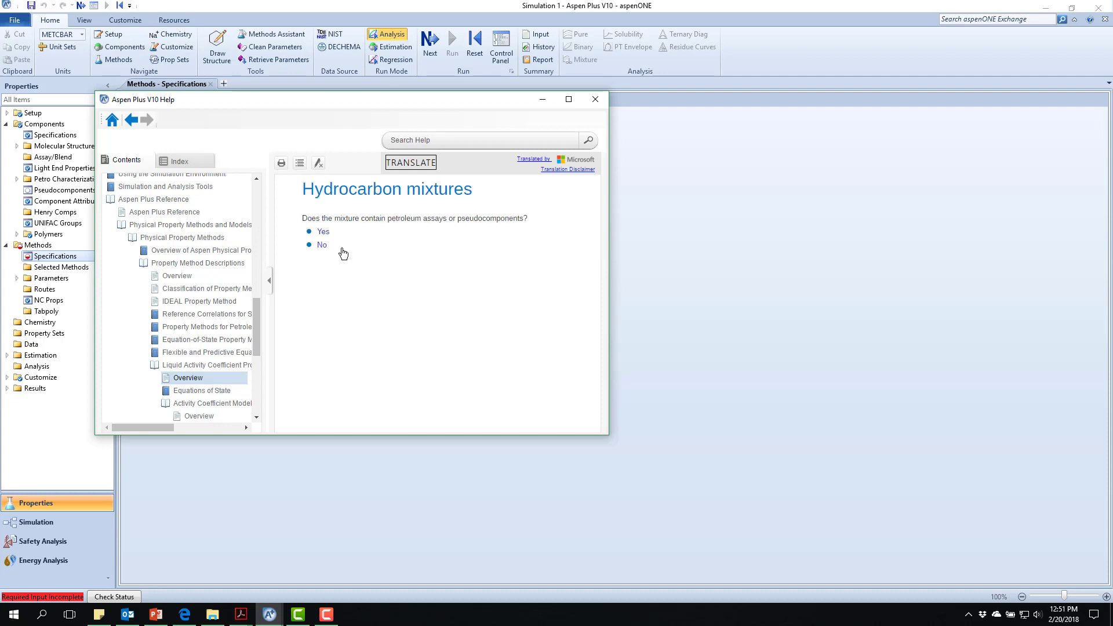
mouse_move(347, 254)
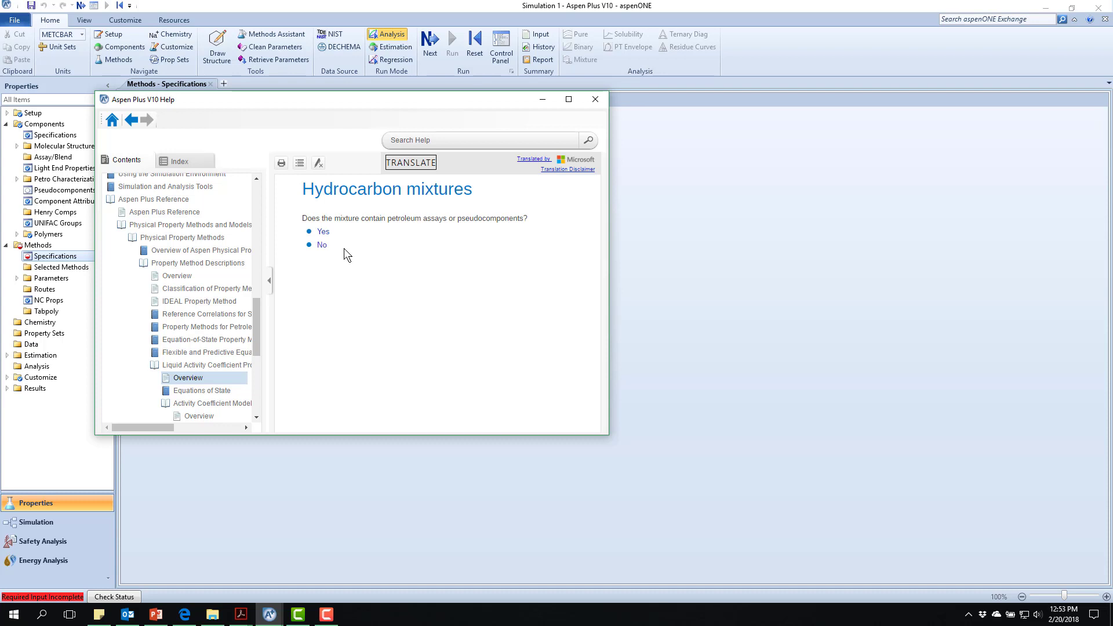
mouse_move(324, 244)
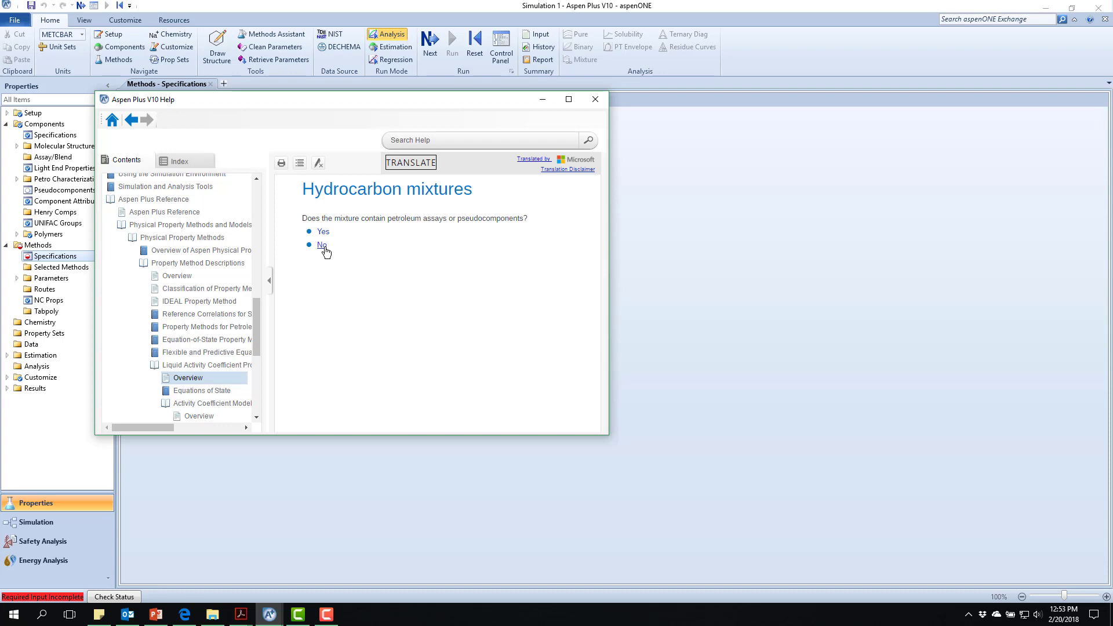
Answer No to petroleum assays, getting the PENG-ROB/SRK/LK-PLOCK recommendation
left_click(321, 245)
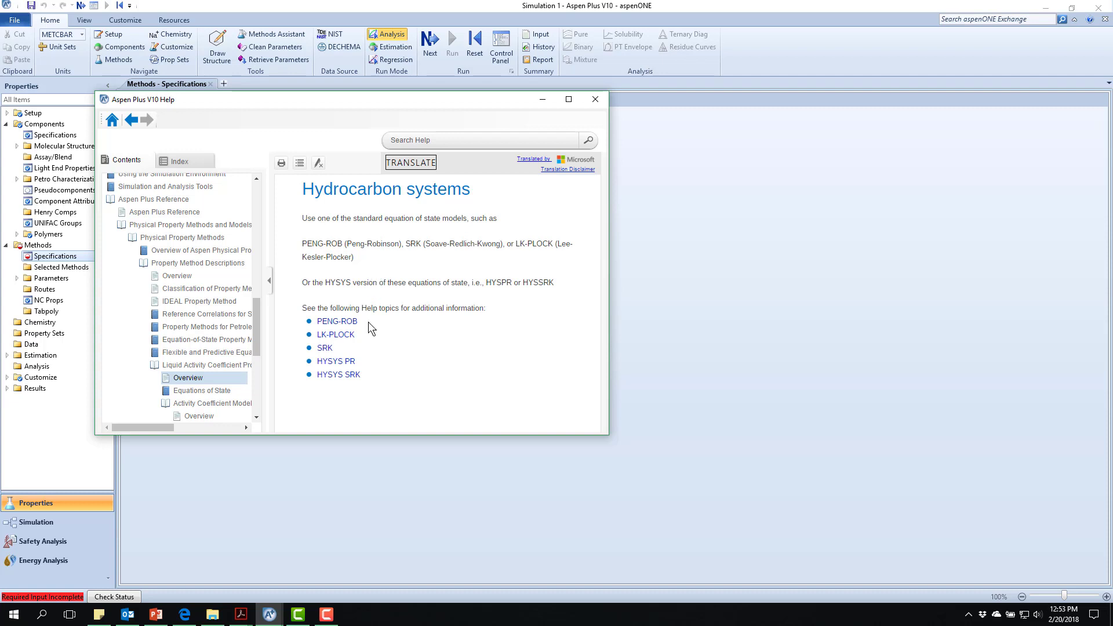
mouse_move(370, 351)
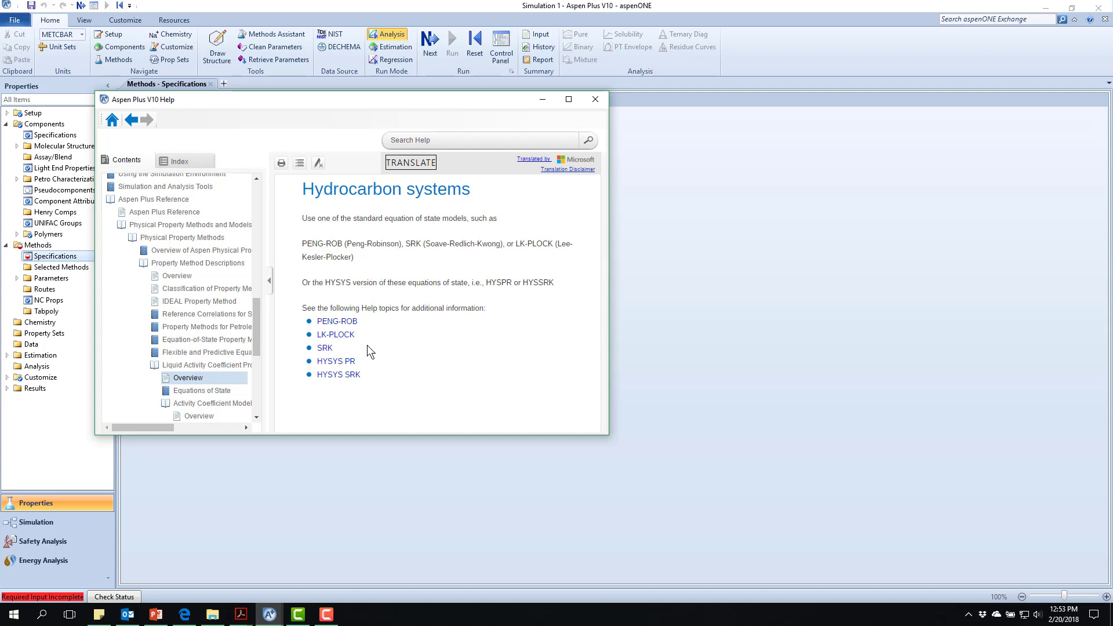
mouse_move(366, 354)
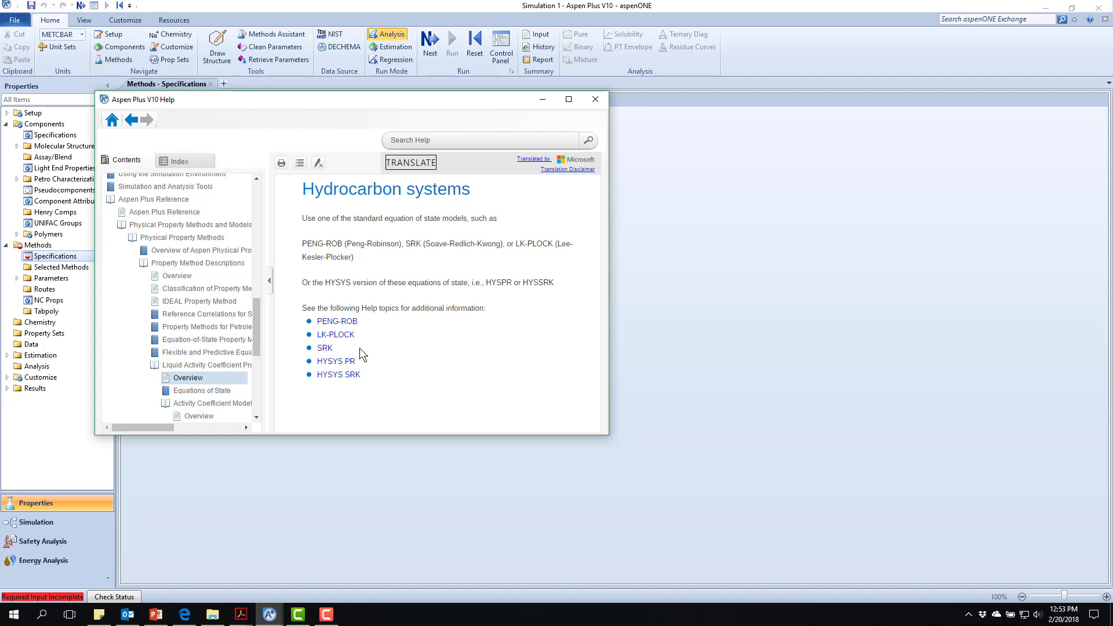
mouse_move(365, 368)
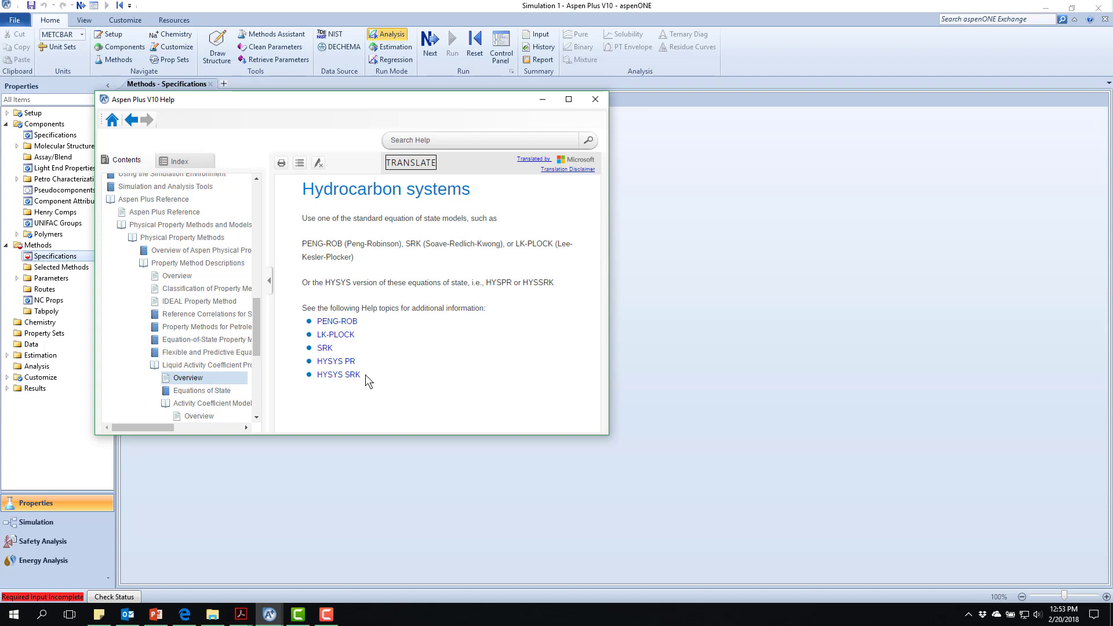
mouse_move(375, 377)
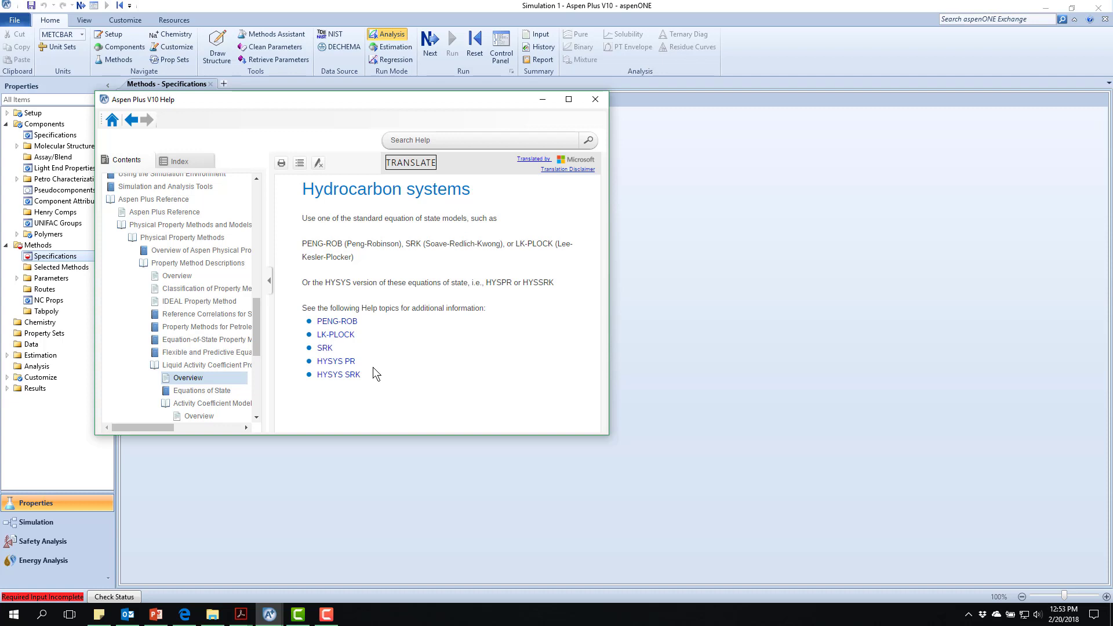
mouse_move(362, 365)
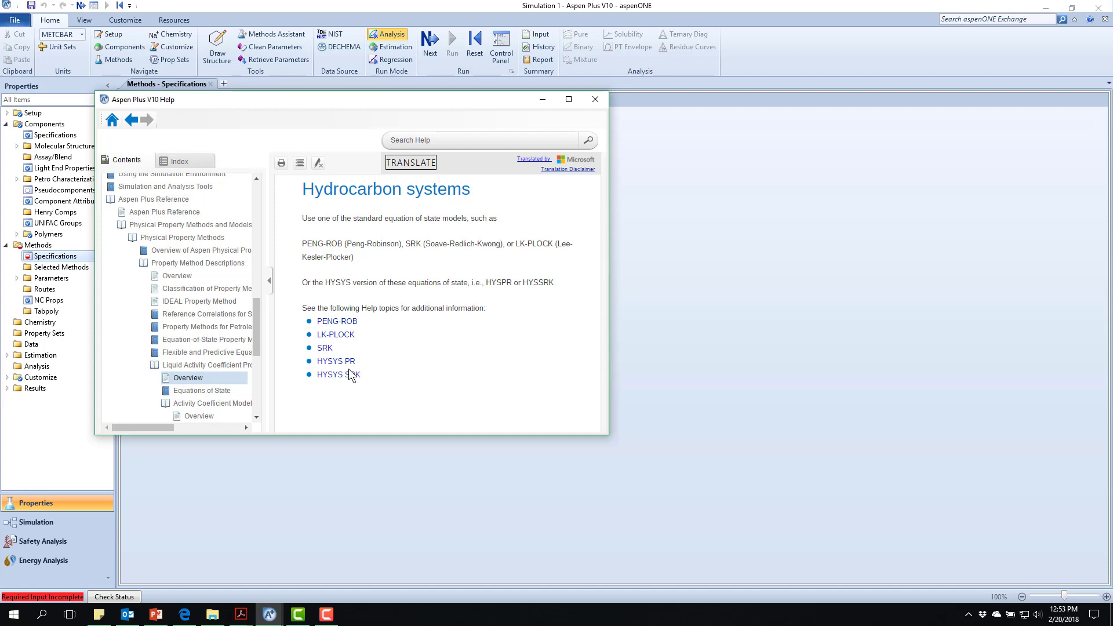
mouse_move(384, 363)
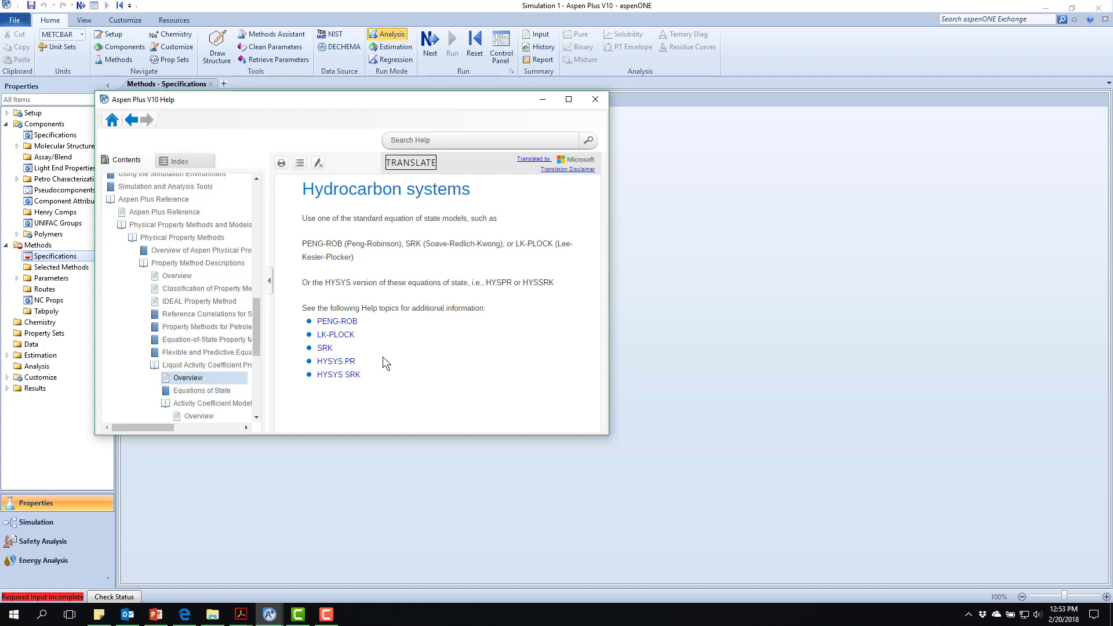
mouse_move(594, 99)
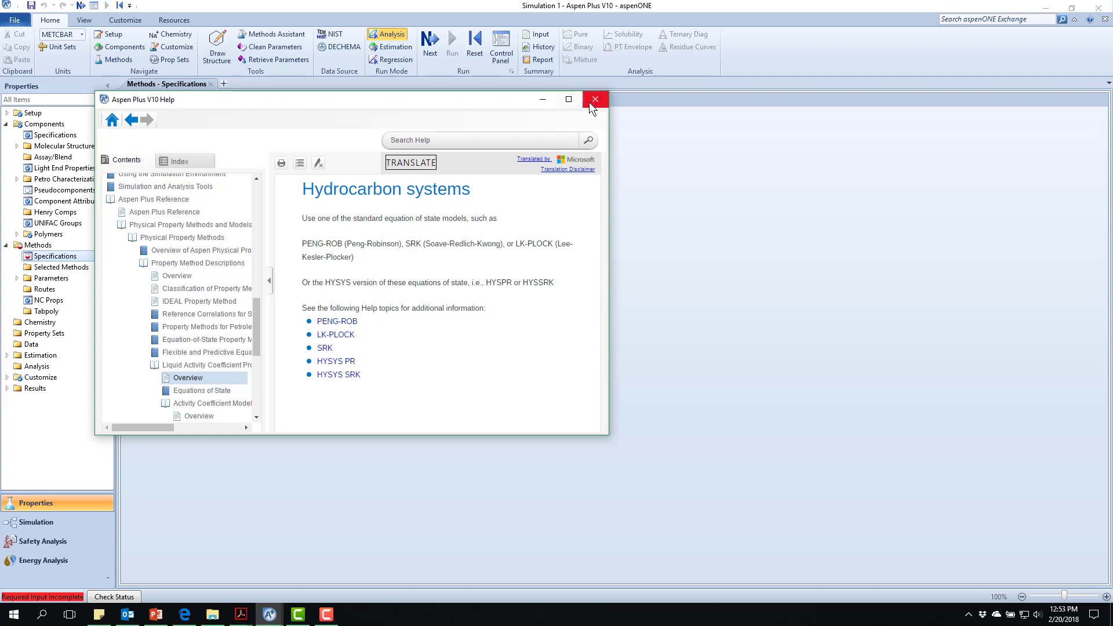
Close the help, relaunch the Methods Assistant and choose to specify the process type
left_click(594, 99)
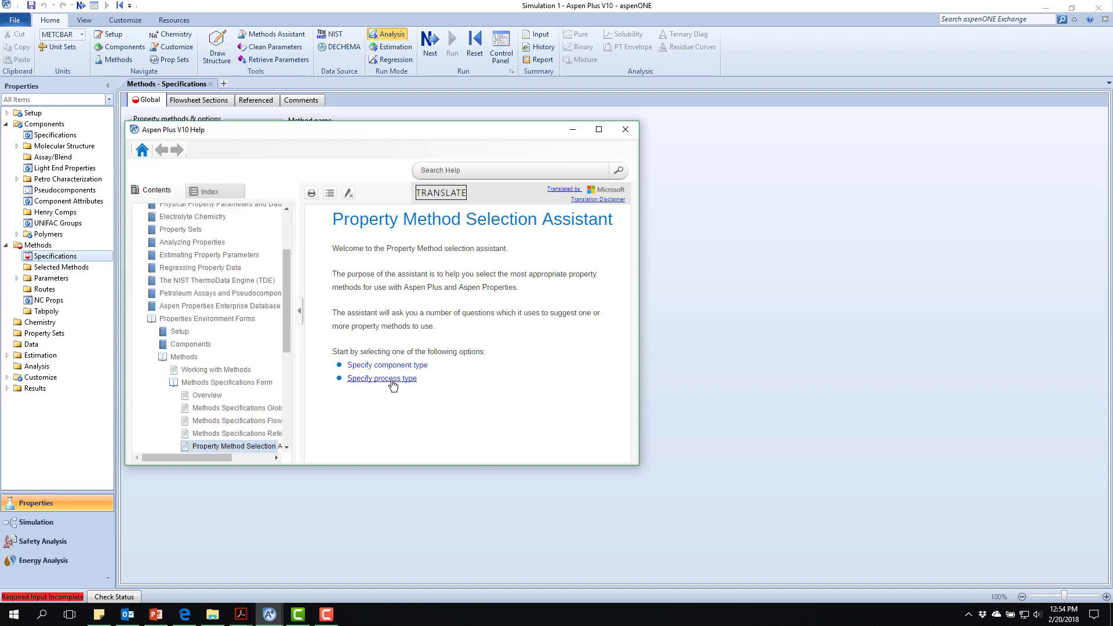
left_click(381, 378)
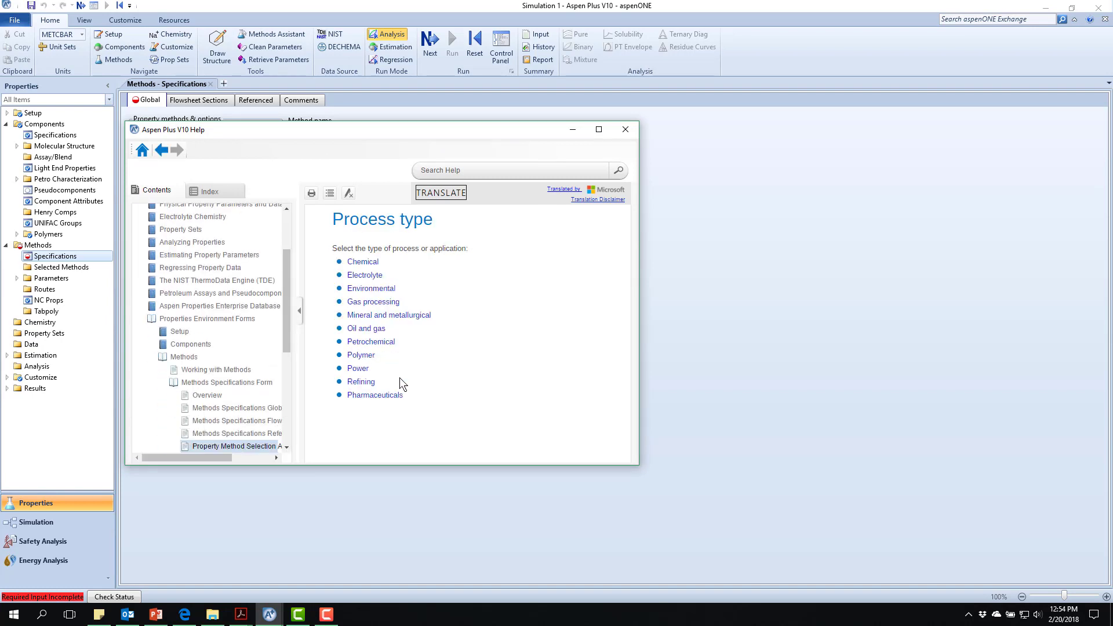
mouse_move(527, 364)
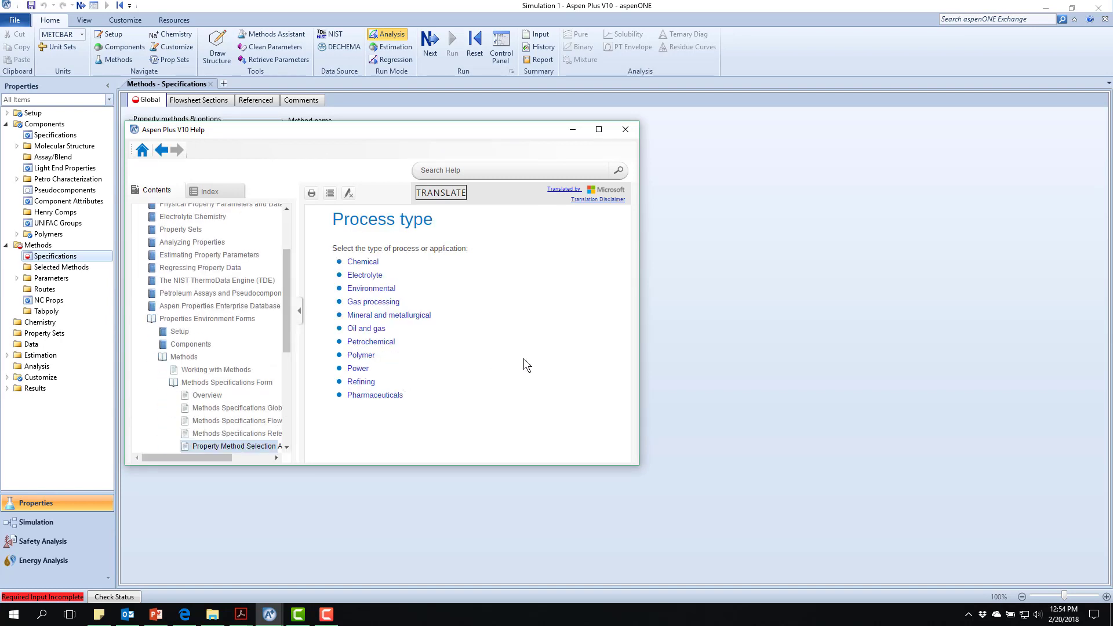
mouse_move(364, 276)
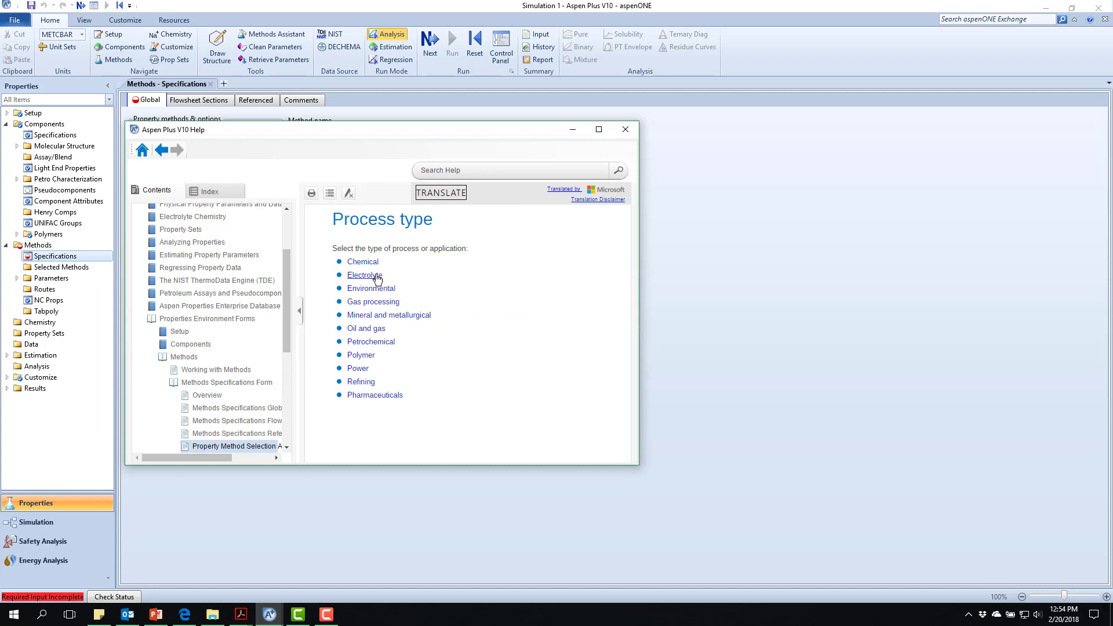
mouse_move(388, 314)
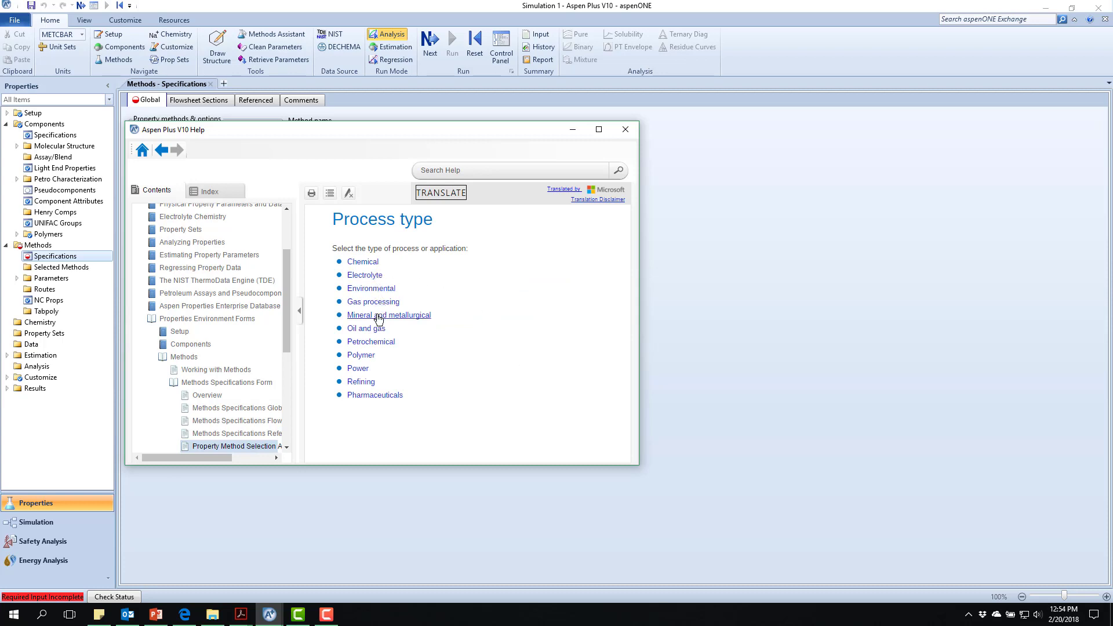
mouse_move(370, 341)
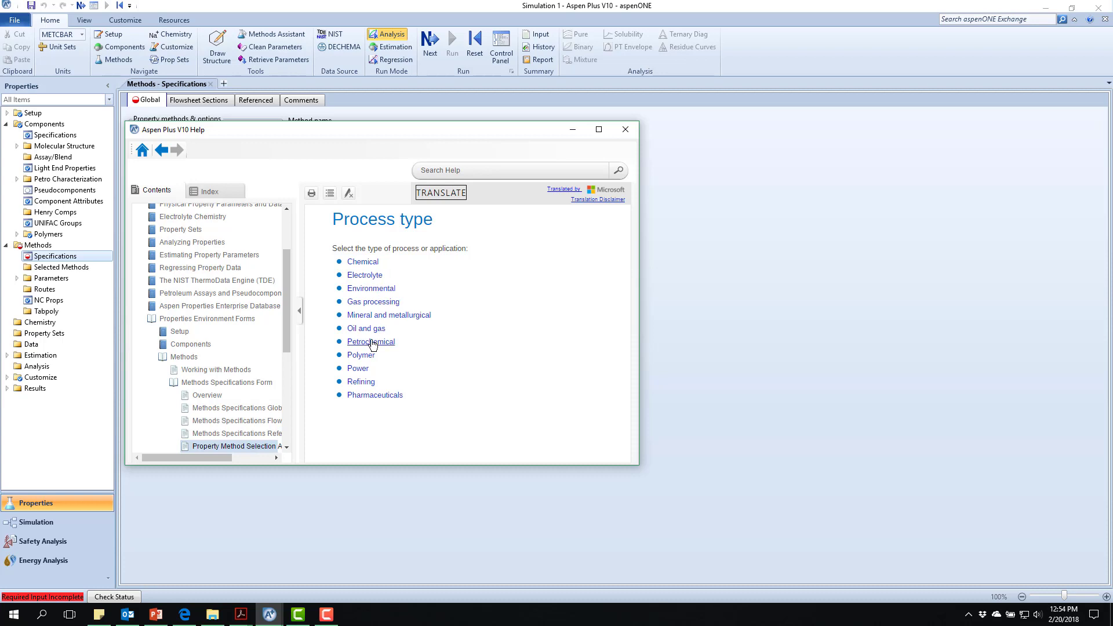
mouse_move(369, 364)
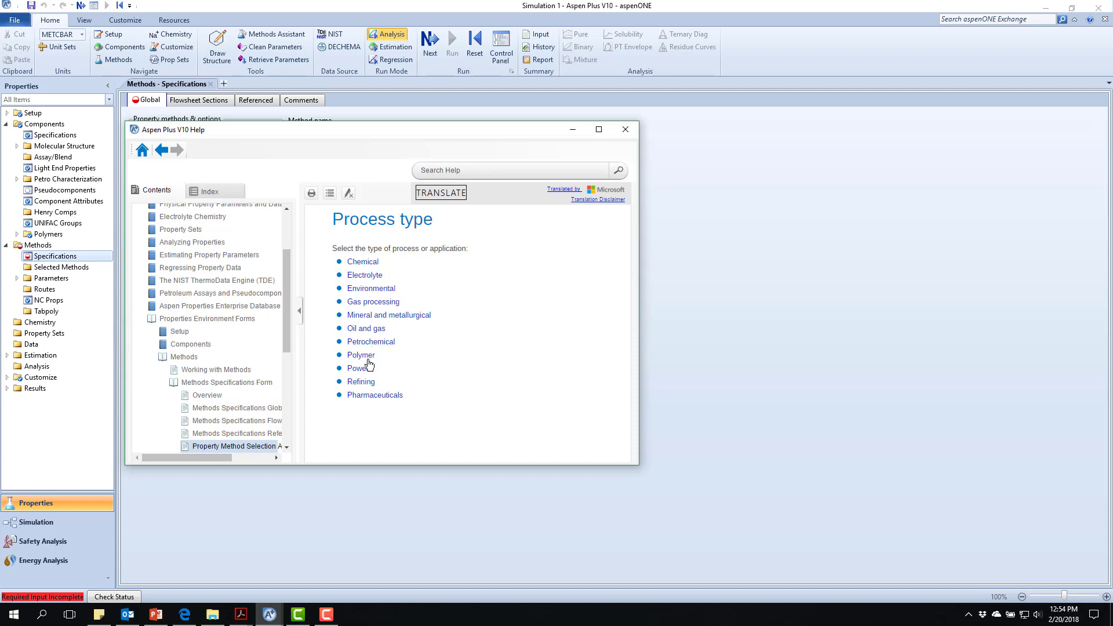
mouse_move(378, 411)
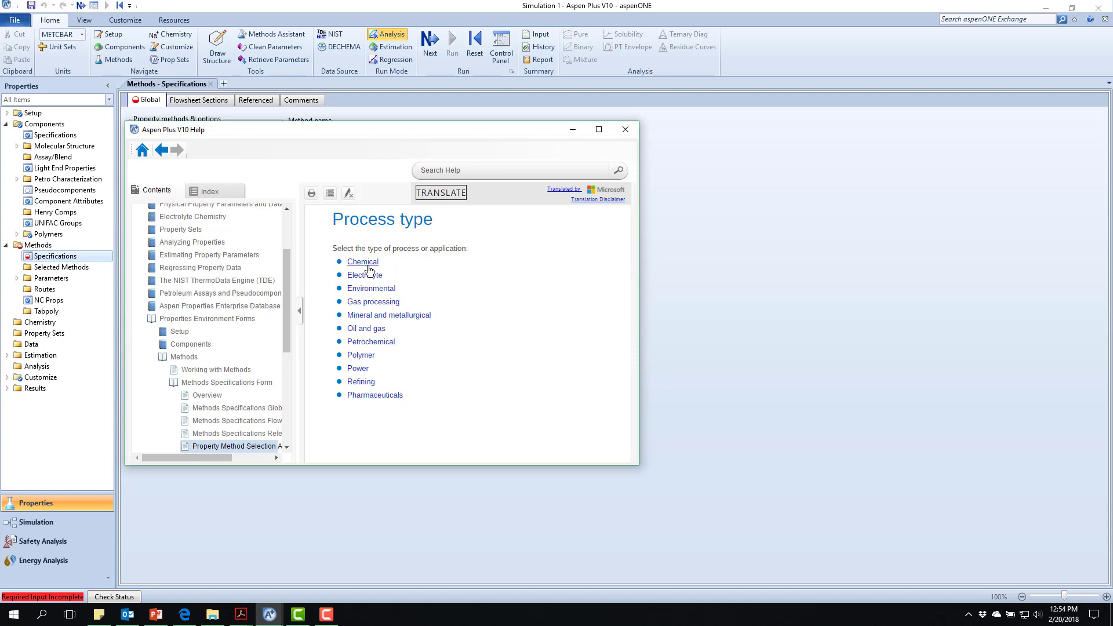
Select Chemical as the process type and read the NRTL/WILSON/UNIQUAC recommendations
left_click(362, 261)
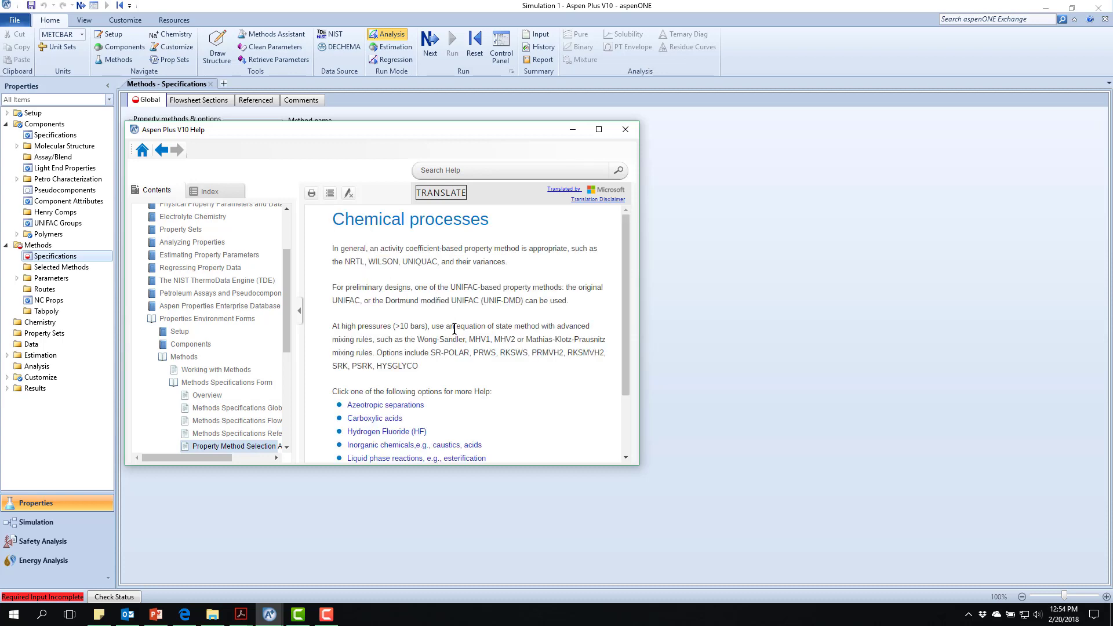
scroll("down", 3)
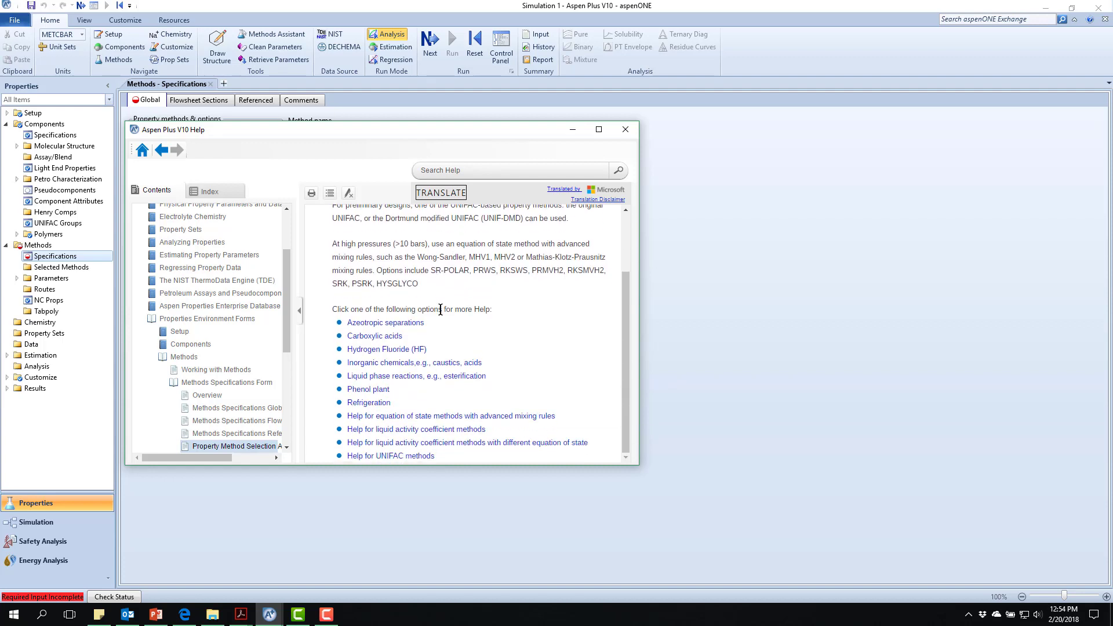
mouse_move(419, 334)
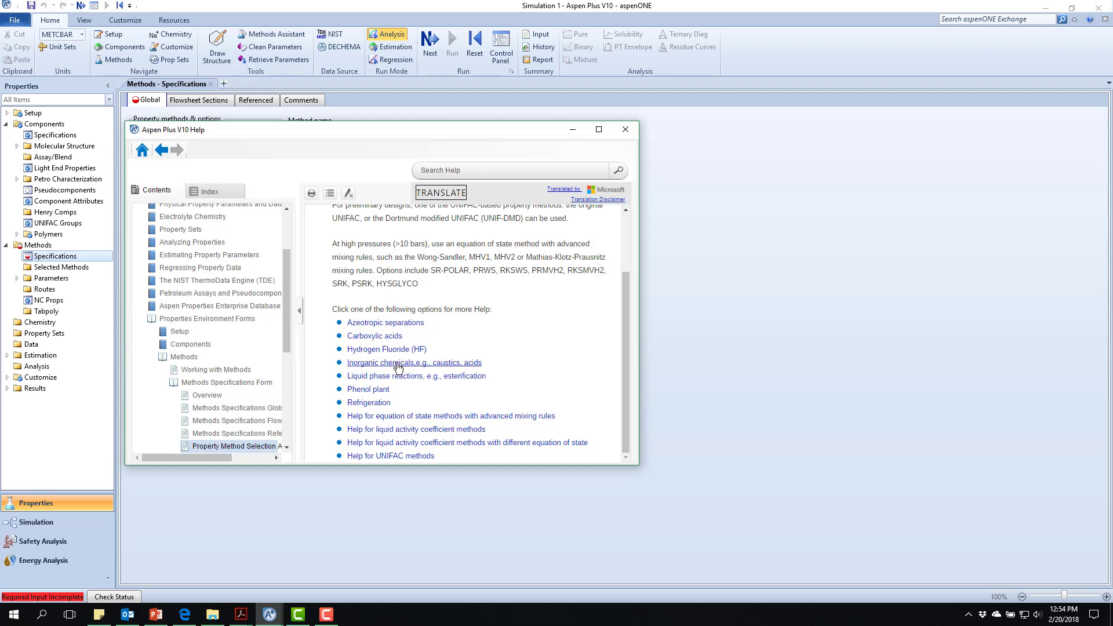
mouse_move(394, 394)
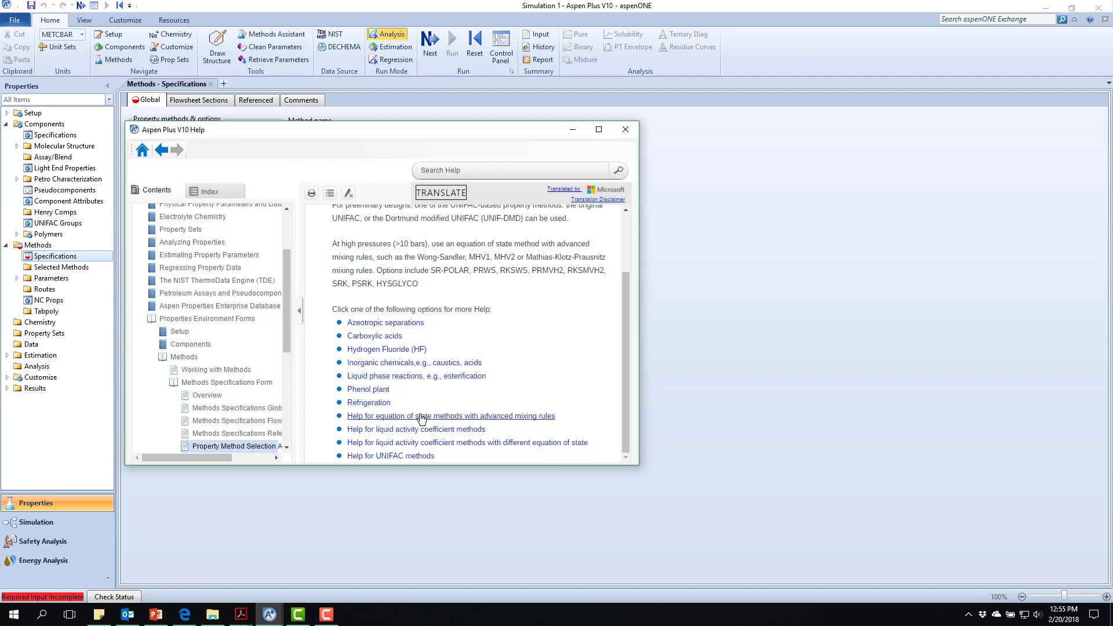
mouse_move(430, 407)
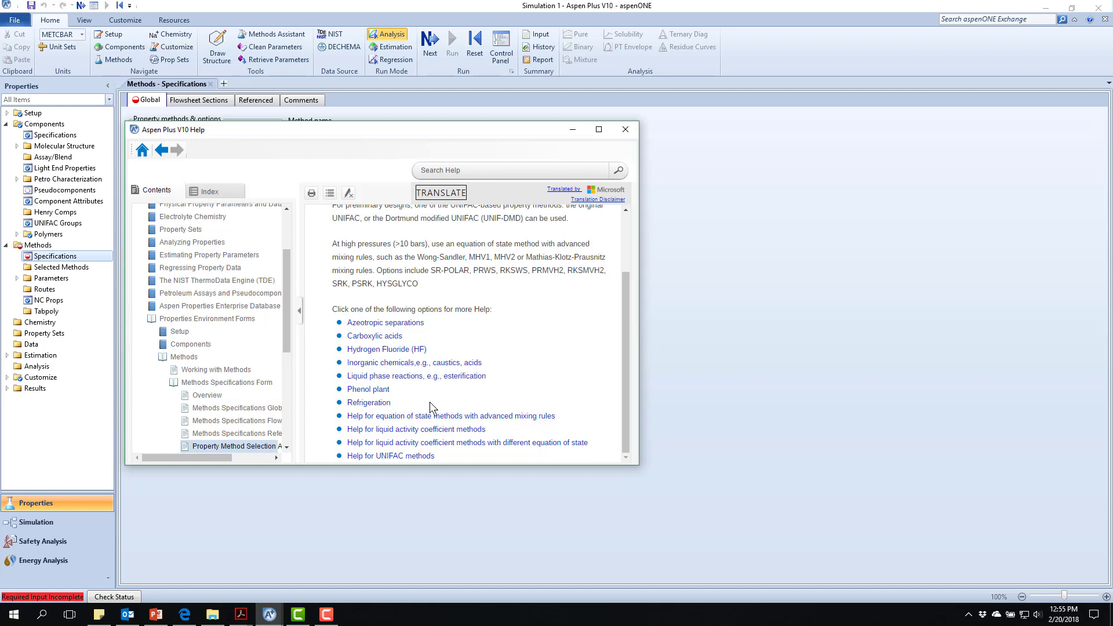
mouse_move(410, 344)
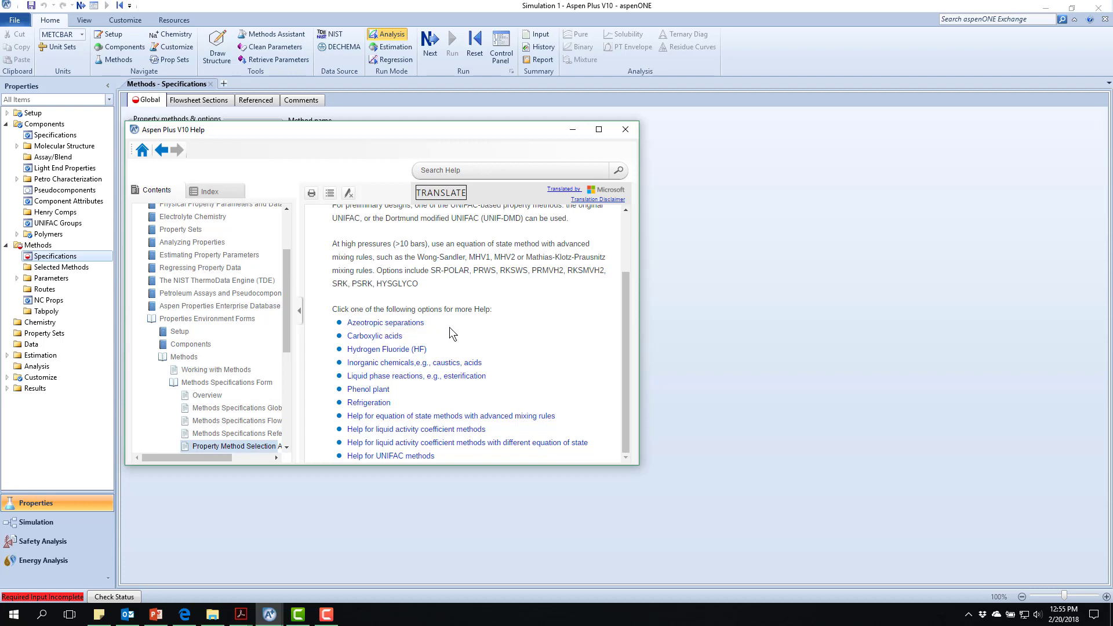
mouse_move(437, 337)
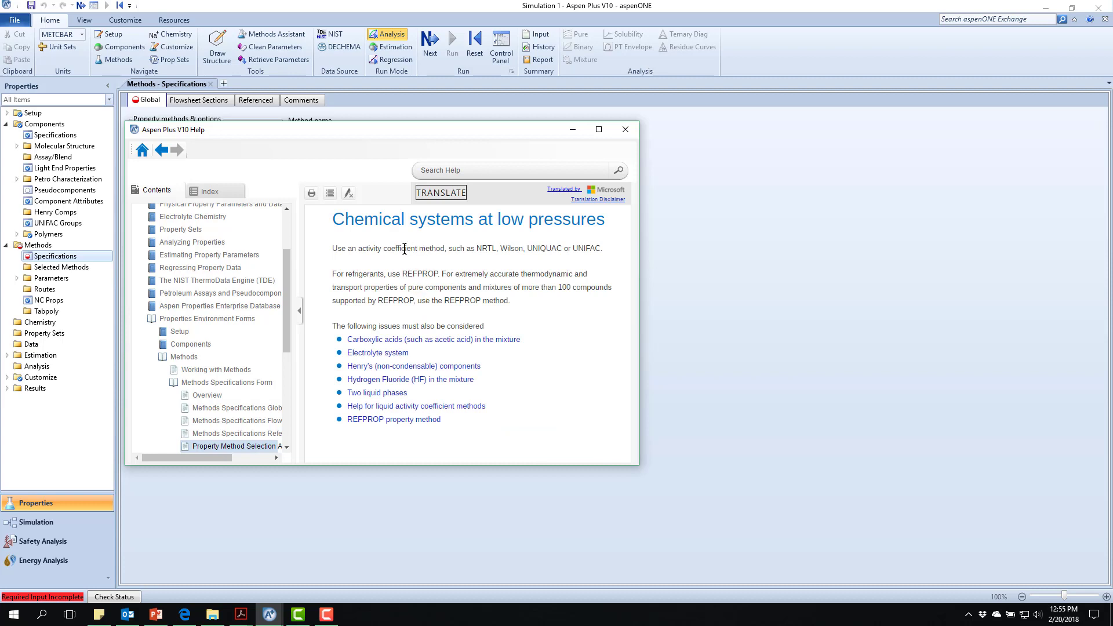
mouse_move(512, 259)
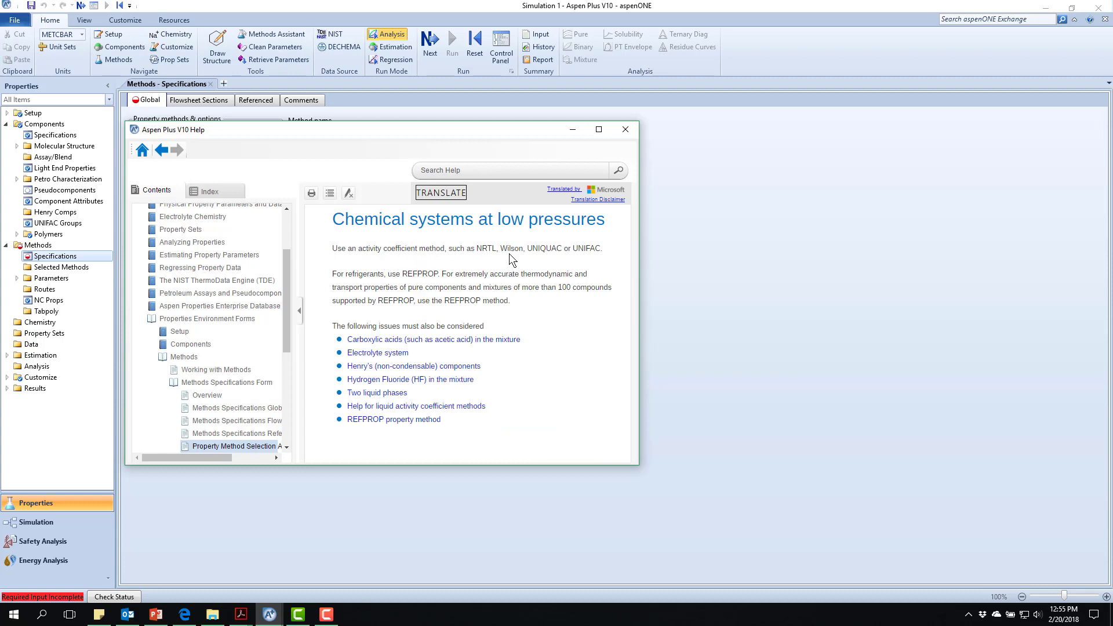
mouse_move(472, 254)
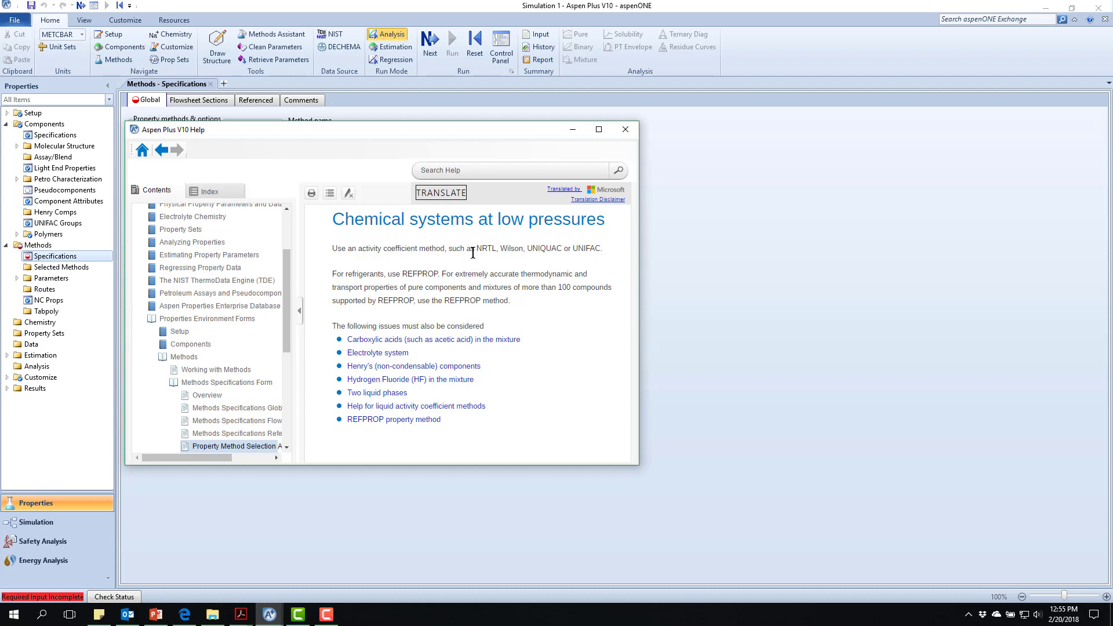
mouse_move(479, 260)
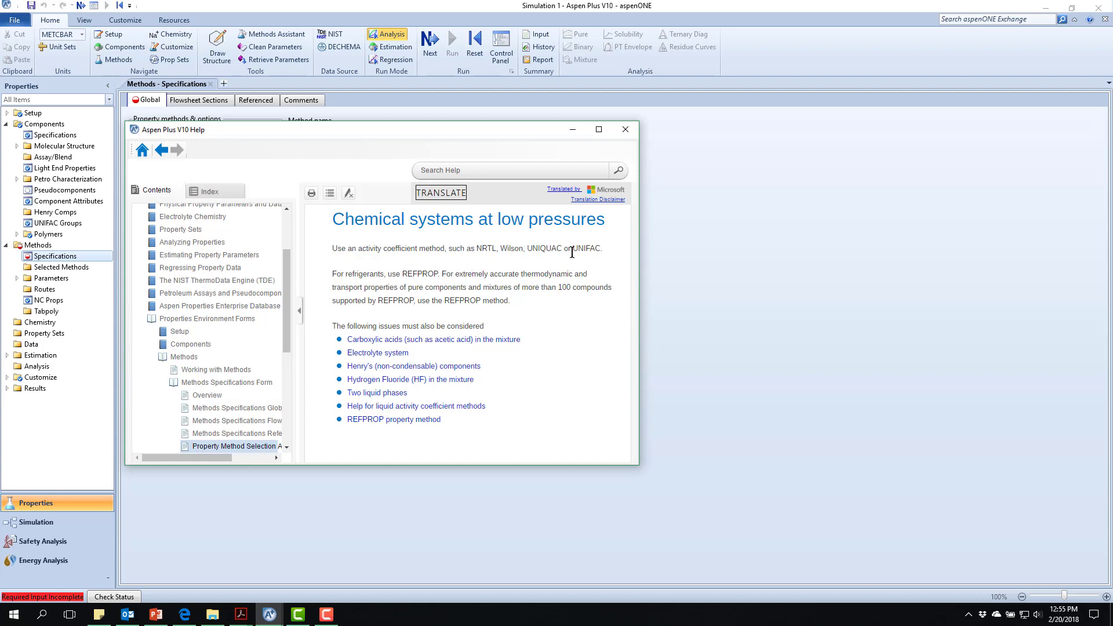
mouse_move(599, 253)
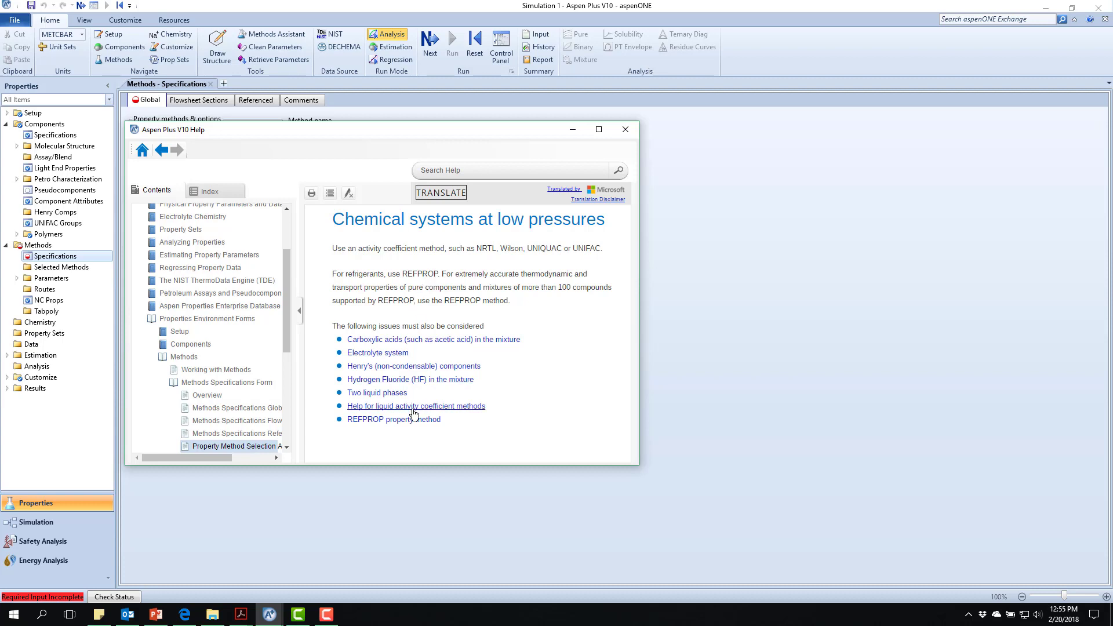
Follow the link to help on liquid activity coefficient property methods
left_click(416, 406)
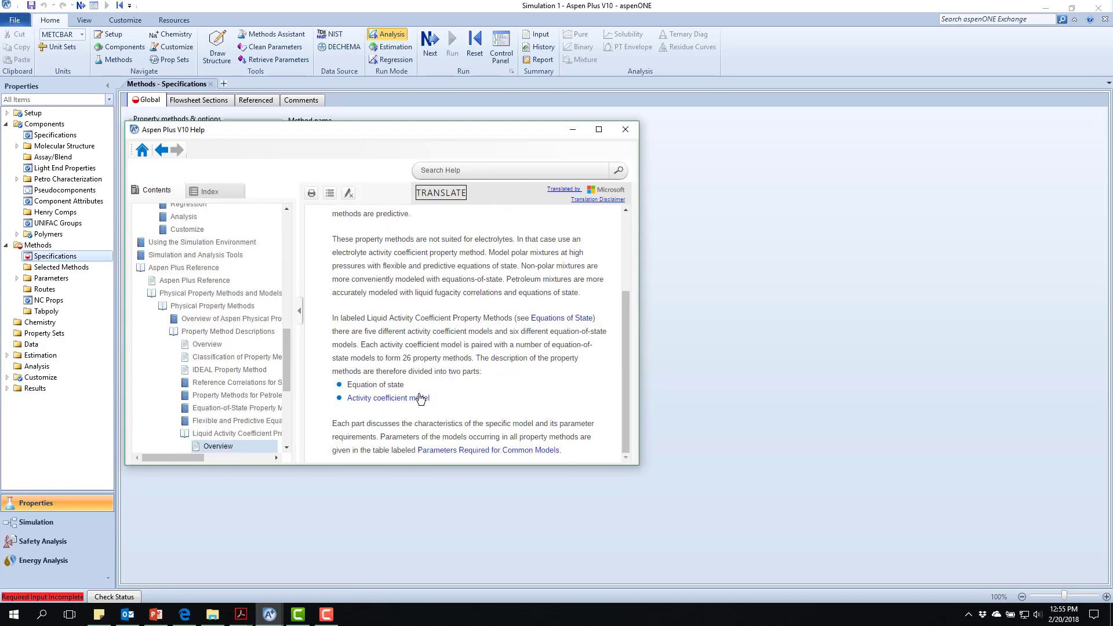
Navigate to the Wilson activity coefficient model page and its Parameters Required table
left_click(386, 398)
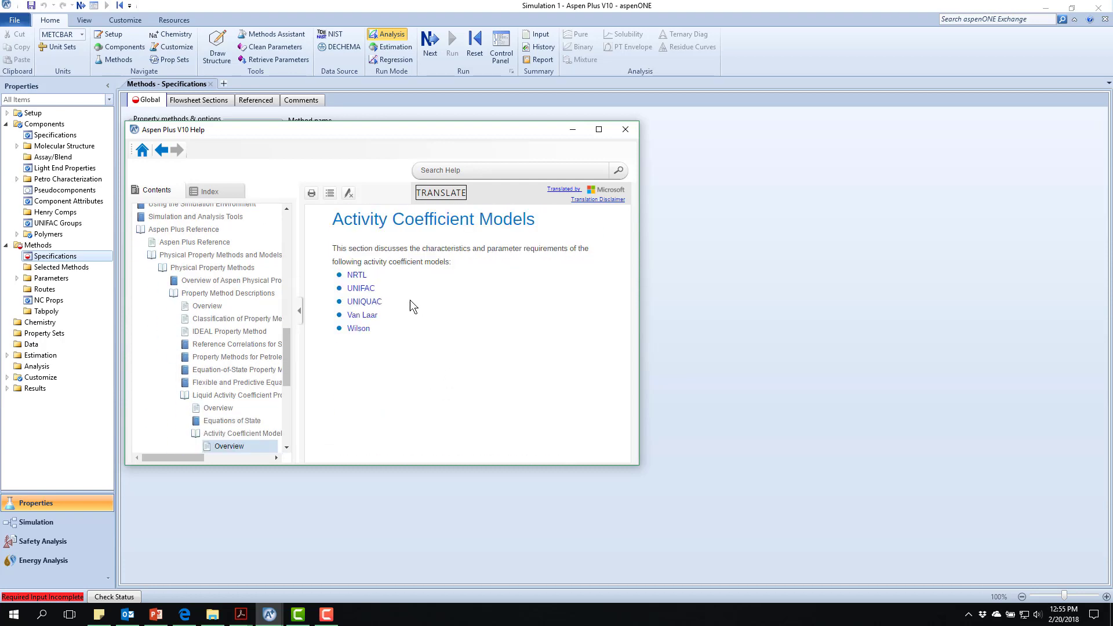
mouse_move(358, 328)
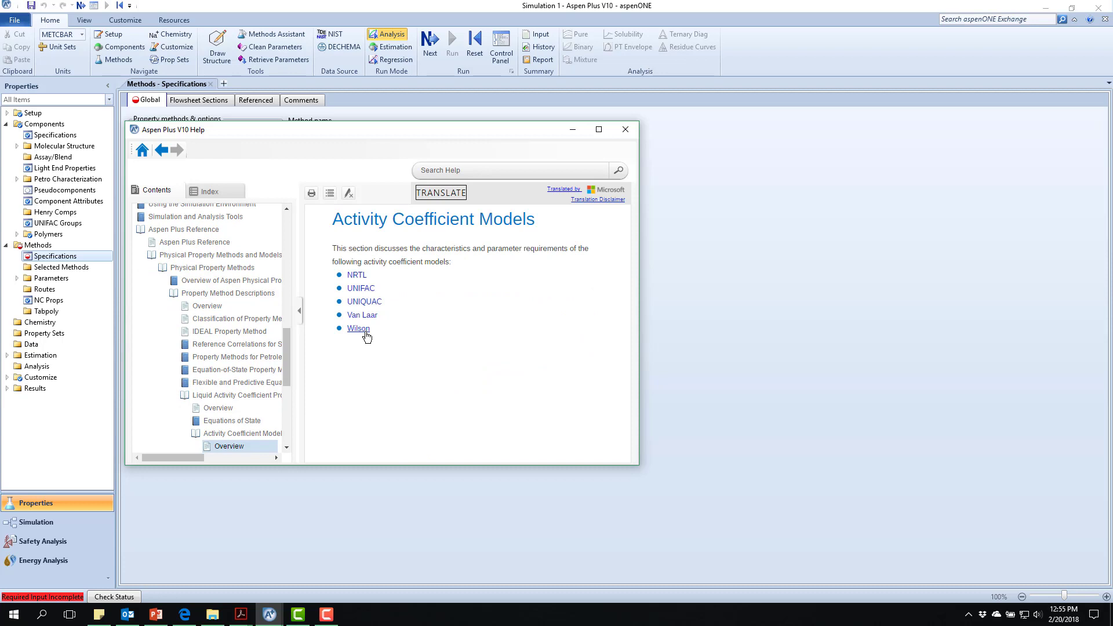
left_click(359, 328)
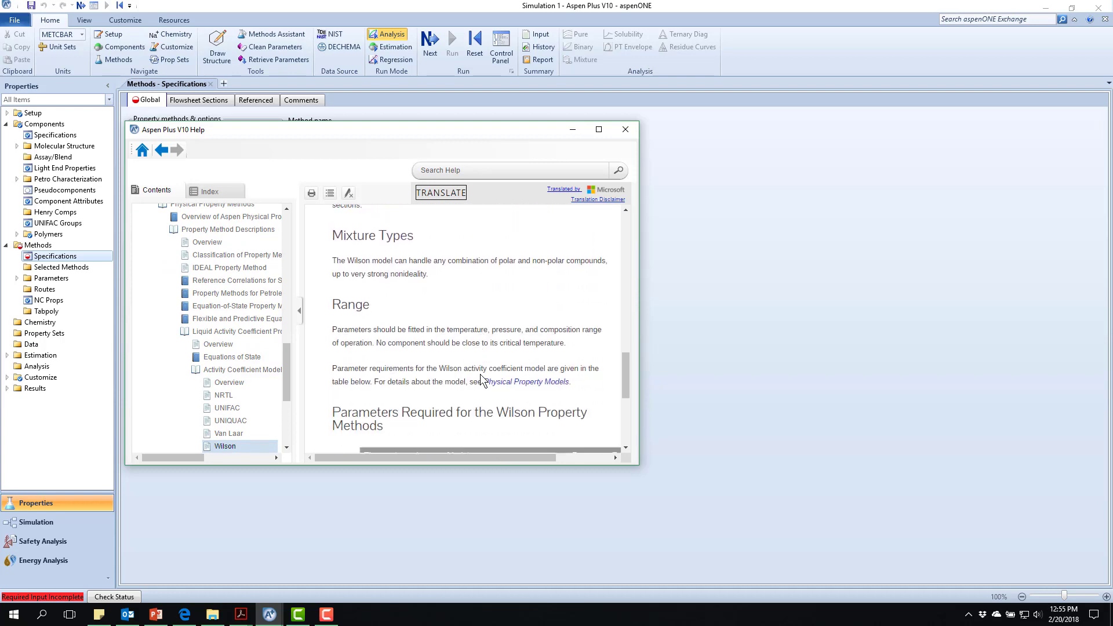
scroll("down", 3)
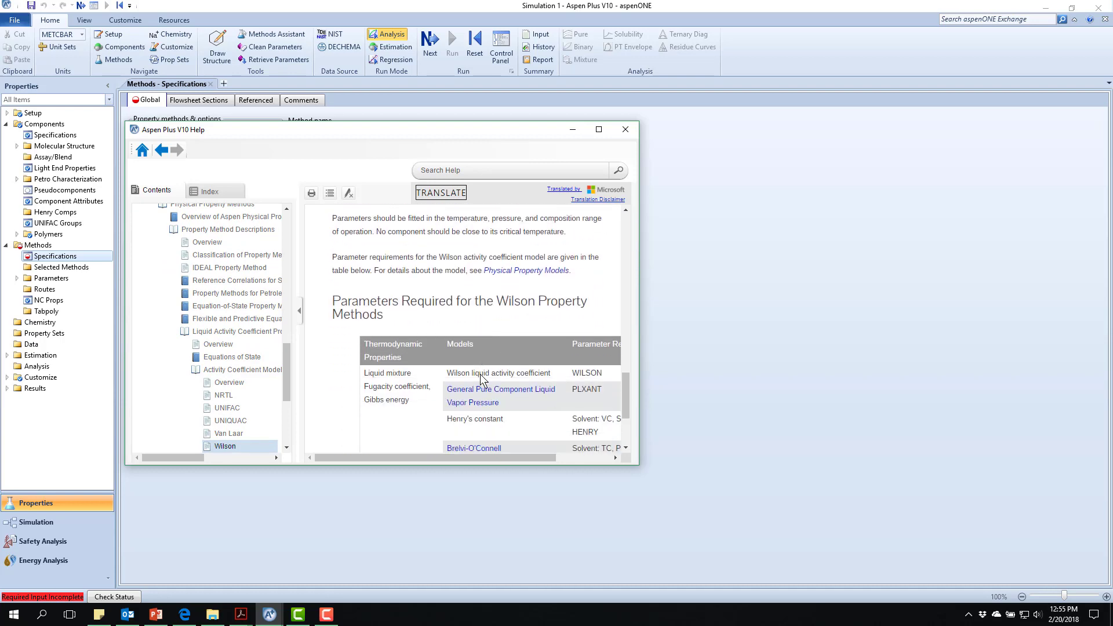
Close the help and choose WILSON from the Method name list as the global property method
left_click(624, 129)
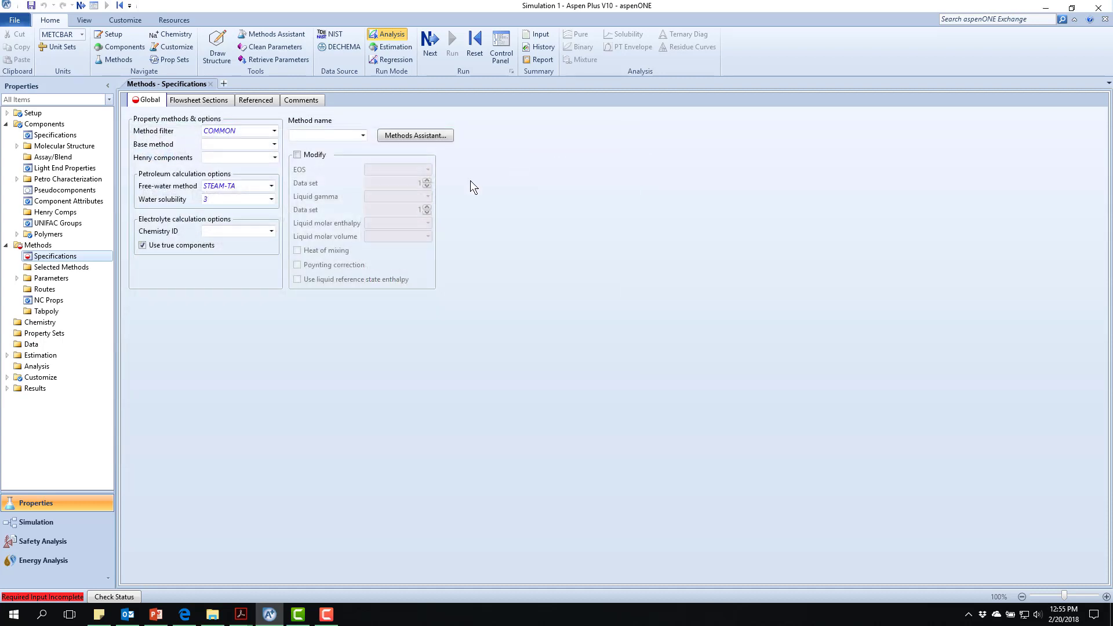
left_click(363, 134)
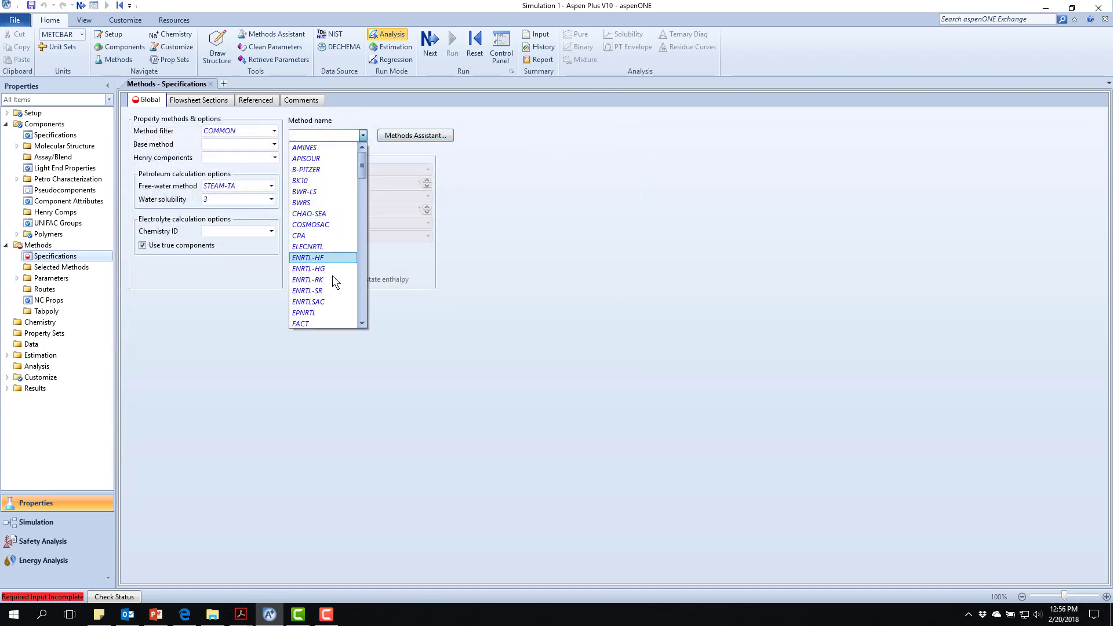
scroll("down", 3)
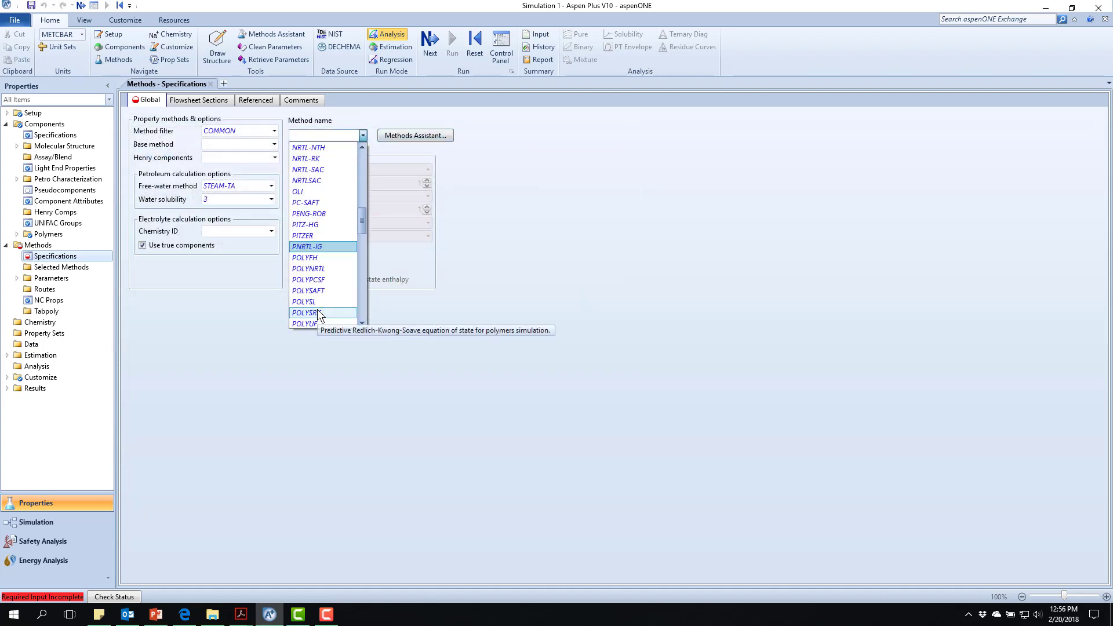
scroll("down", 3)
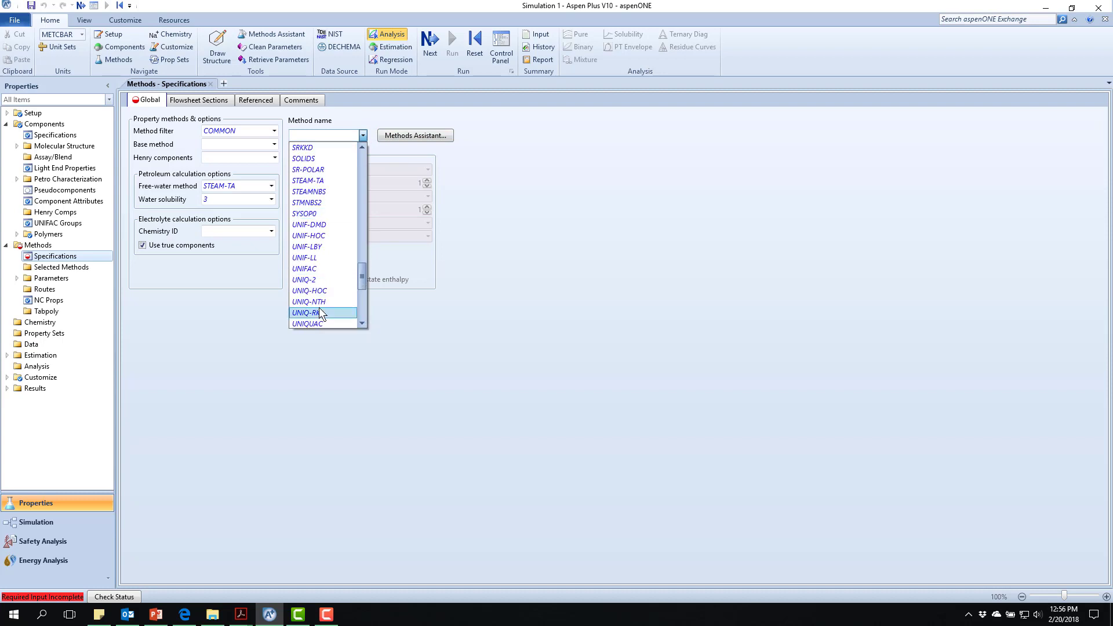
scroll("down", 3)
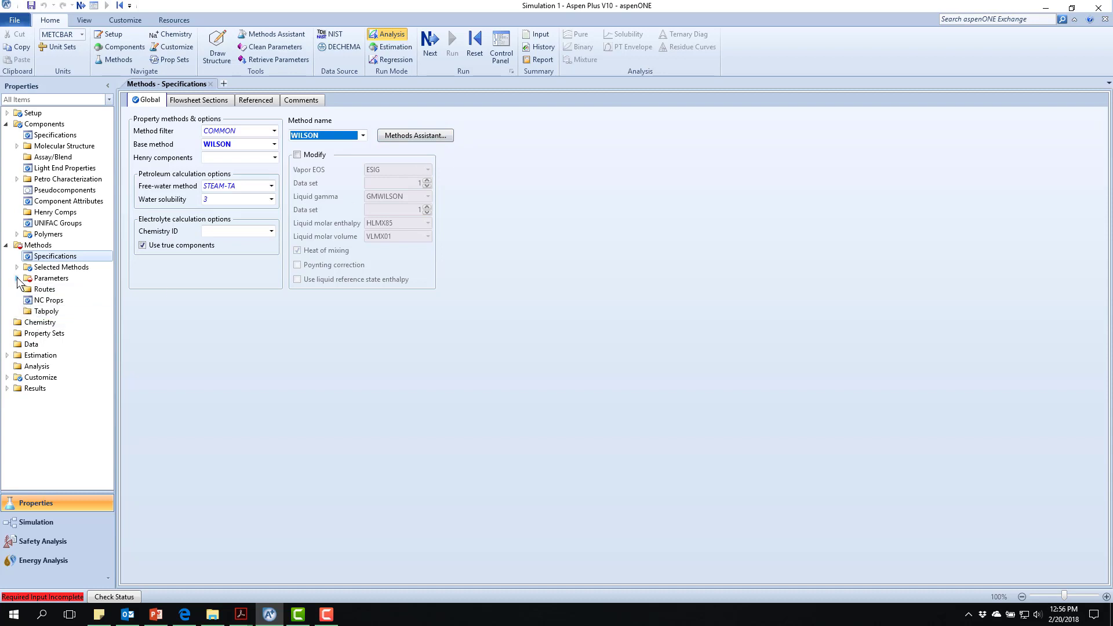
Expand Methods > Parameters and show the Binary Interaction sets with WILSON-1 marked Input Complete
left_click(18, 277)
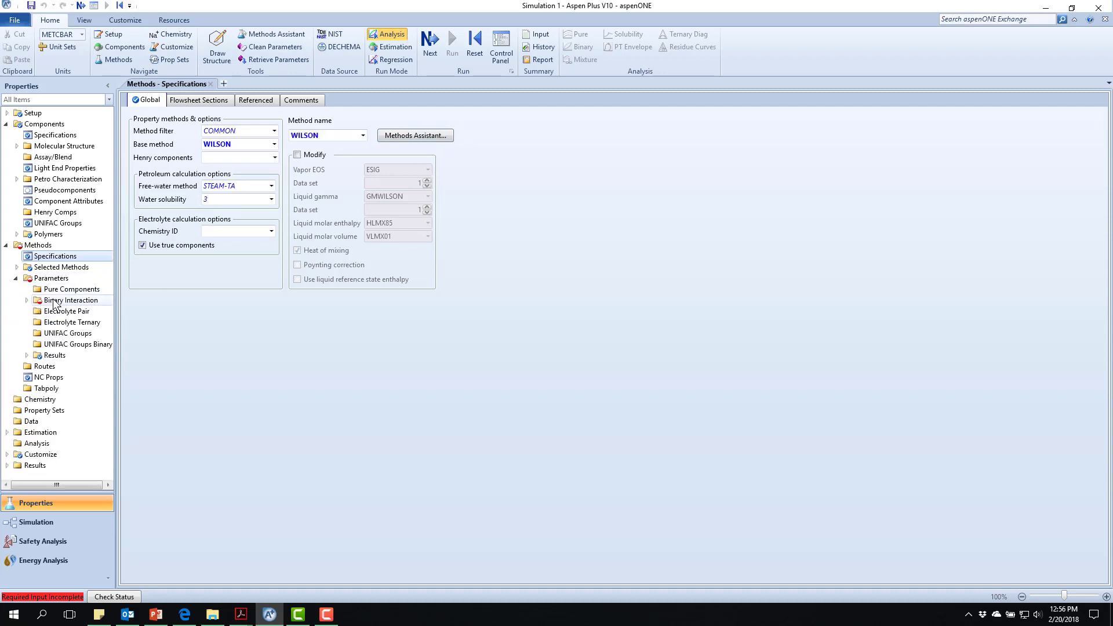
left_click(71, 299)
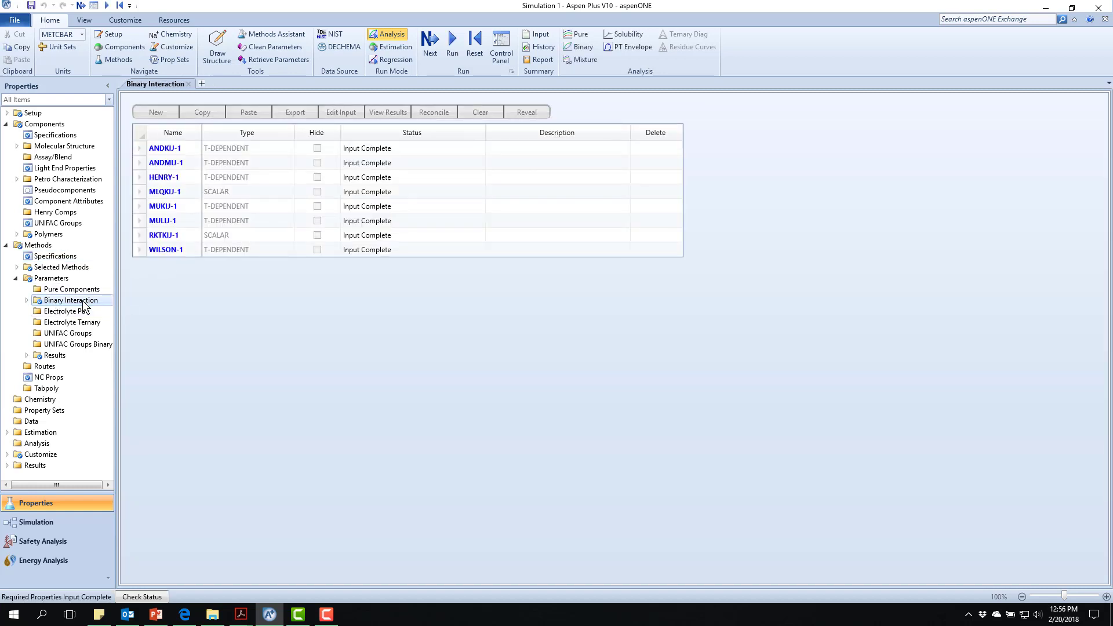
mouse_move(197, 276)
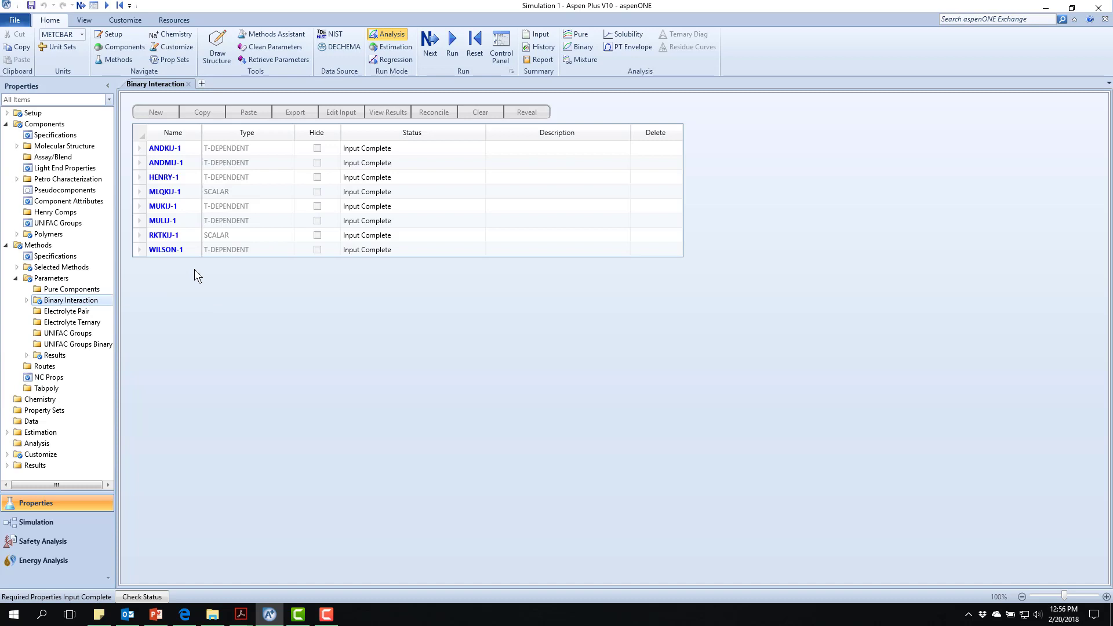
mouse_move(84, 314)
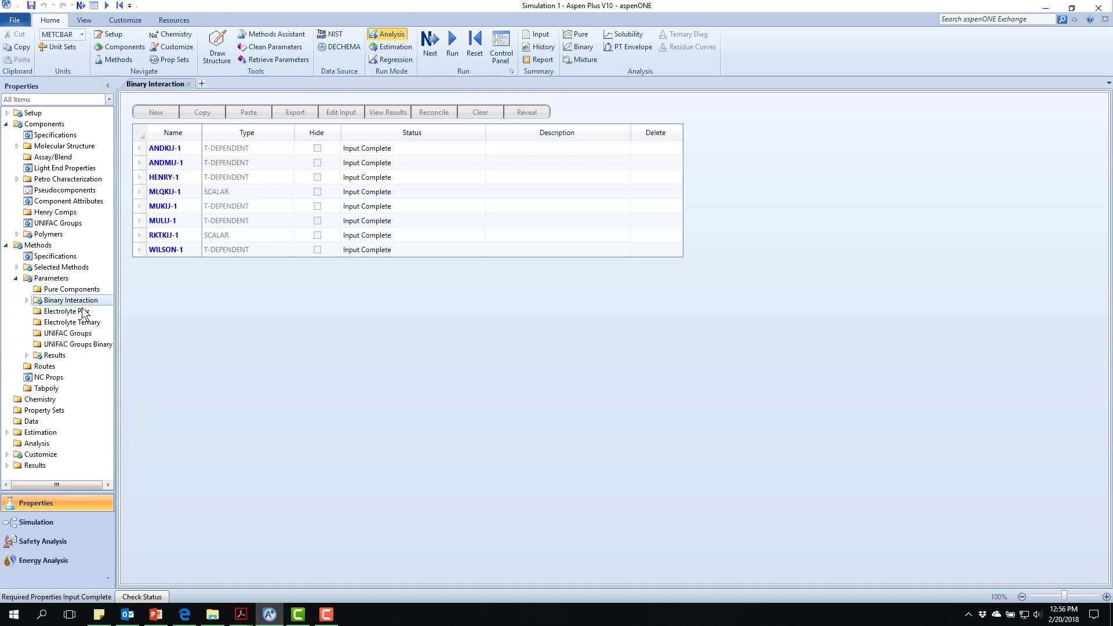
mouse_move(154, 328)
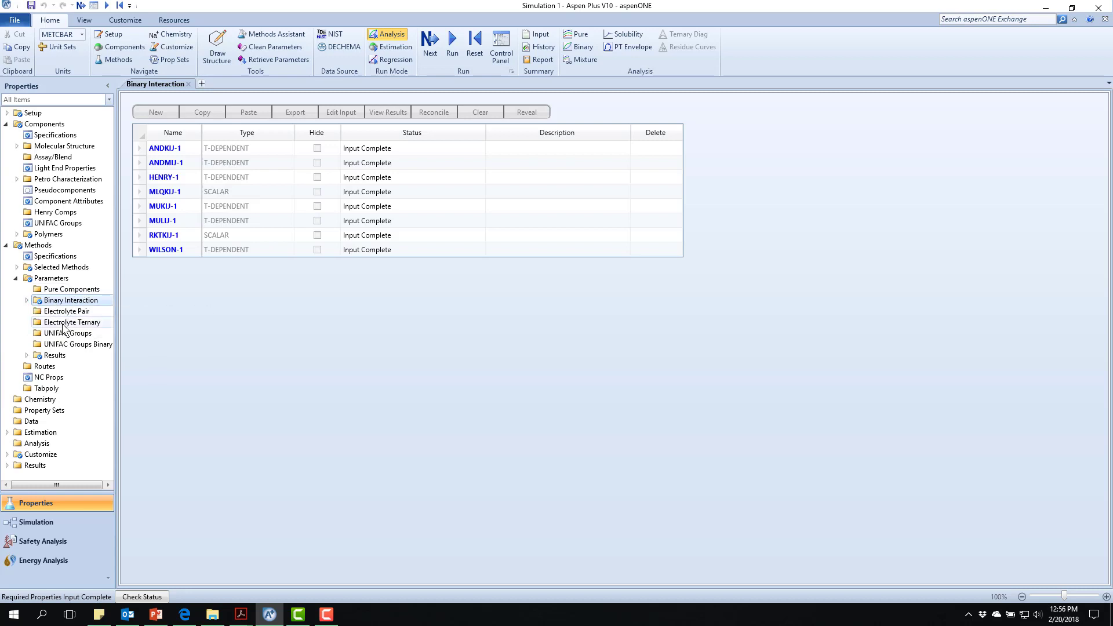
mouse_move(57, 290)
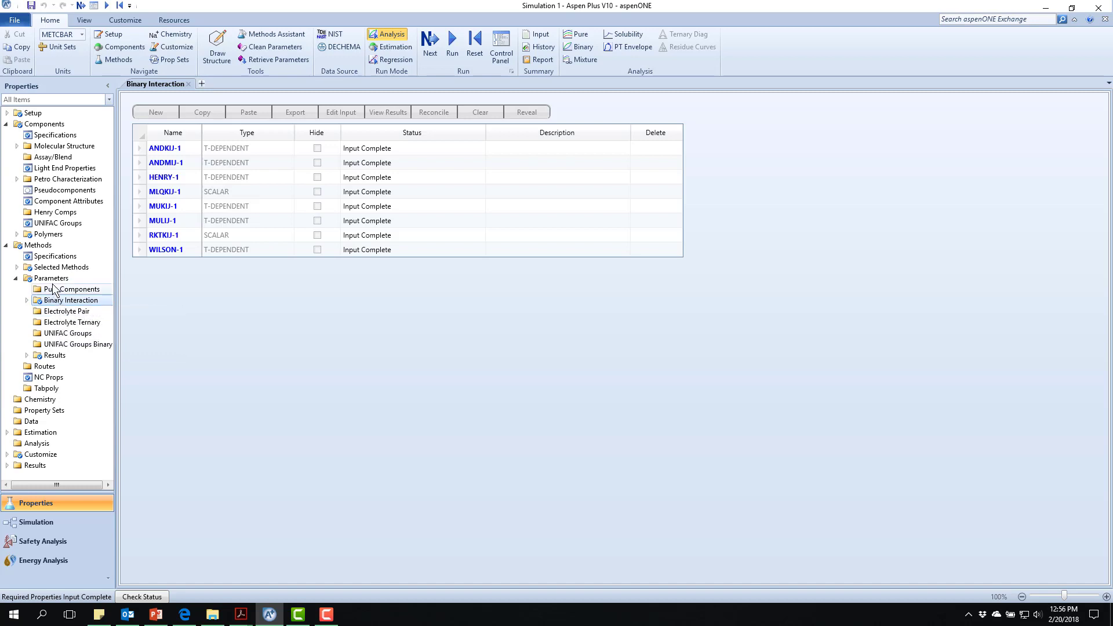
mouse_move(66, 311)
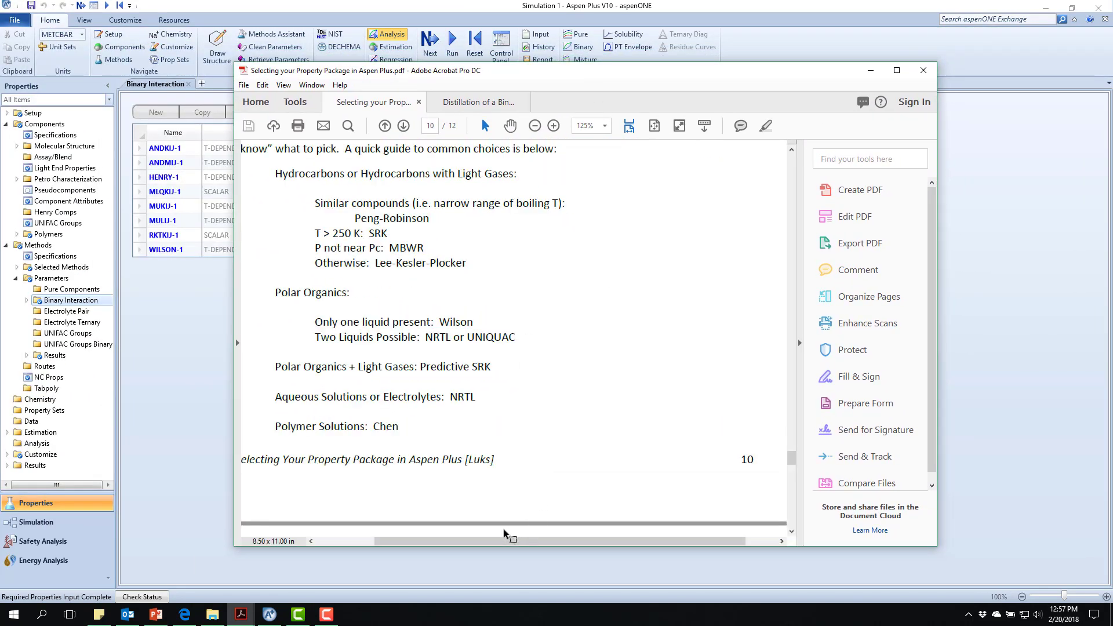
Pan the PDF page sideways to center the quick guide listing Wilson for polar organics
left_click_drag(511, 541, 401, 540)
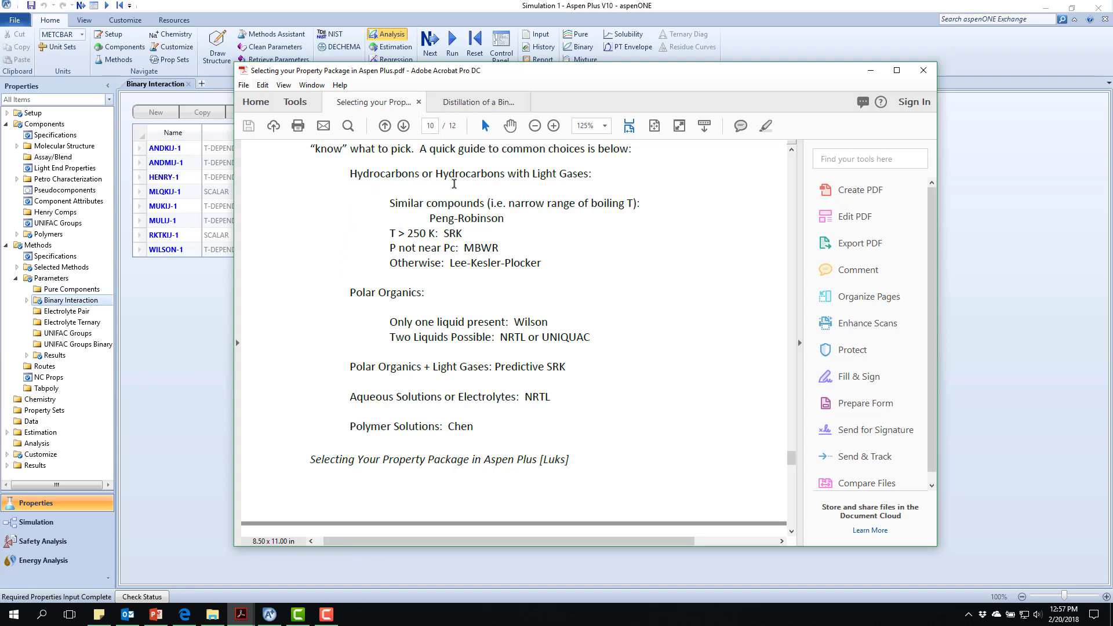
mouse_move(567, 179)
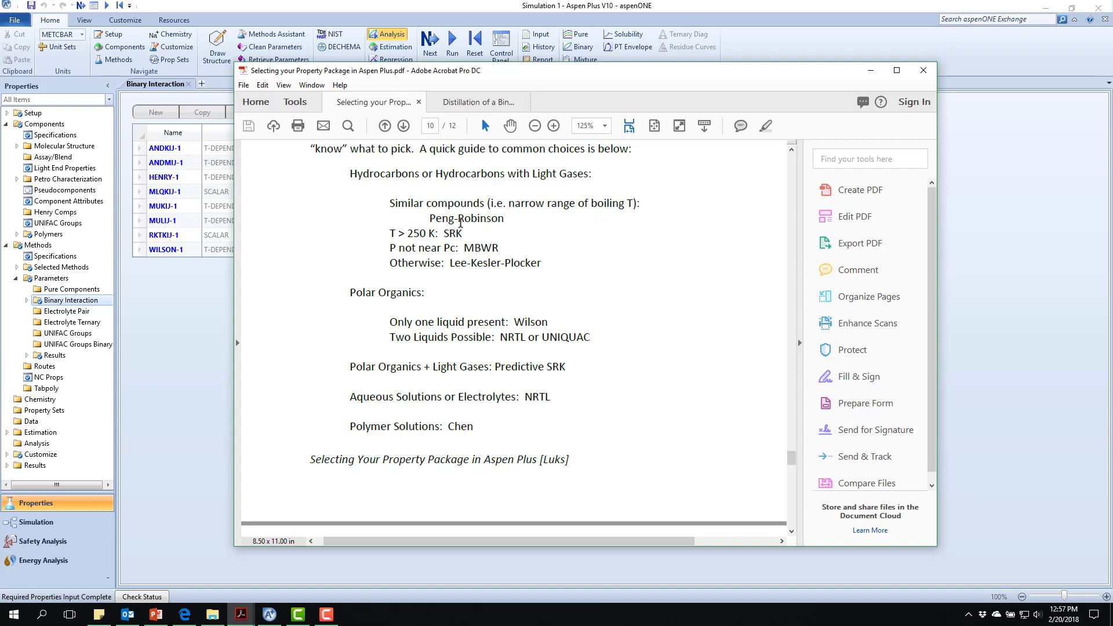
mouse_move(416, 241)
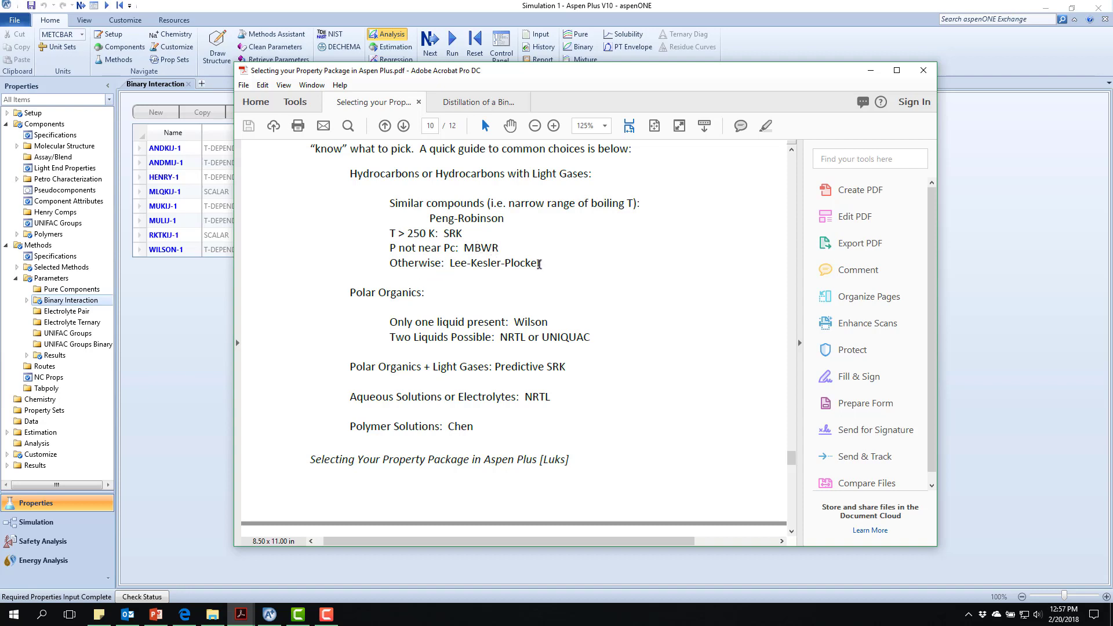
mouse_move(404, 311)
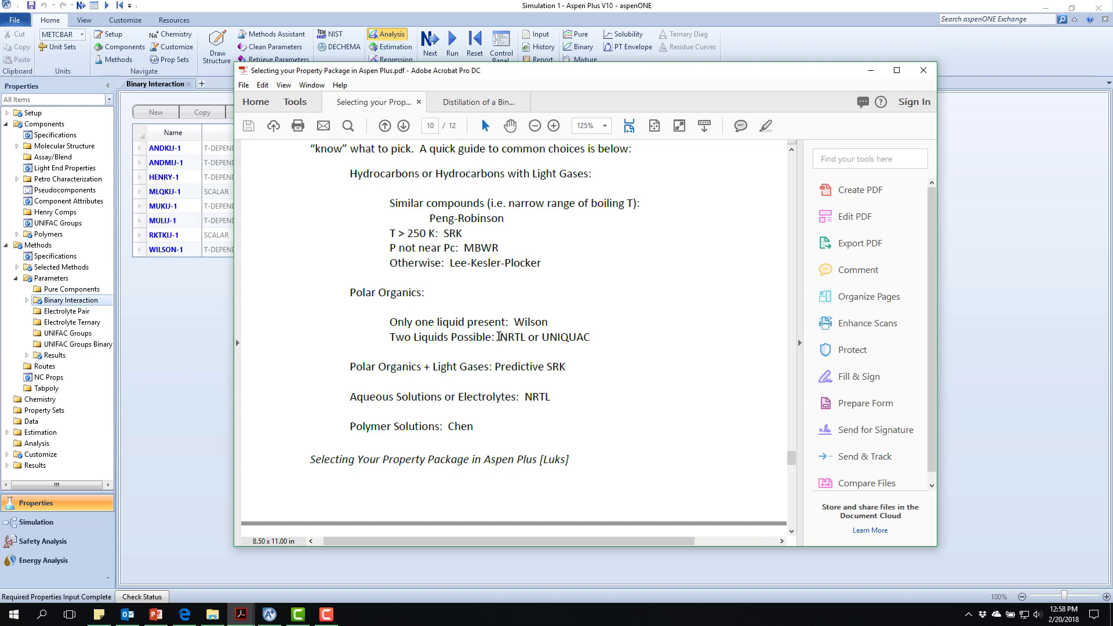
mouse_move(510, 341)
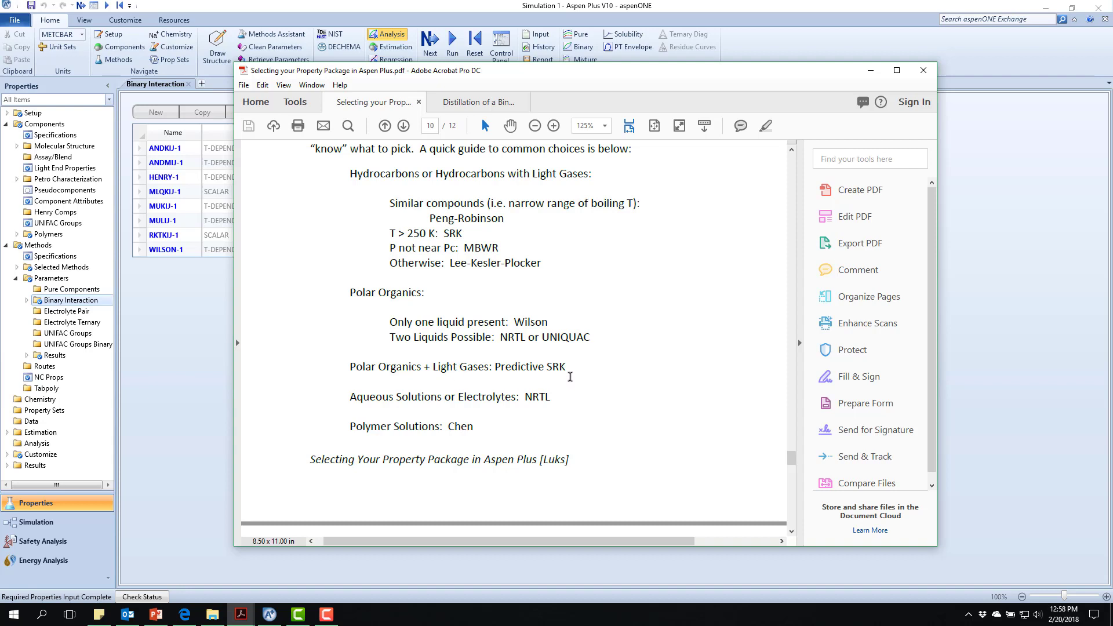
mouse_move(544, 353)
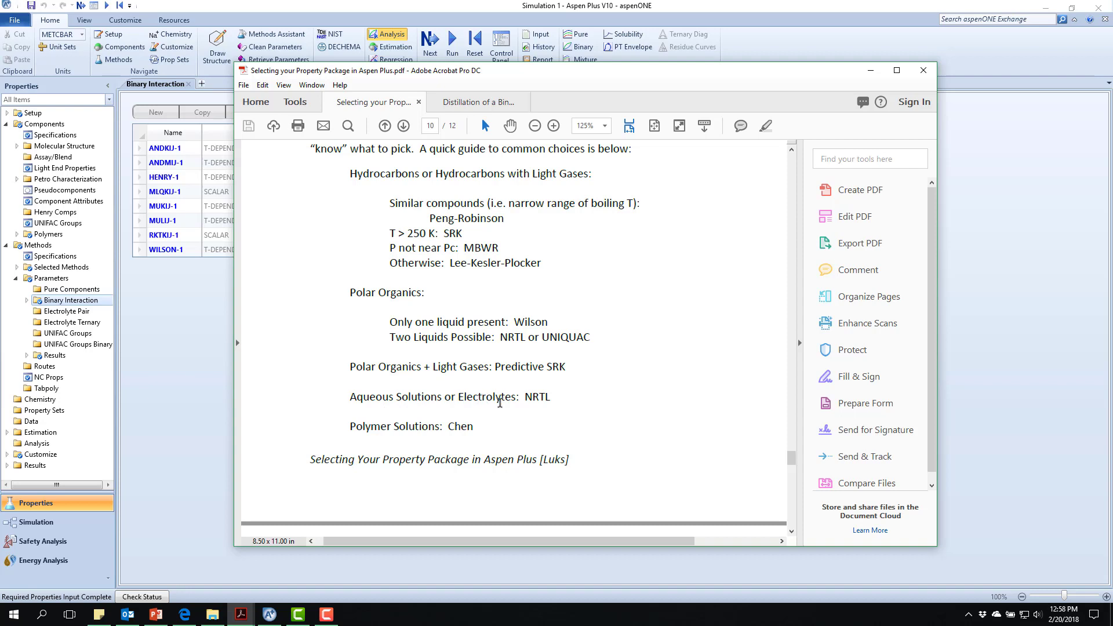
mouse_move(563, 396)
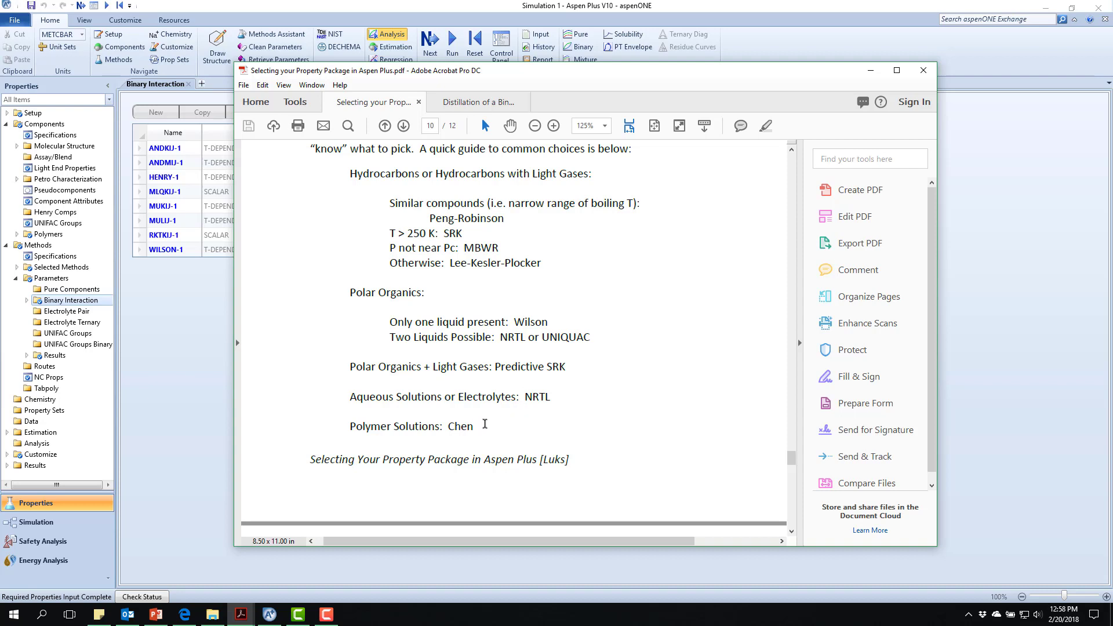
mouse_move(504, 419)
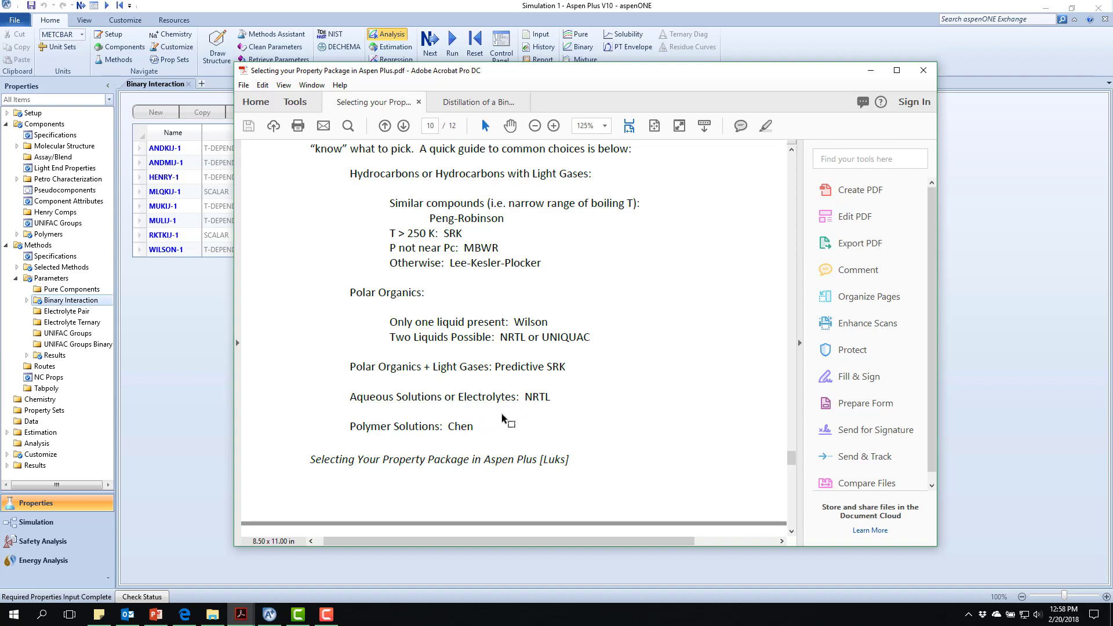
scroll("down", 3)
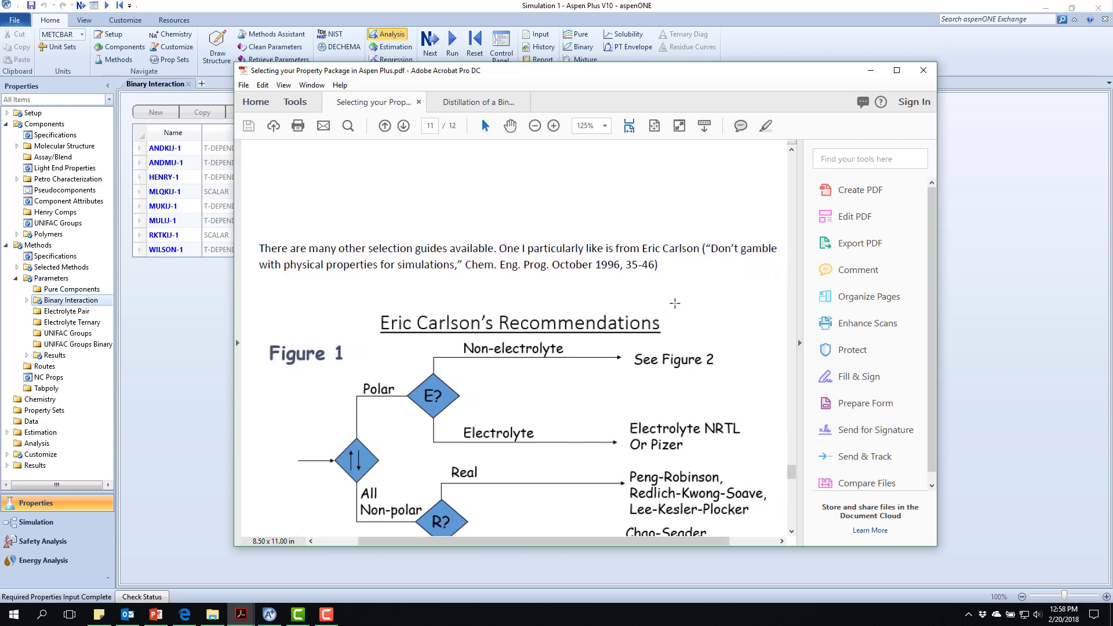
mouse_move(599, 301)
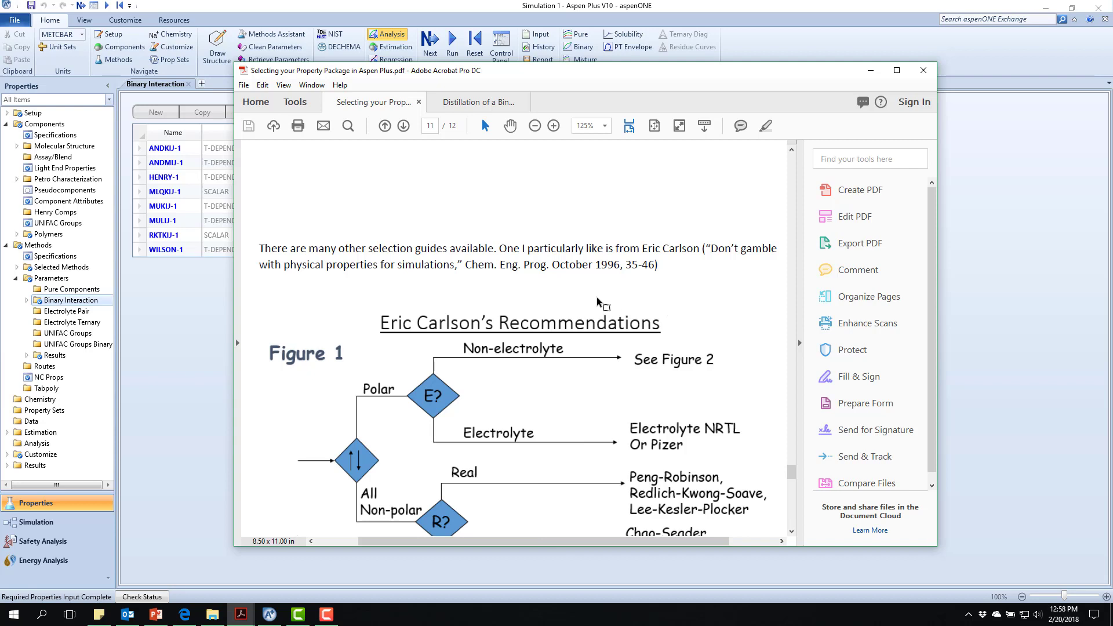
mouse_move(520, 271)
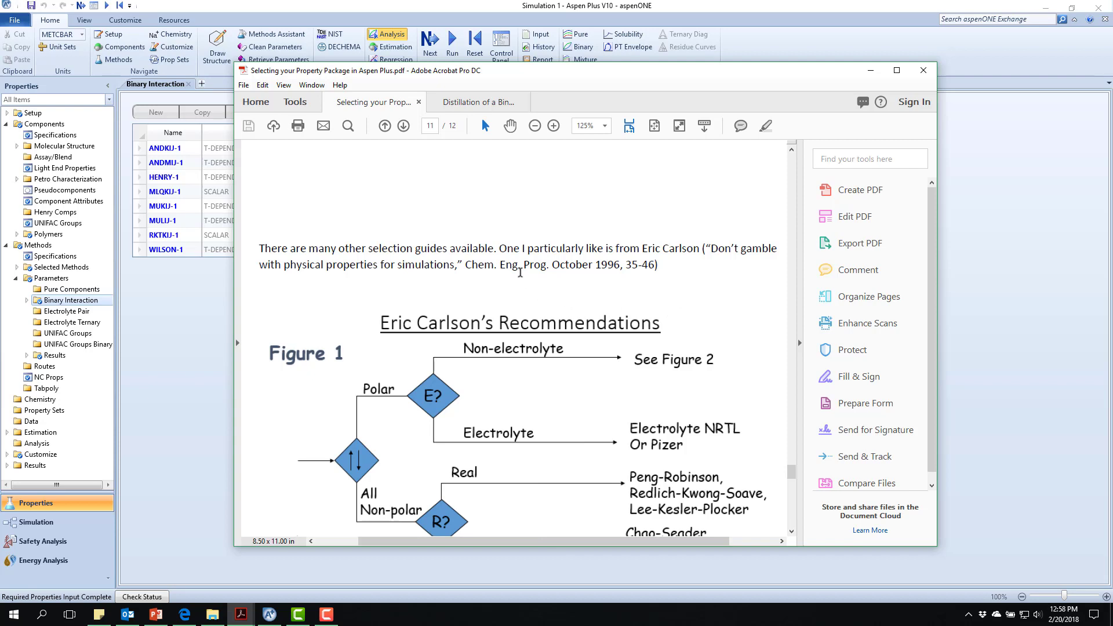
mouse_move(609, 276)
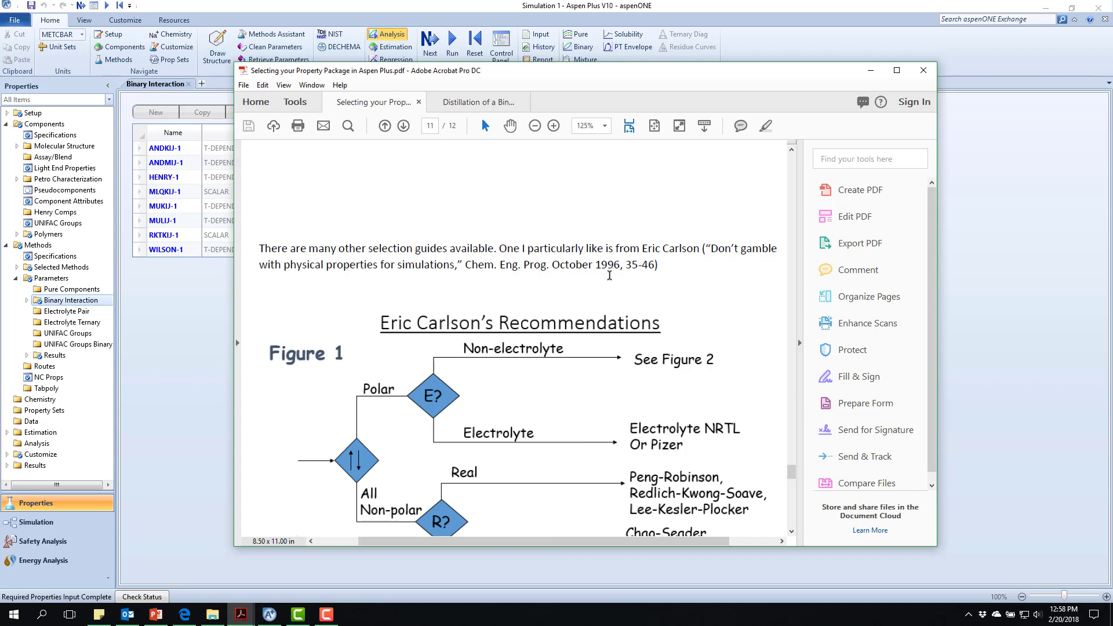
scroll("down", 3)
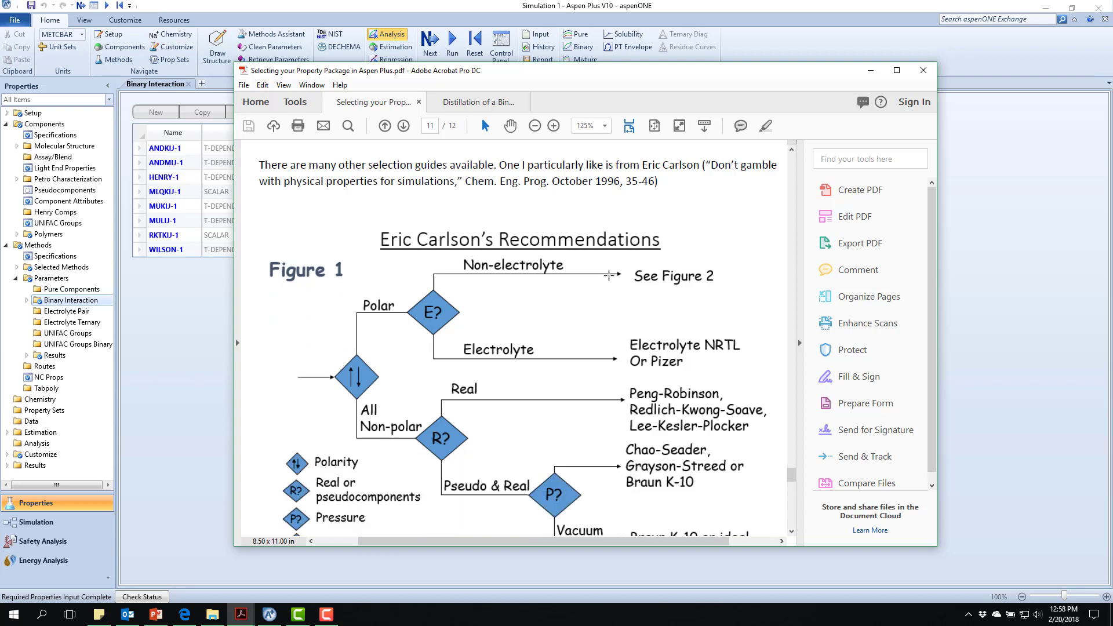
scroll("down", 3)
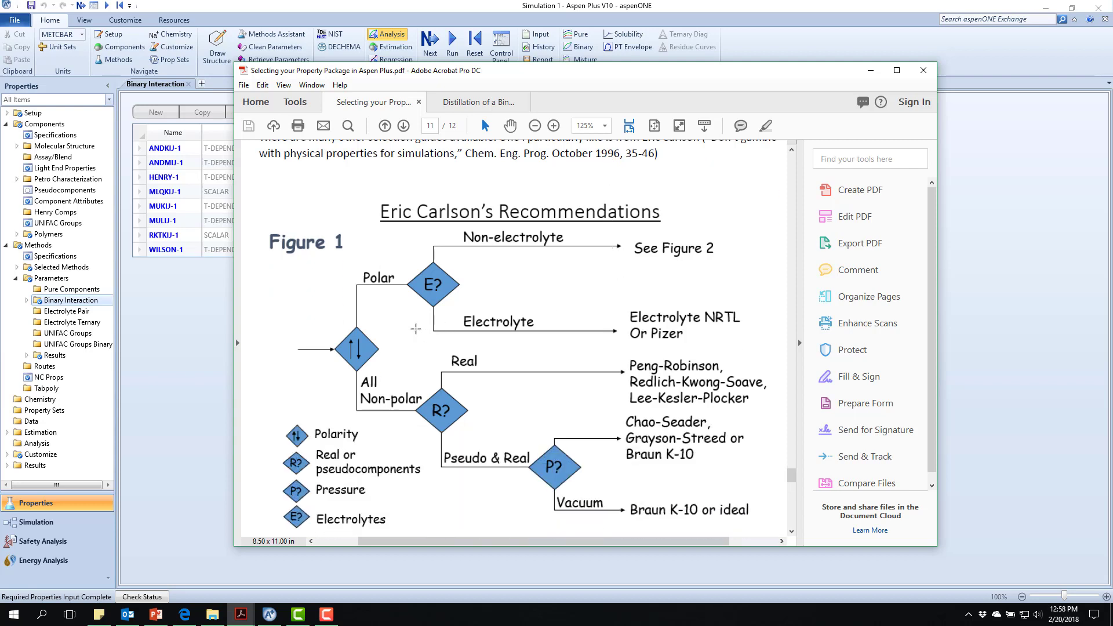
mouse_move(328, 351)
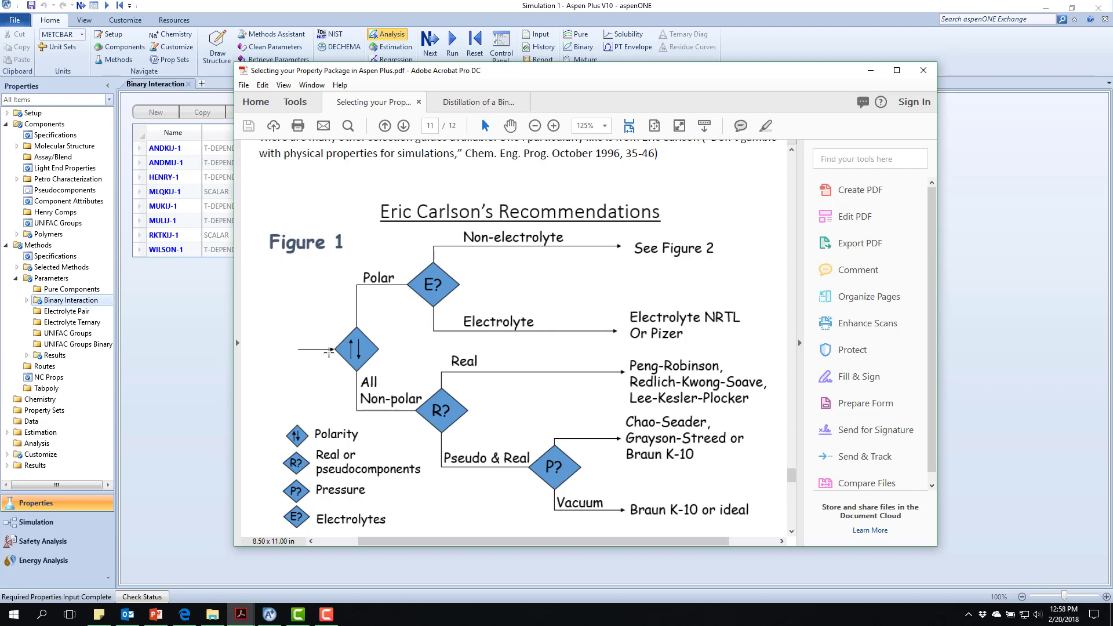
mouse_move(372, 346)
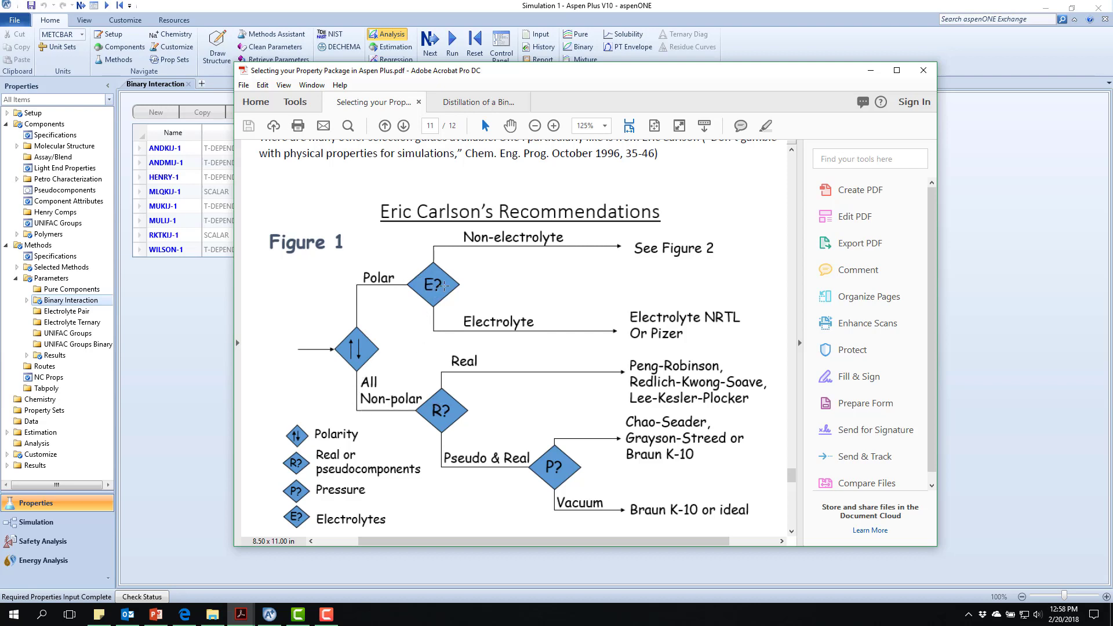
mouse_move(545, 235)
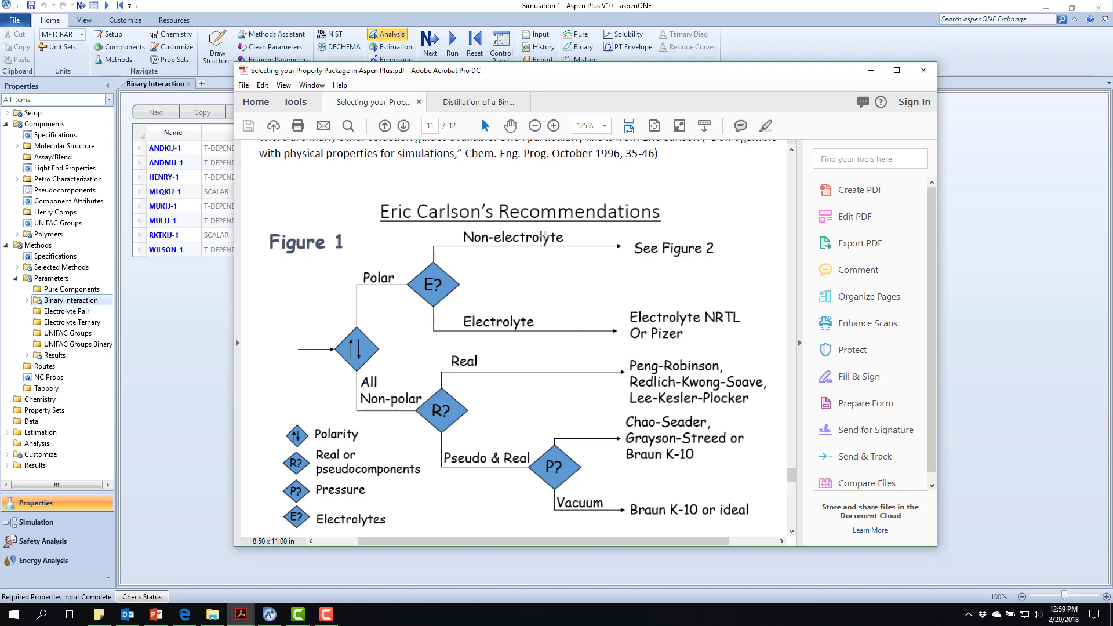
mouse_move(727, 232)
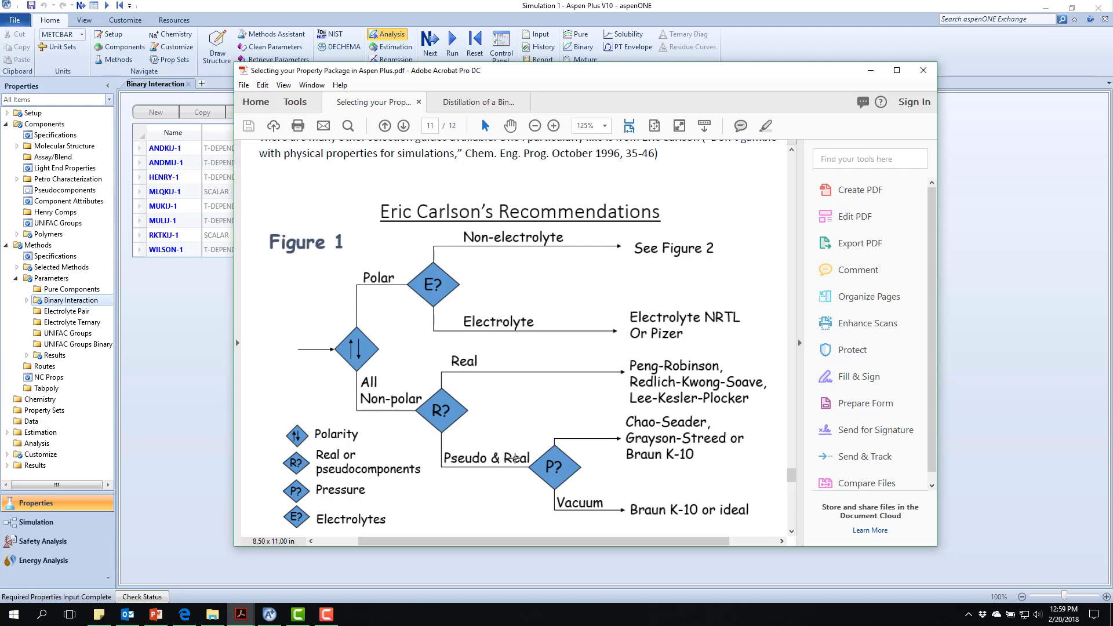
mouse_move(448, 458)
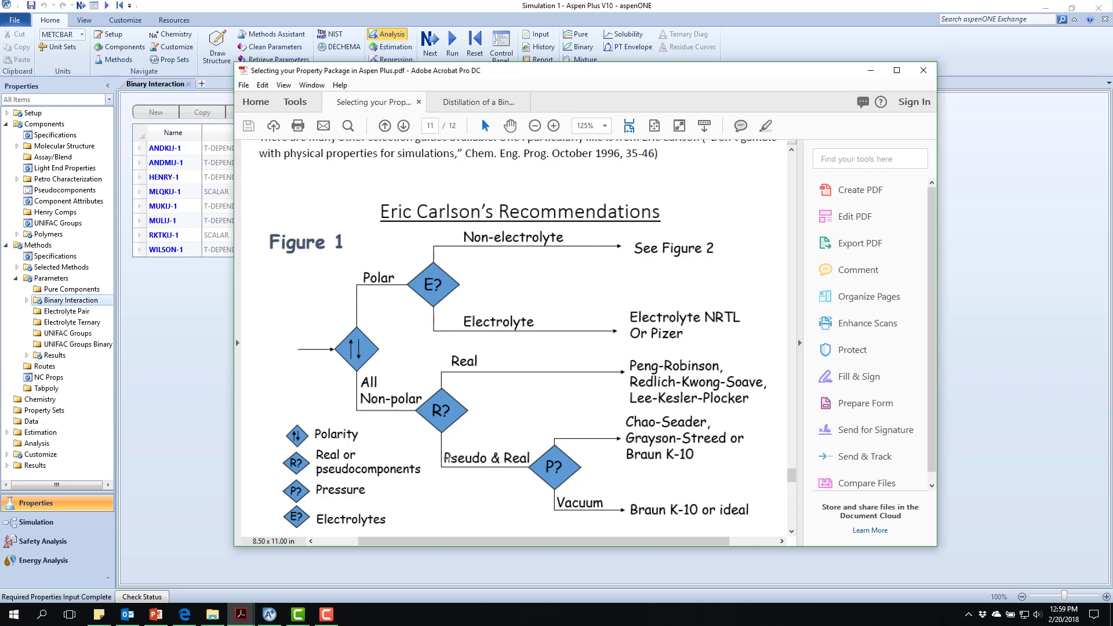
mouse_move(516, 449)
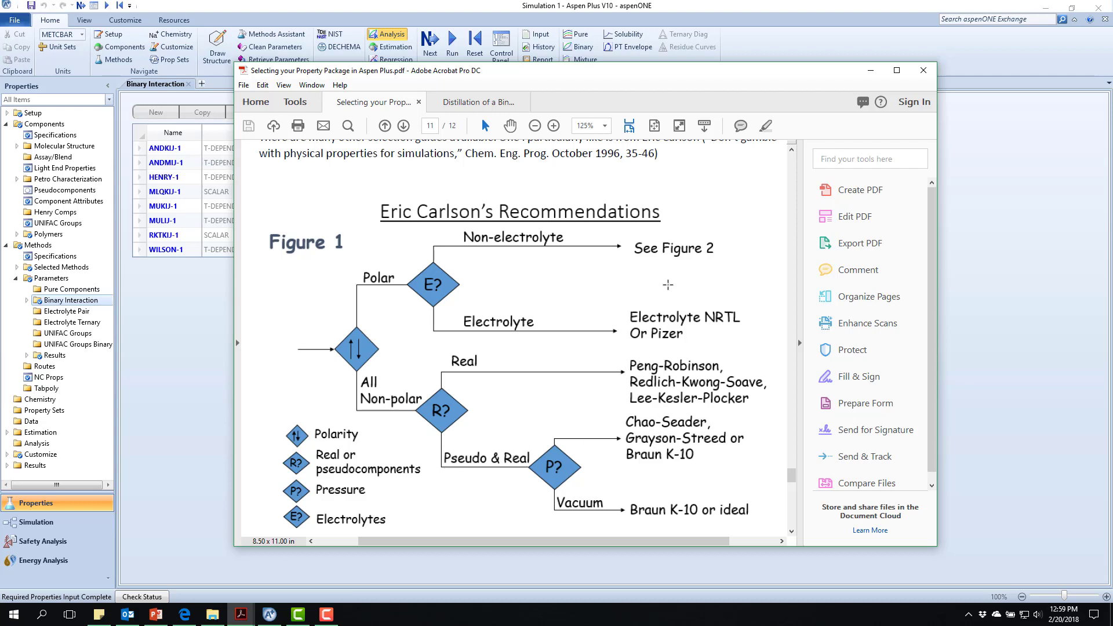
scroll("down", 3)
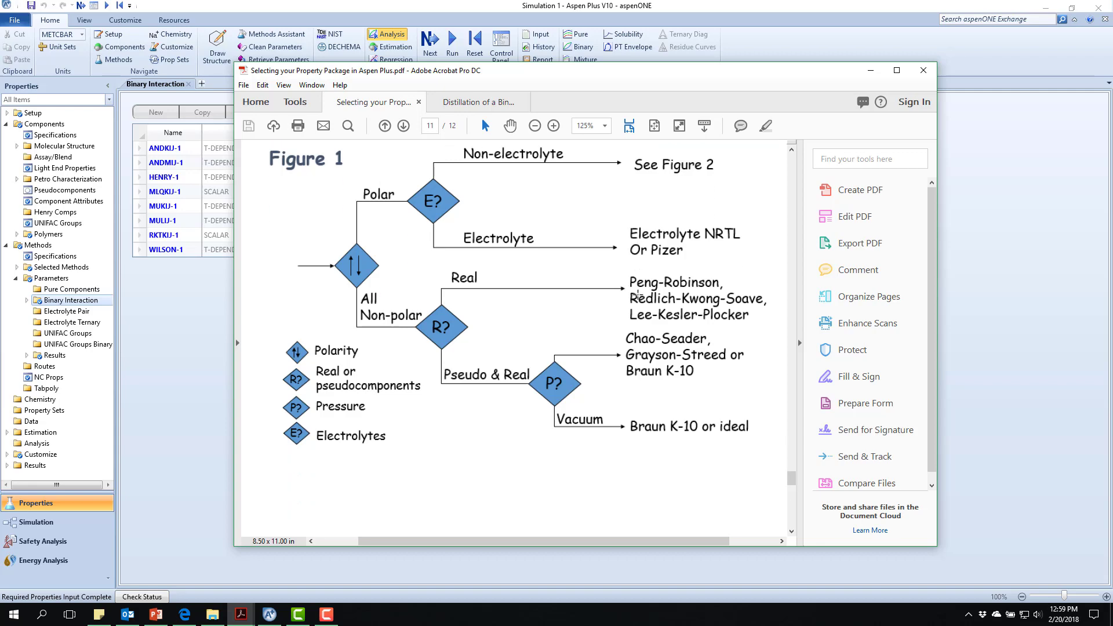
Scroll the guide down to page 12 showing Figure 2, the polar non-electrolyte decision tree
left_click(402, 125)
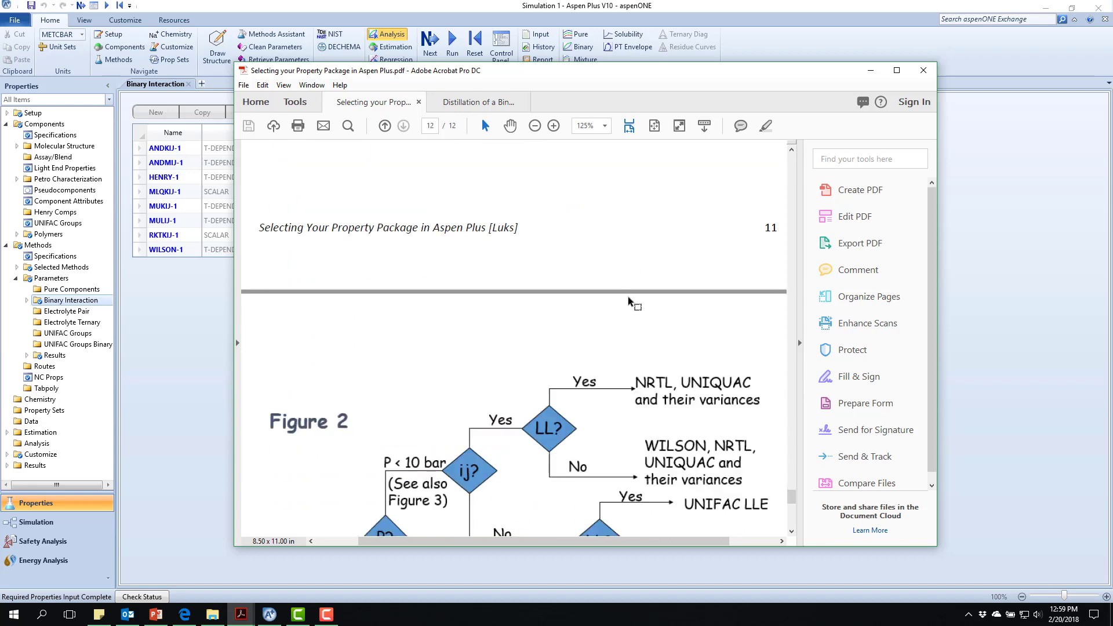
scroll("down", 3)
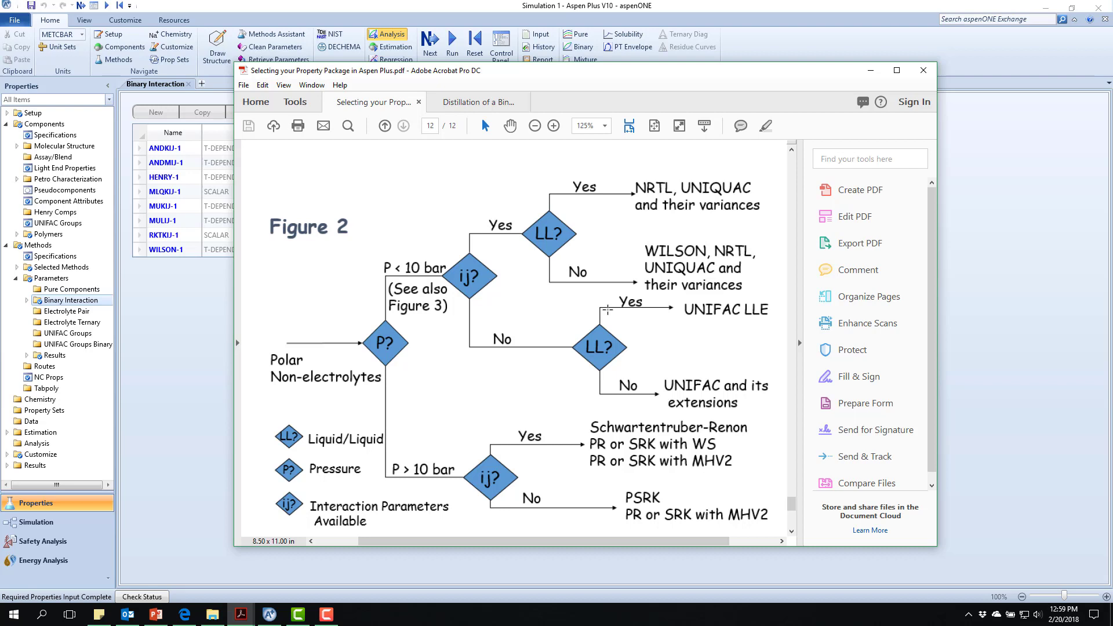
mouse_move(377, 352)
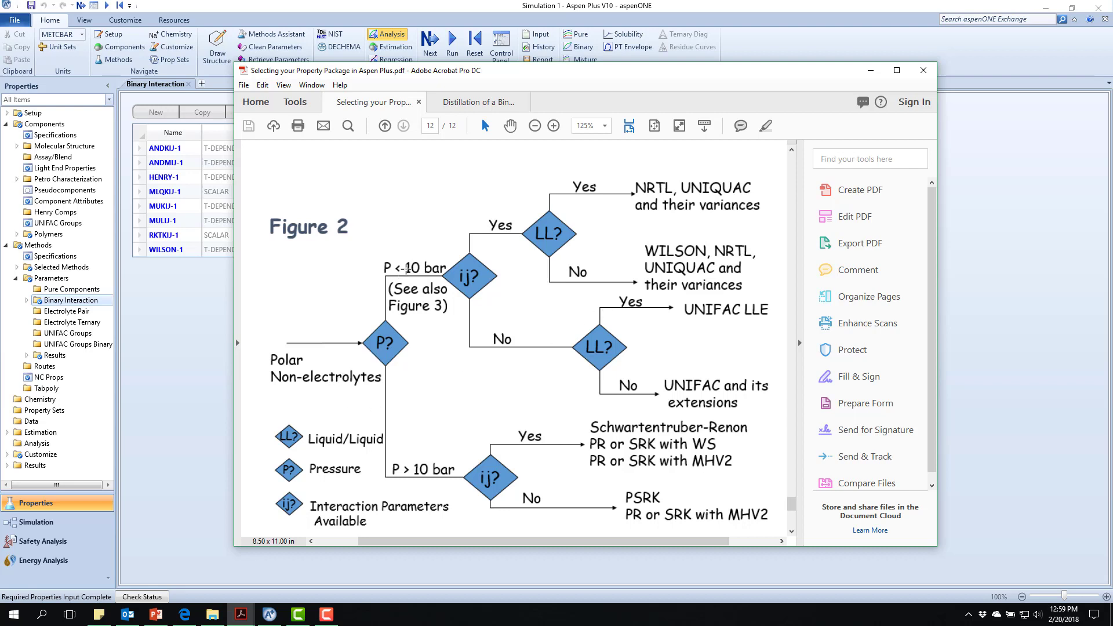
mouse_move(431, 480)
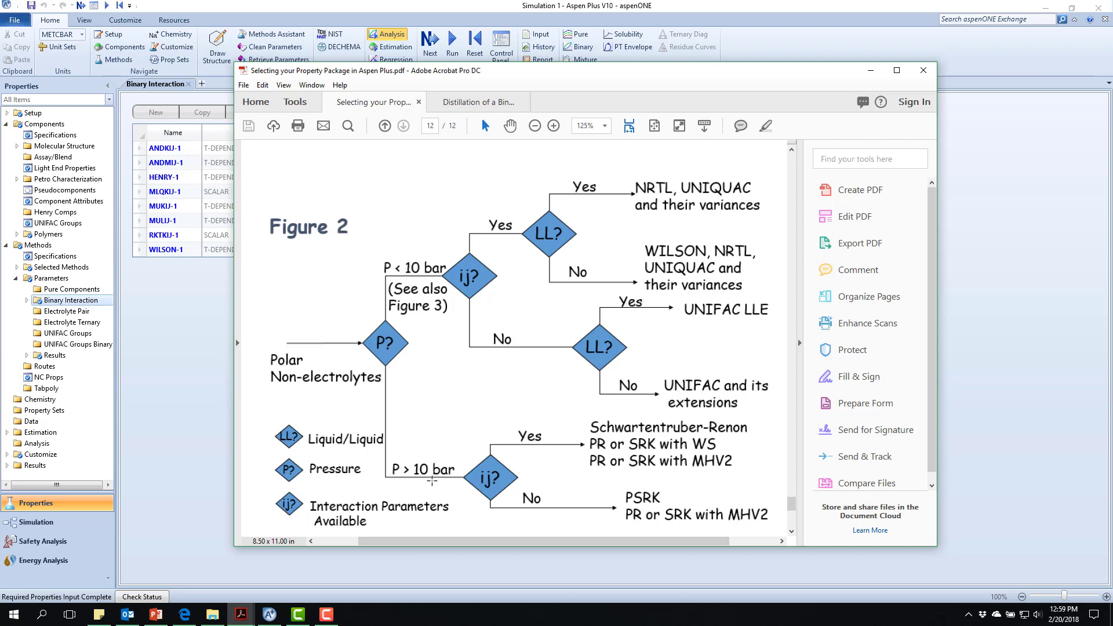
mouse_move(467, 284)
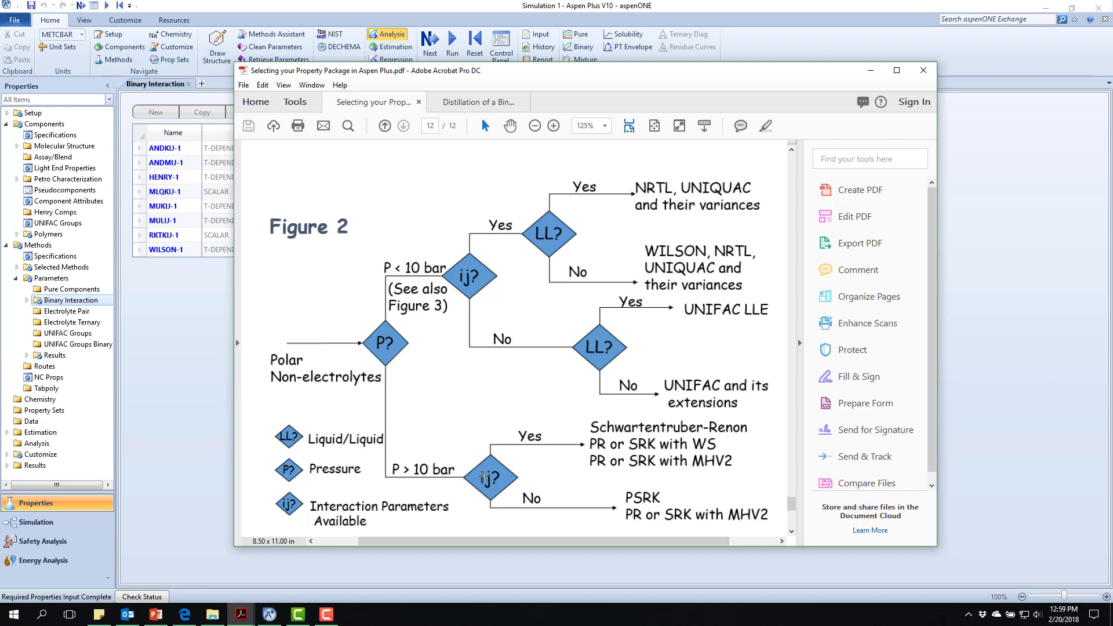
mouse_move(486, 476)
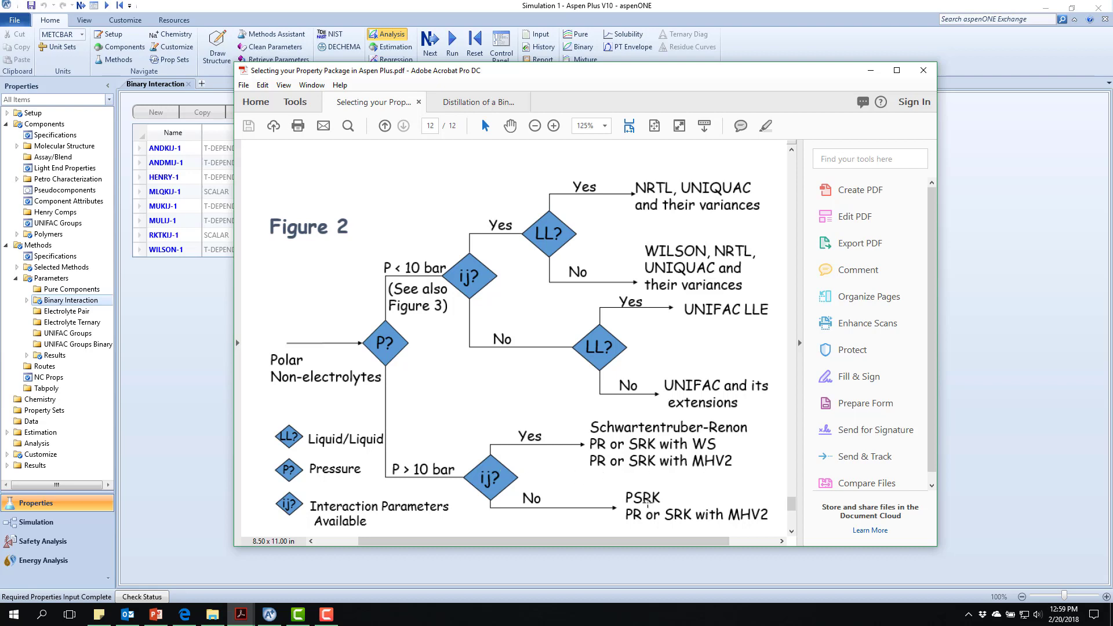
mouse_move(495, 241)
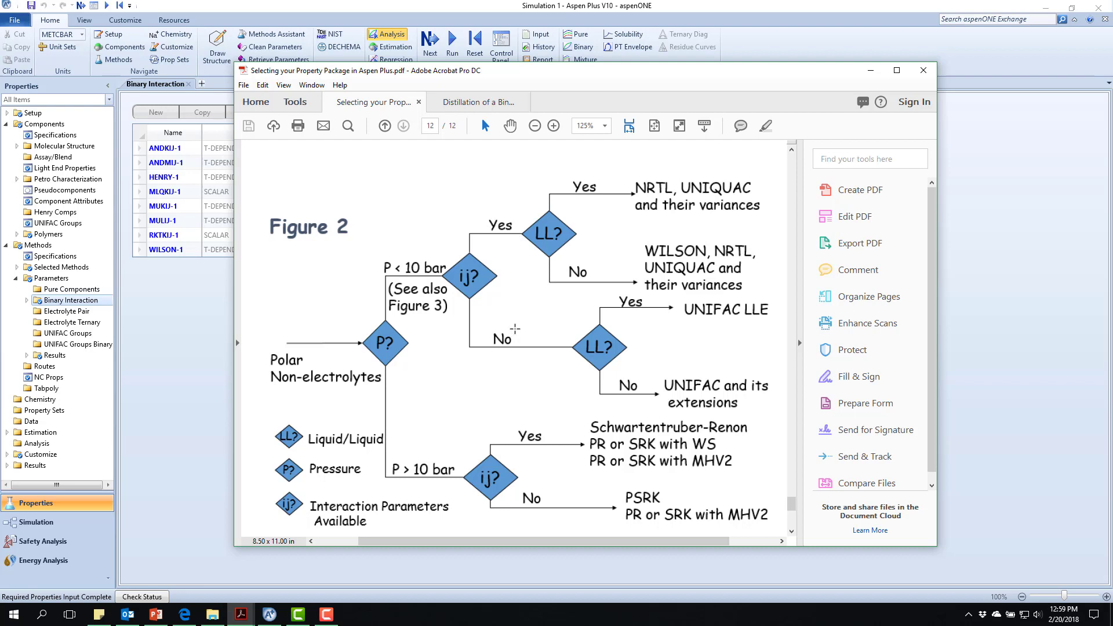
mouse_move(550, 224)
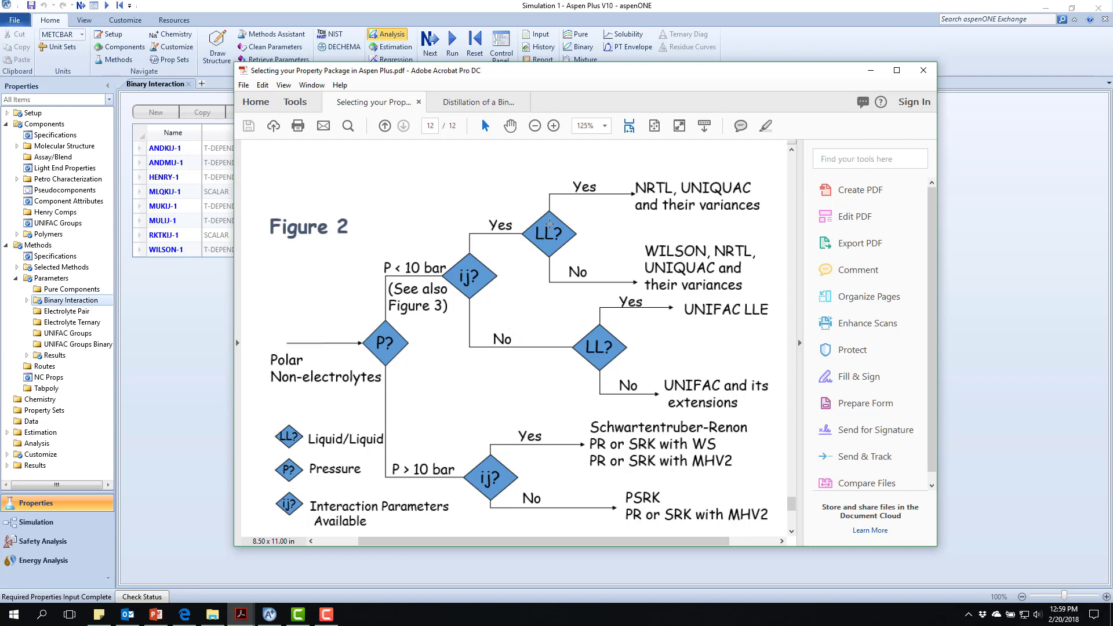
mouse_move(571, 201)
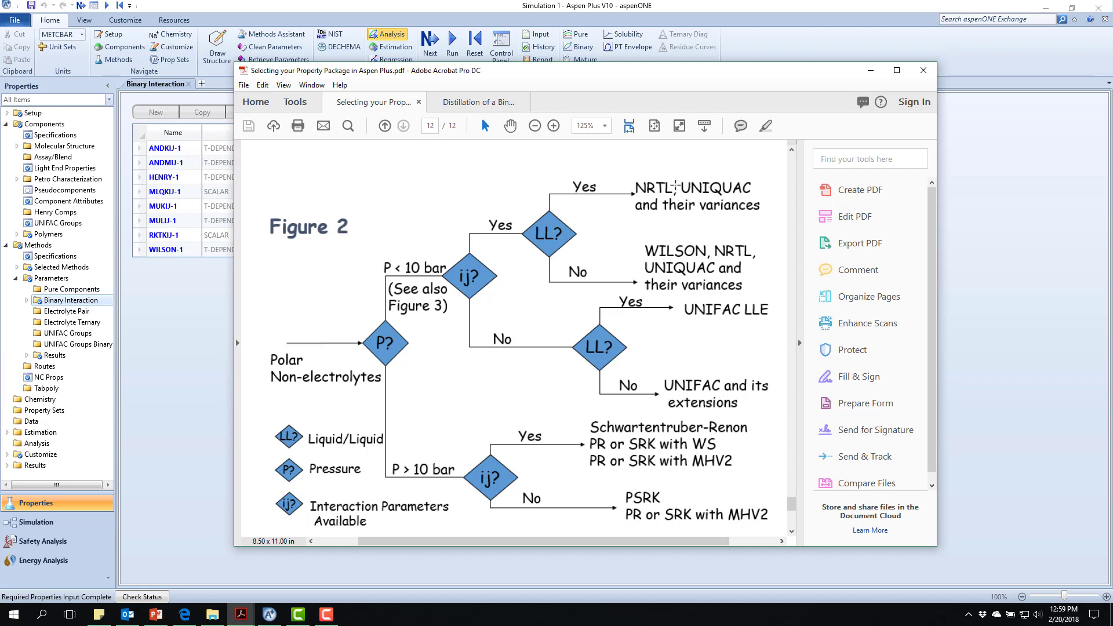
scroll("down", 3)
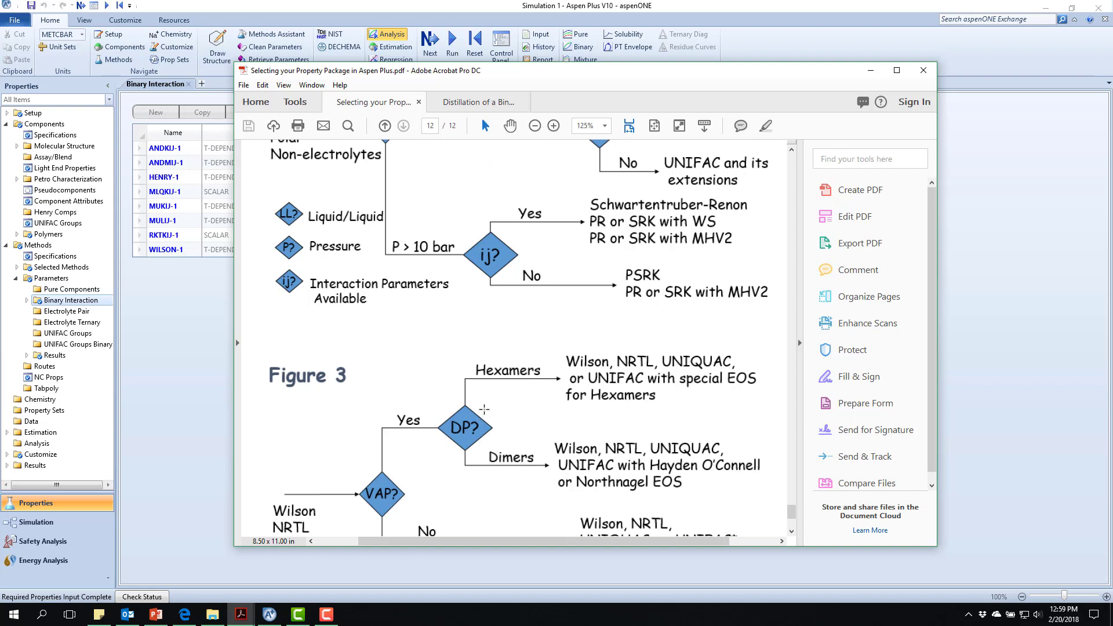
scroll("down", 3)
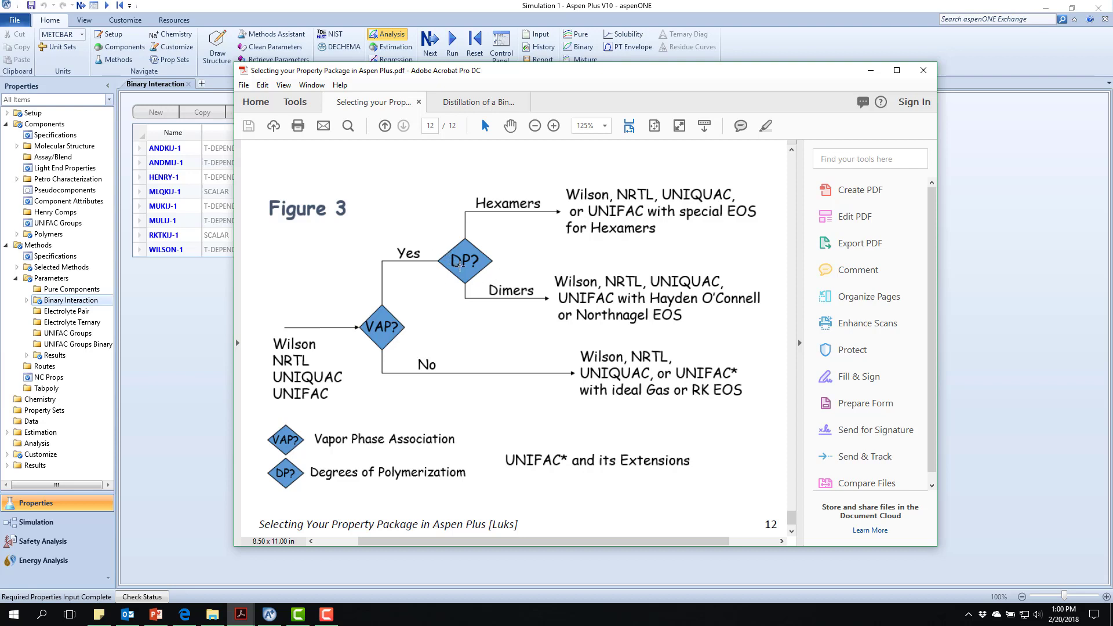
mouse_move(594, 313)
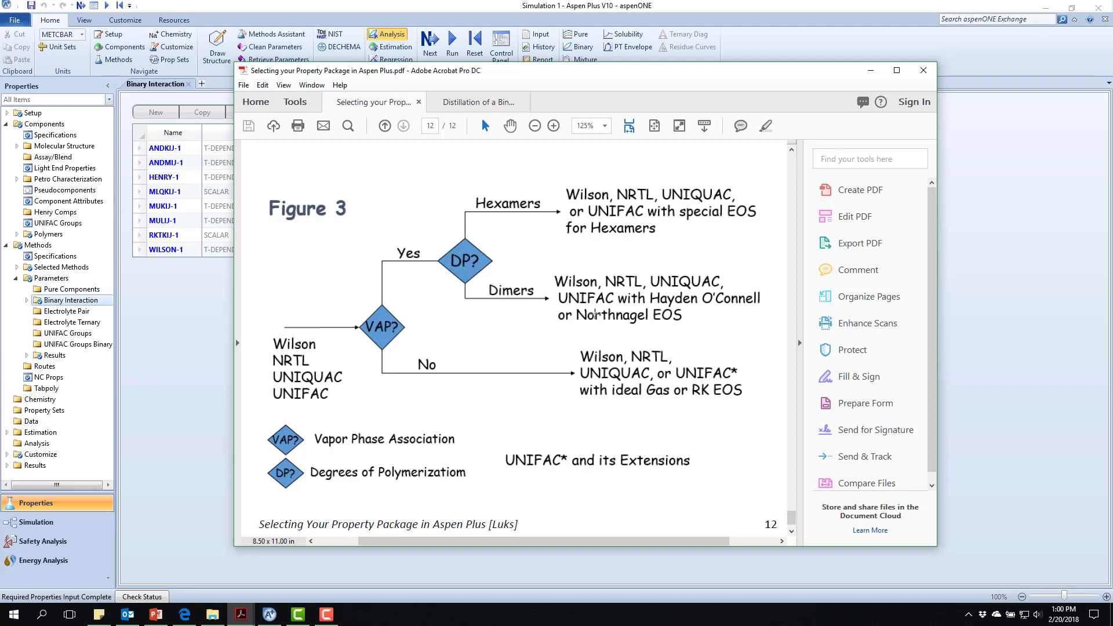
mouse_move(588, 325)
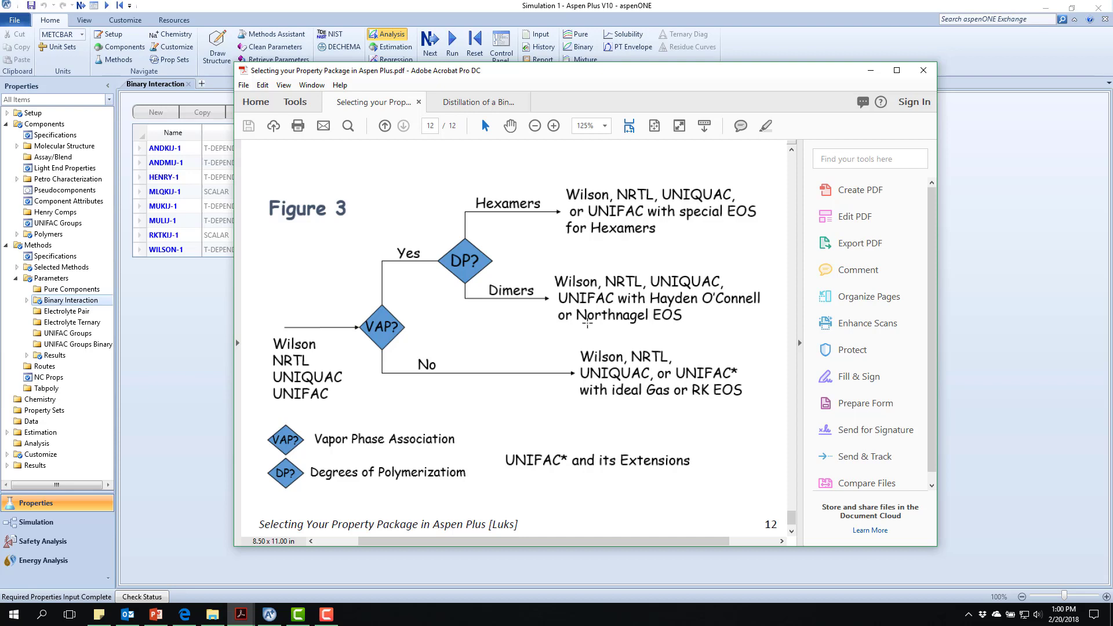
mouse_move(587, 355)
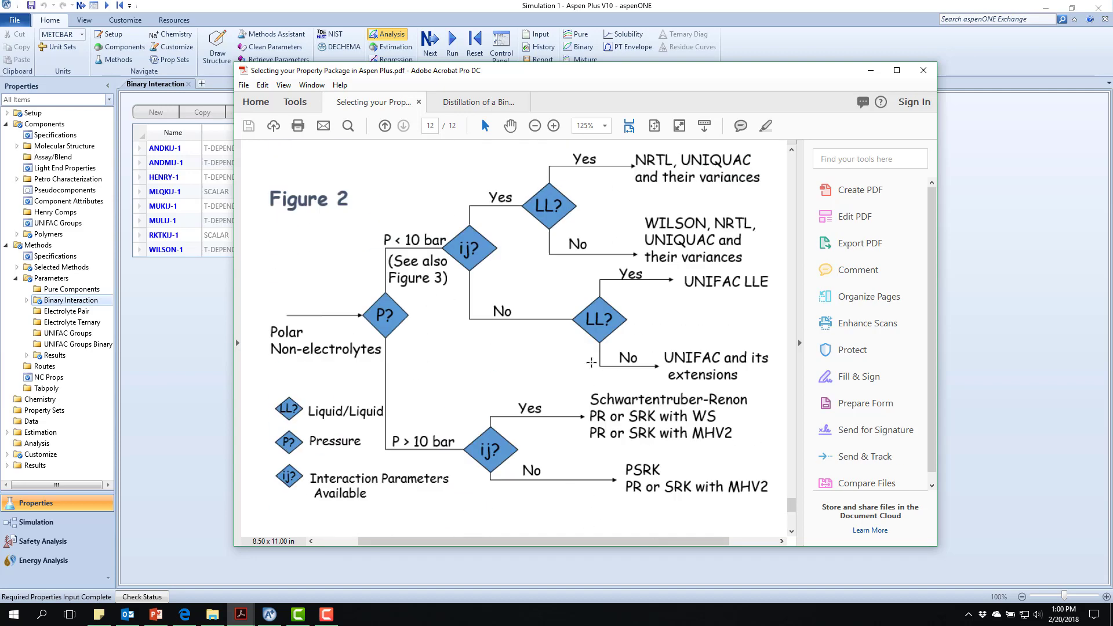
Go back two pages to page 10 with Figure 14, the ethanol-water VLE curve at 1 atm
left_click(384, 126)
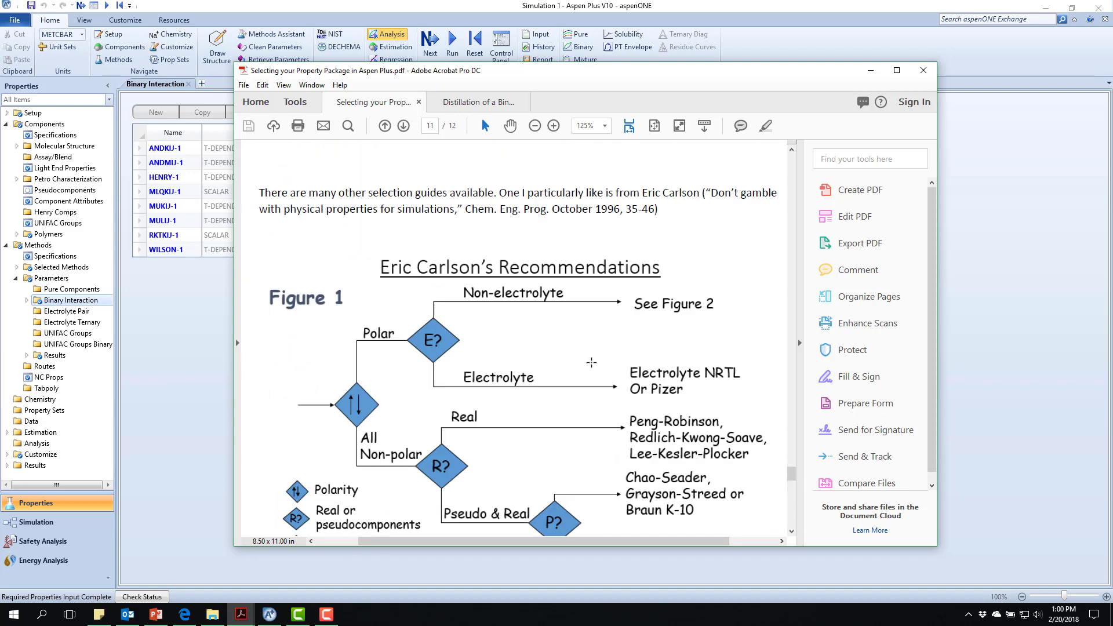
left_click(384, 125)
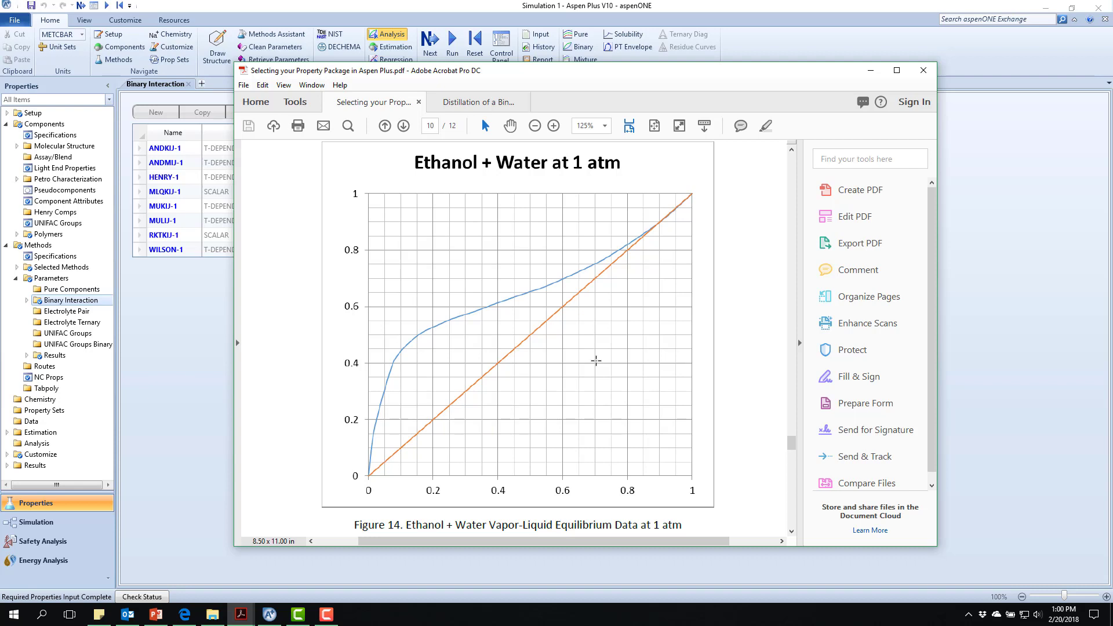
mouse_move(463, 338)
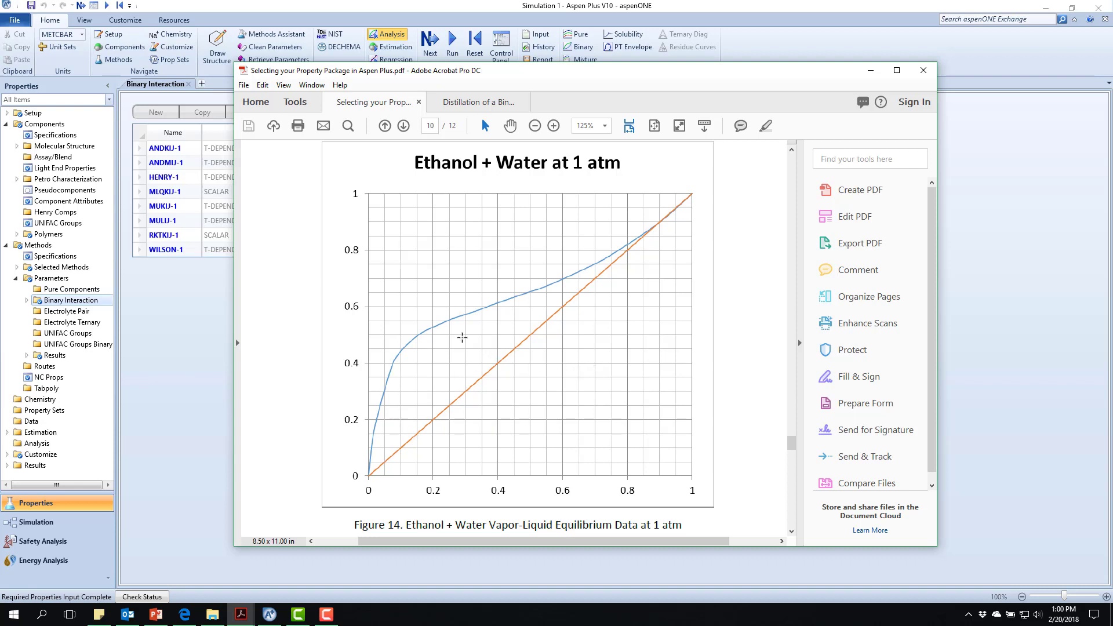
mouse_move(512, 390)
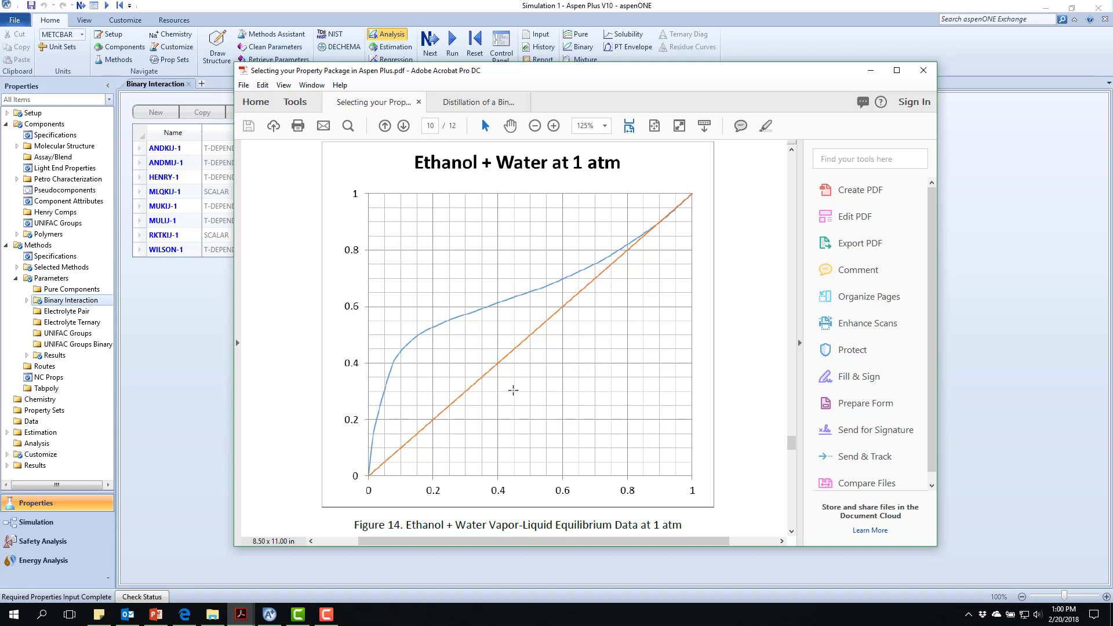
mouse_move(494, 314)
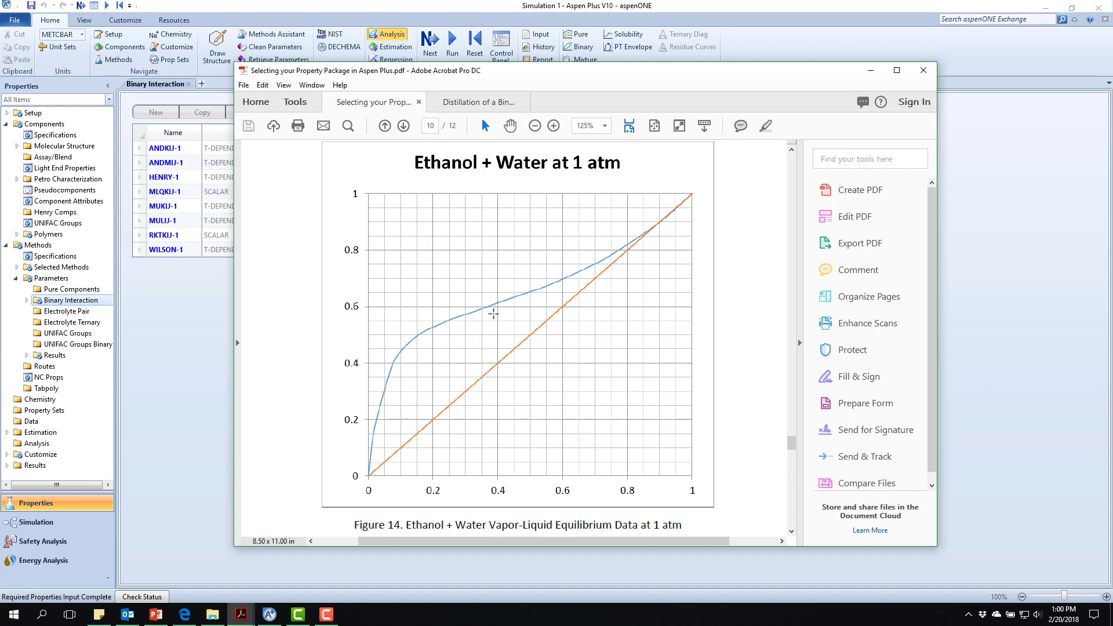
mouse_move(496, 302)
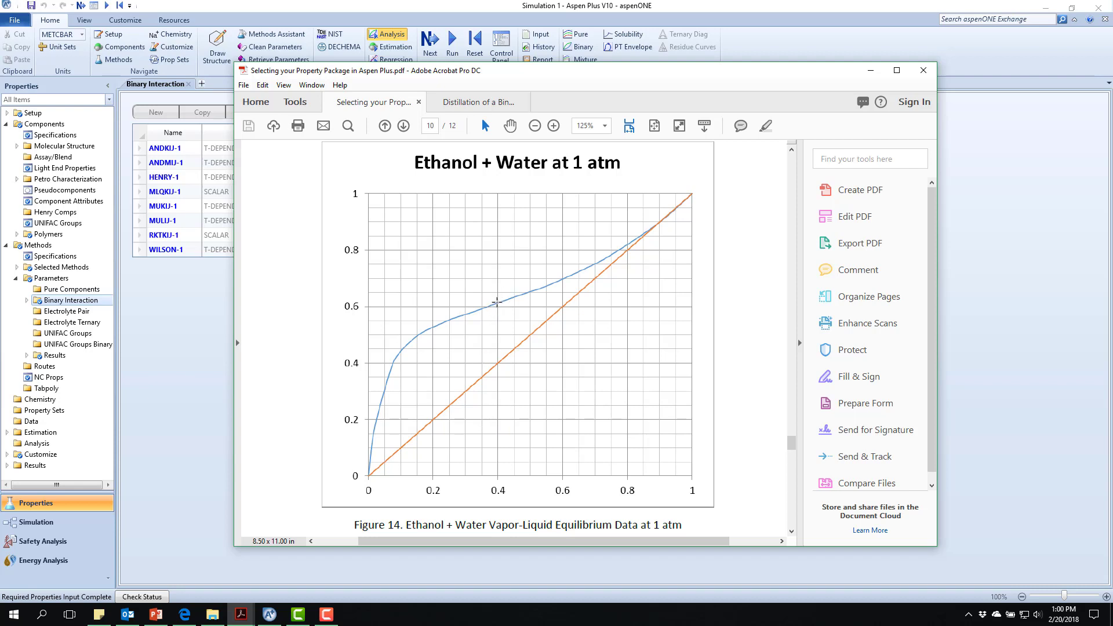